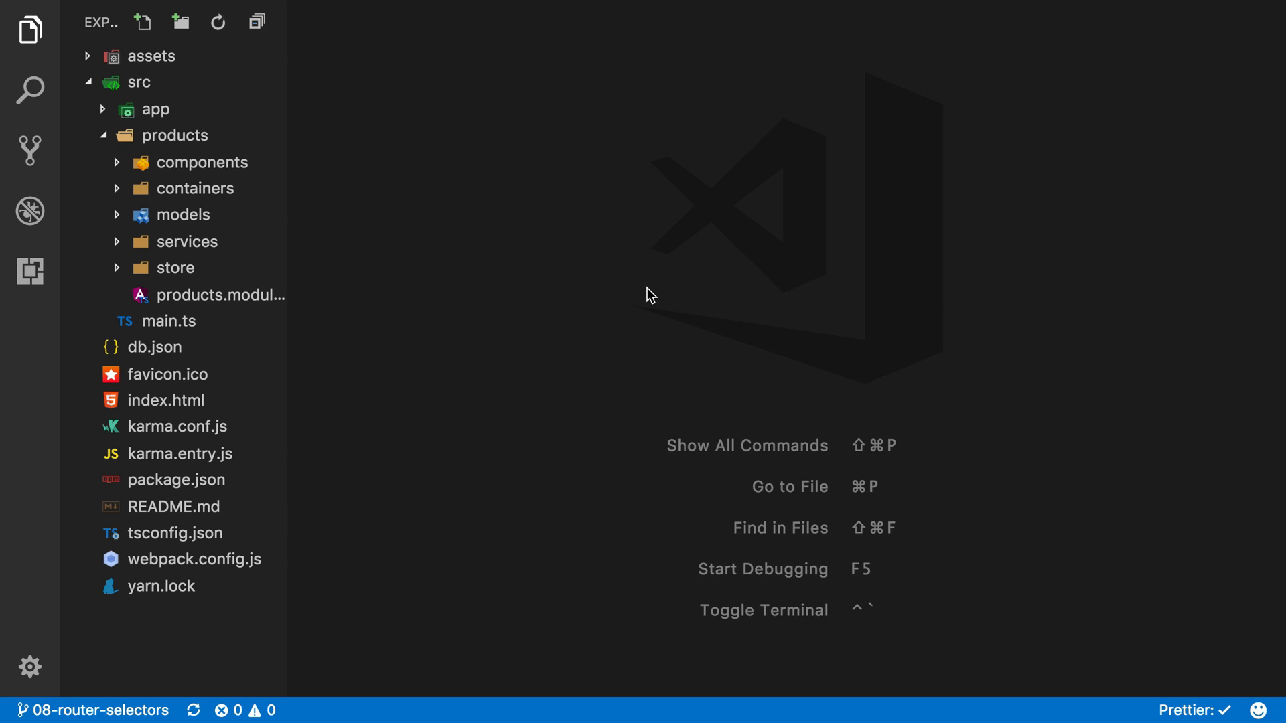
mouse_move(264, 268)
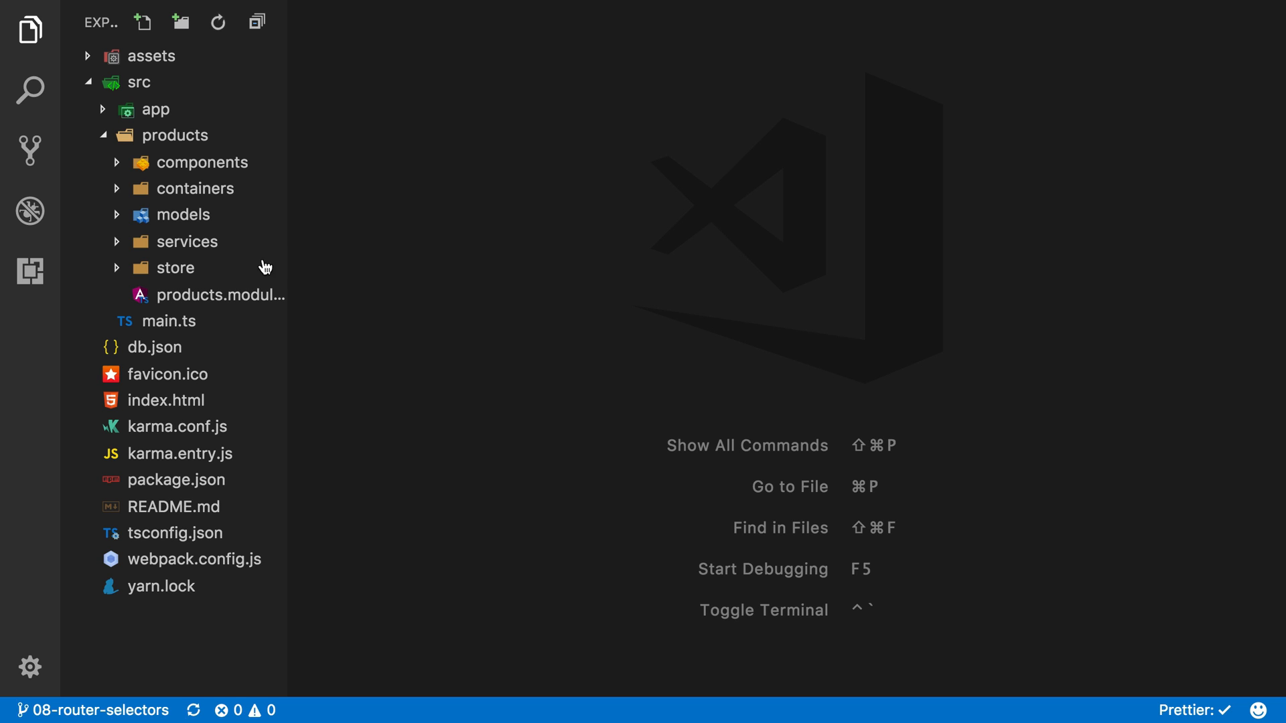
- Expand products/store and its actions folder in the Explorer
left_click(175, 267)
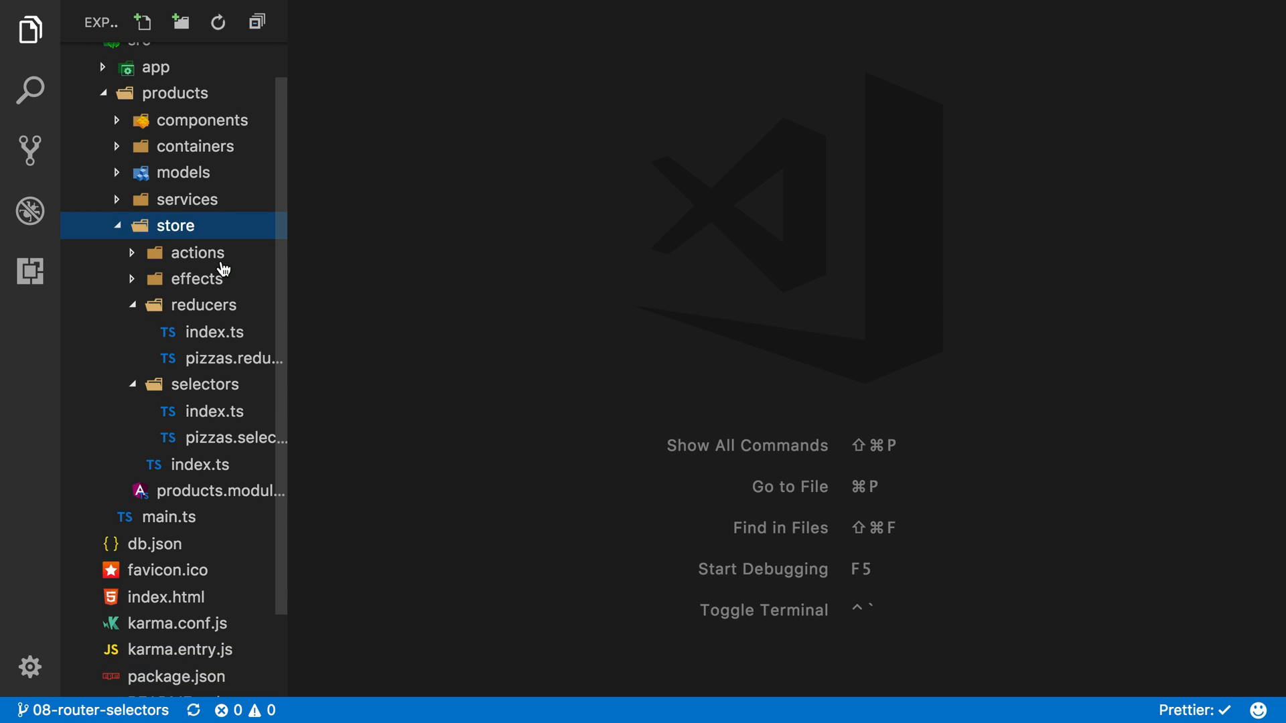
left_click(197, 253)
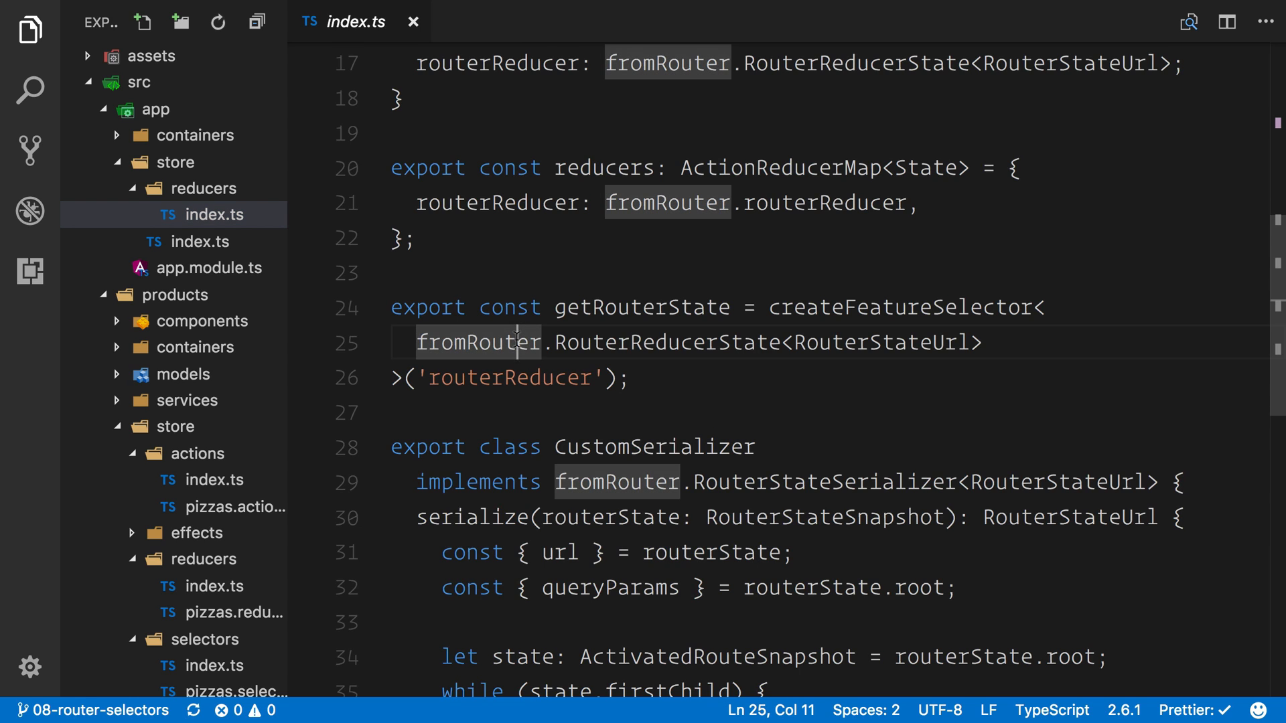
left_click(414, 21)
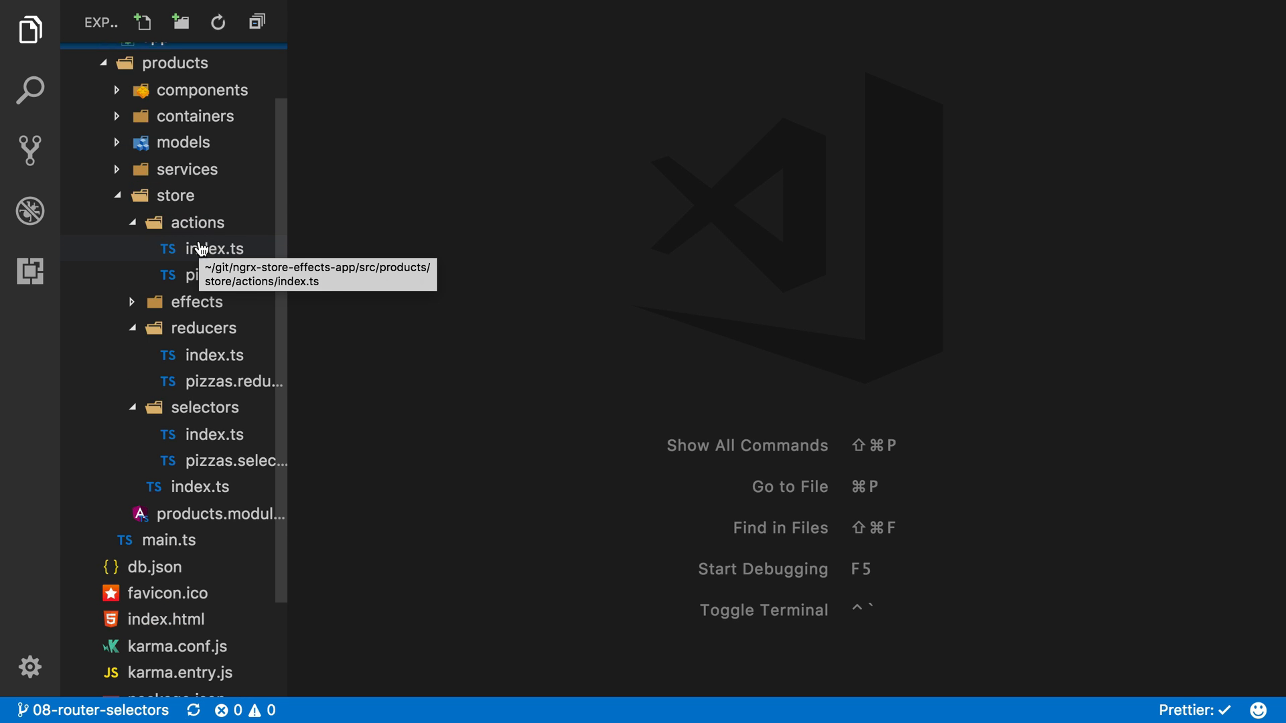
- Read through pizzas.action.ts and the pizzas effect, highlighting LoadPizzasSuccess
left_click(230, 274)
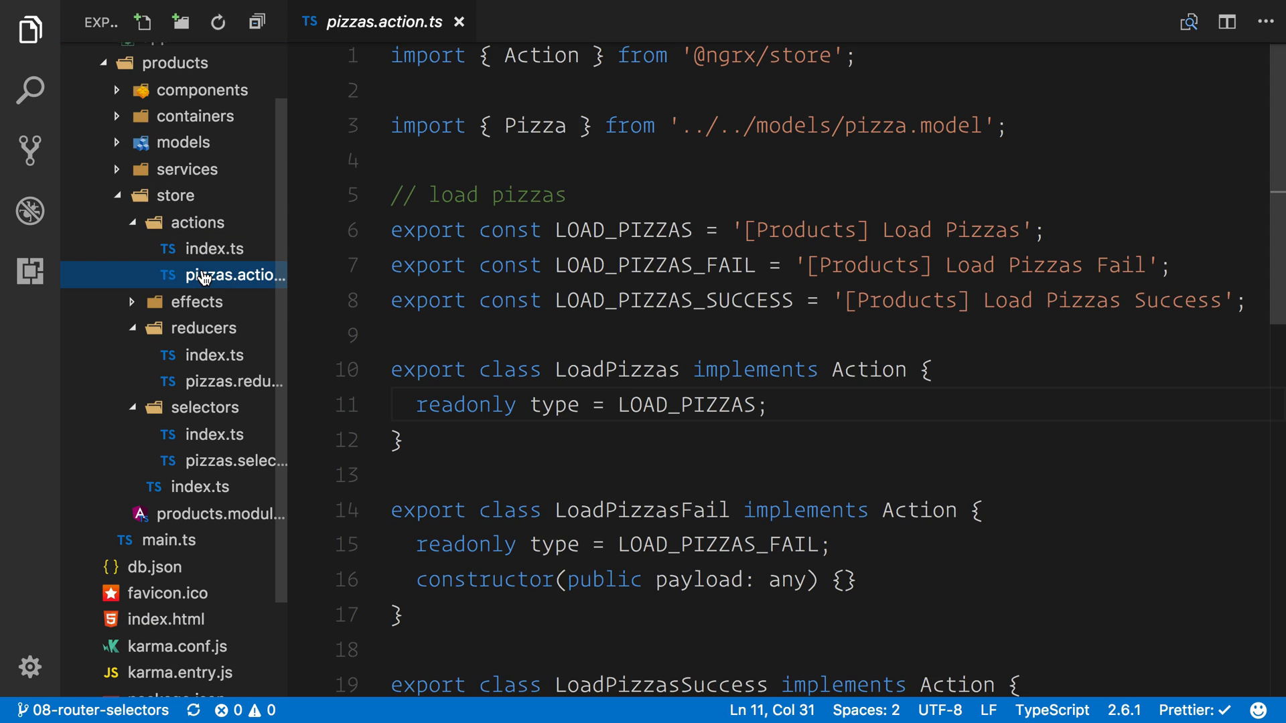
scroll("down", 3)
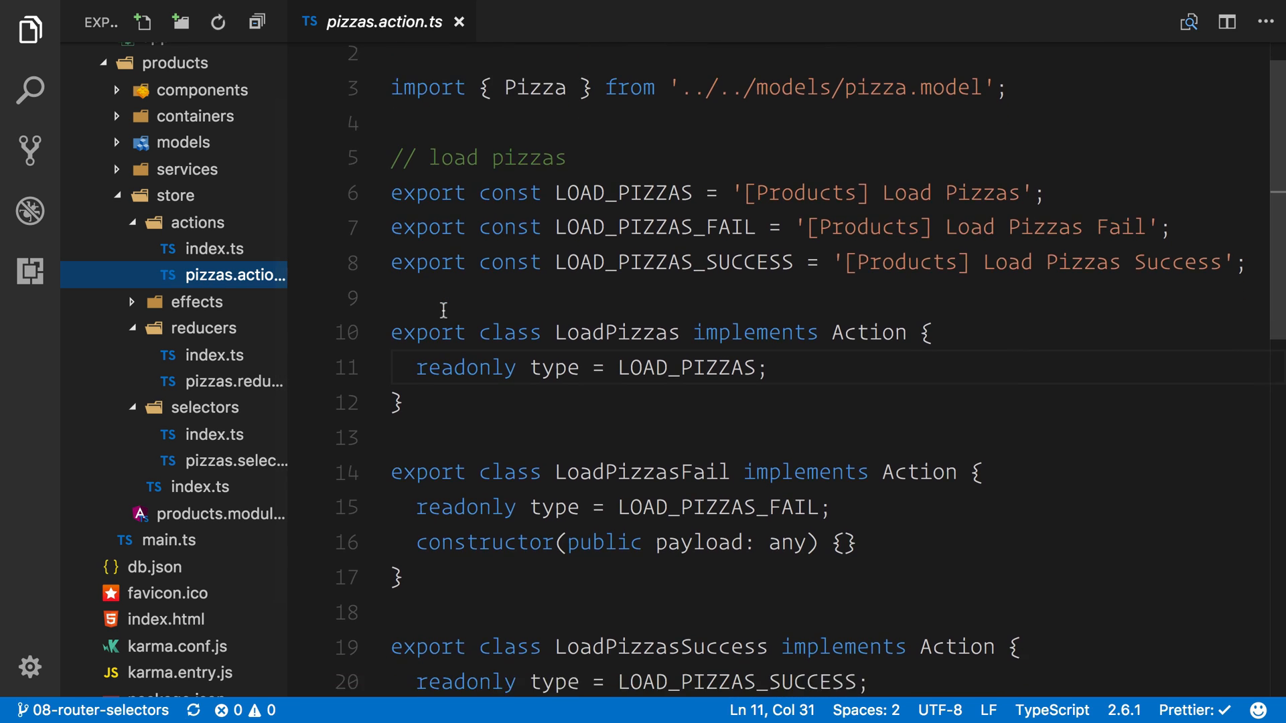
scroll("down", 3)
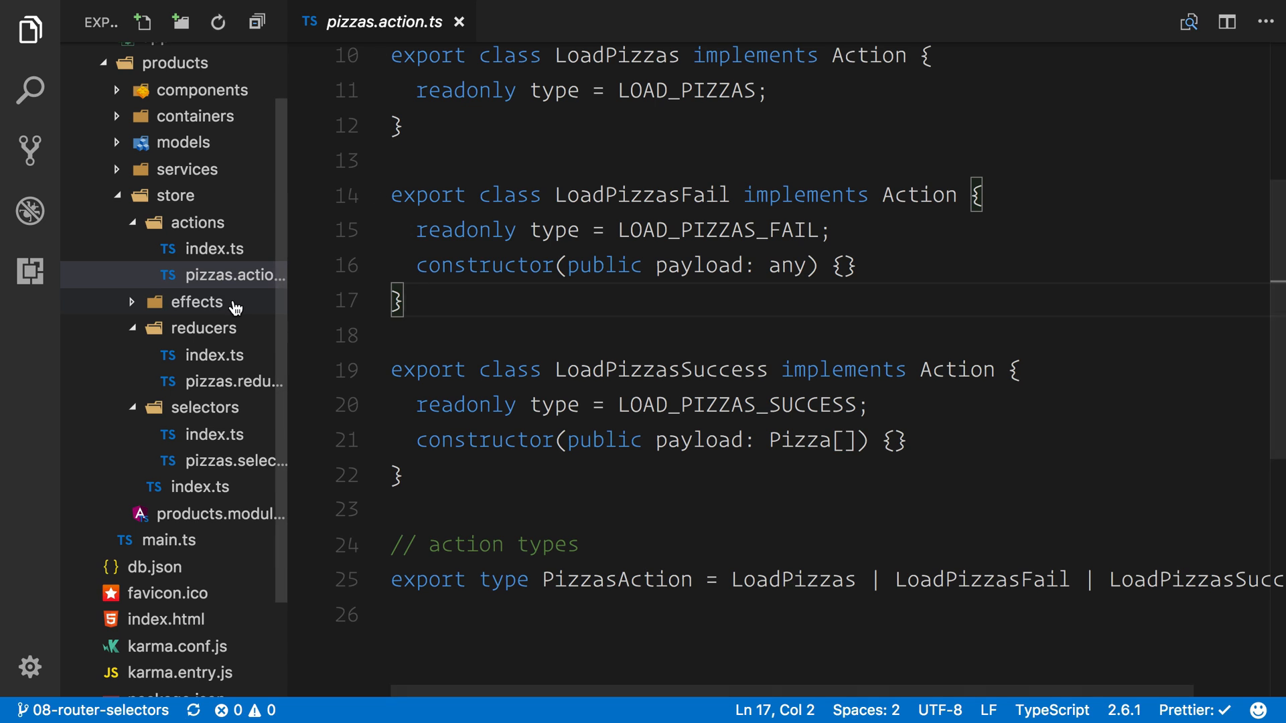
left_click(235, 355)
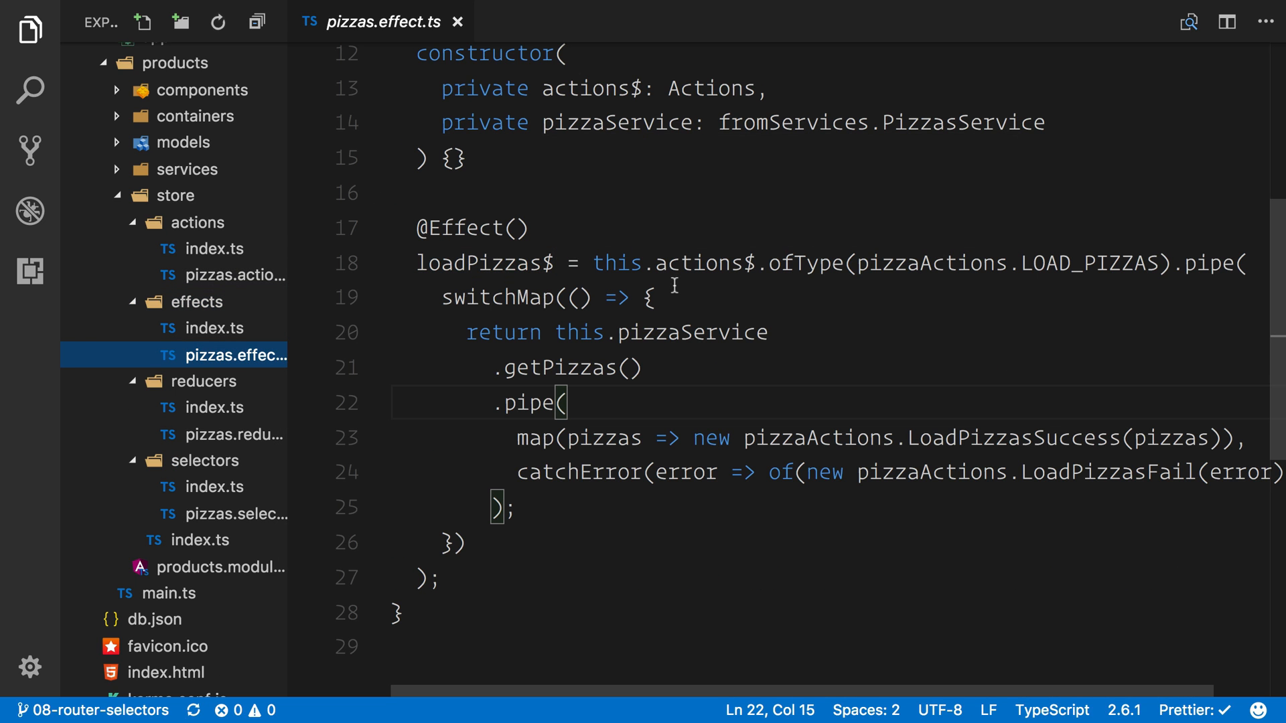
double_click(1089, 263)
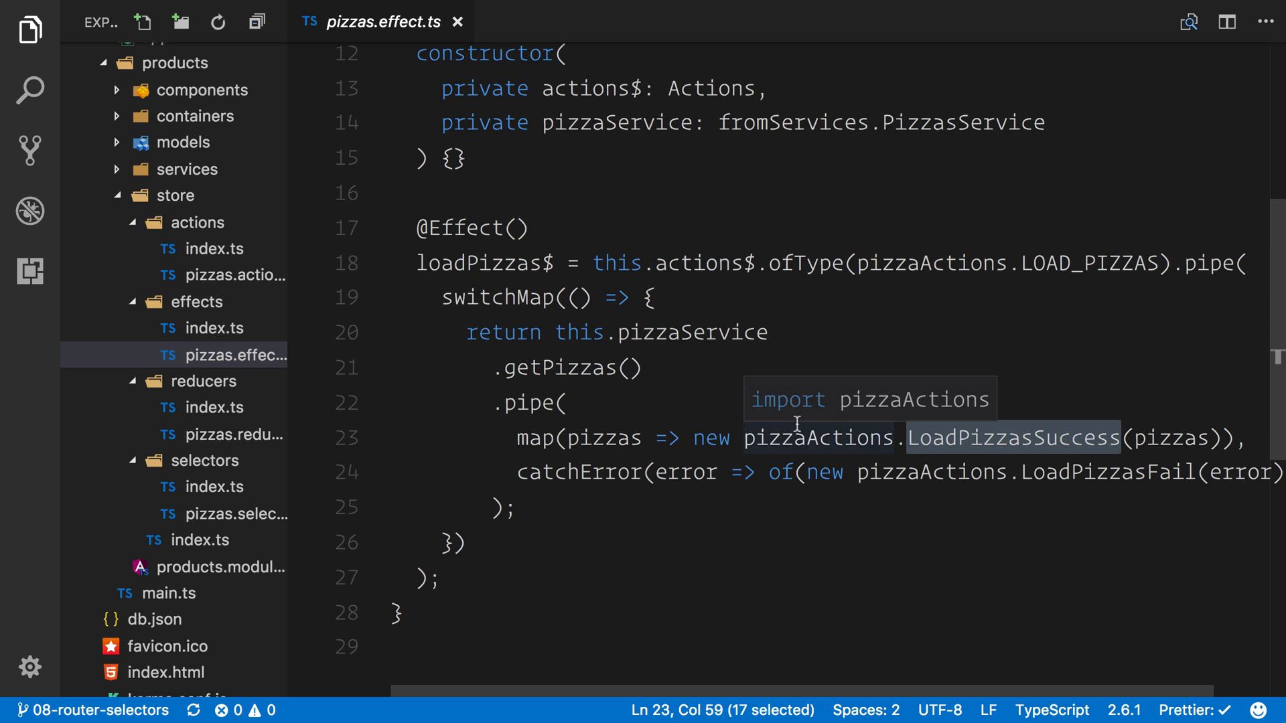
- Review pizzas.reducer.ts, highlighting the entities property in the load-success state
left_click(239, 435)
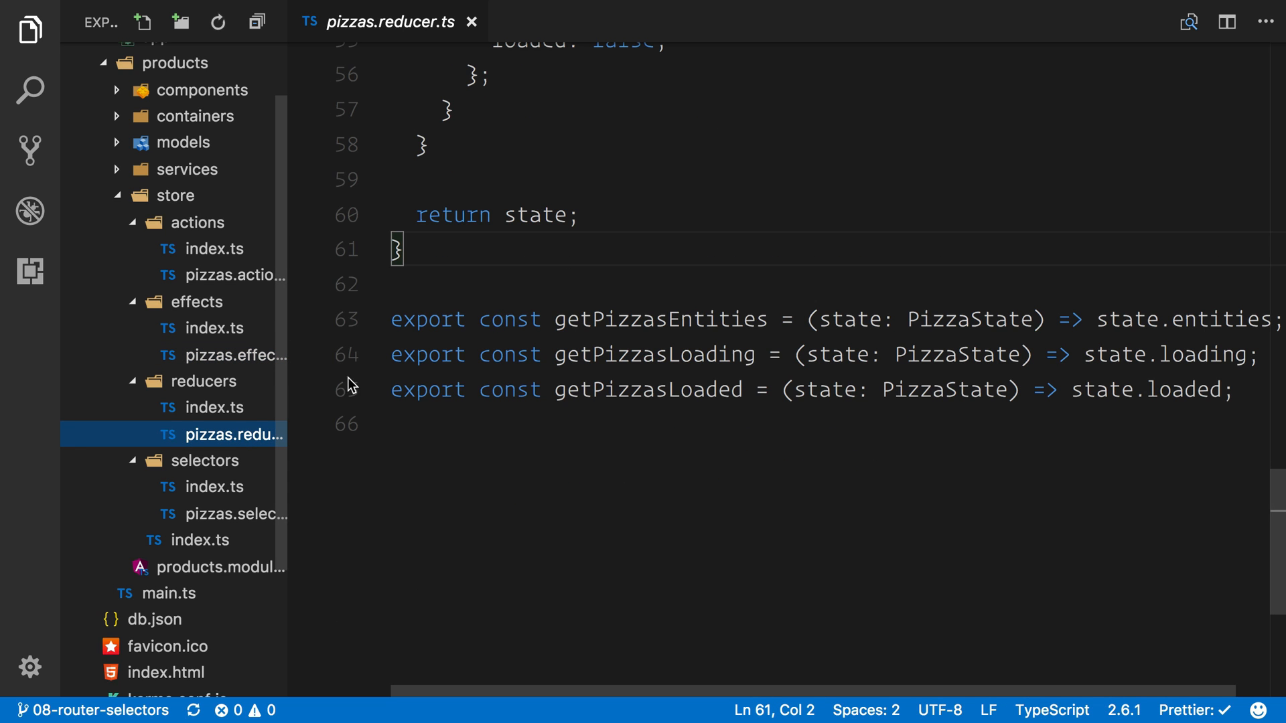
double_click(761, 141)
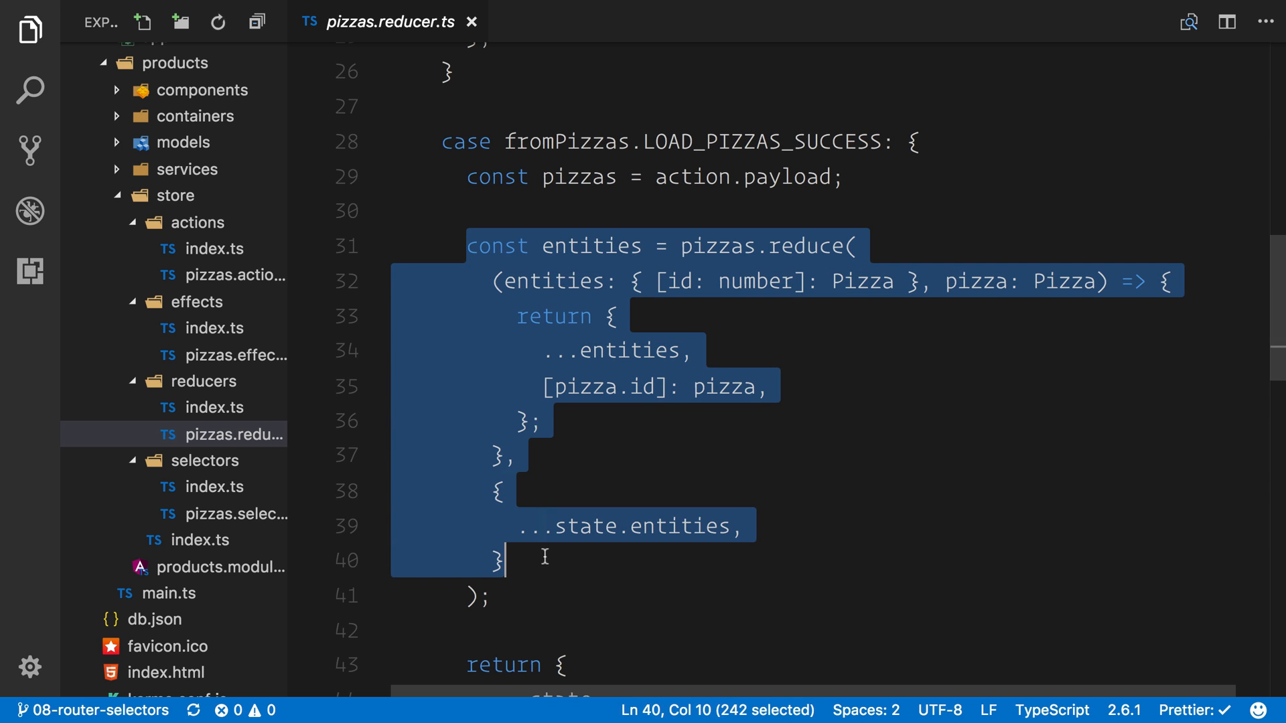
scroll("down", 3)
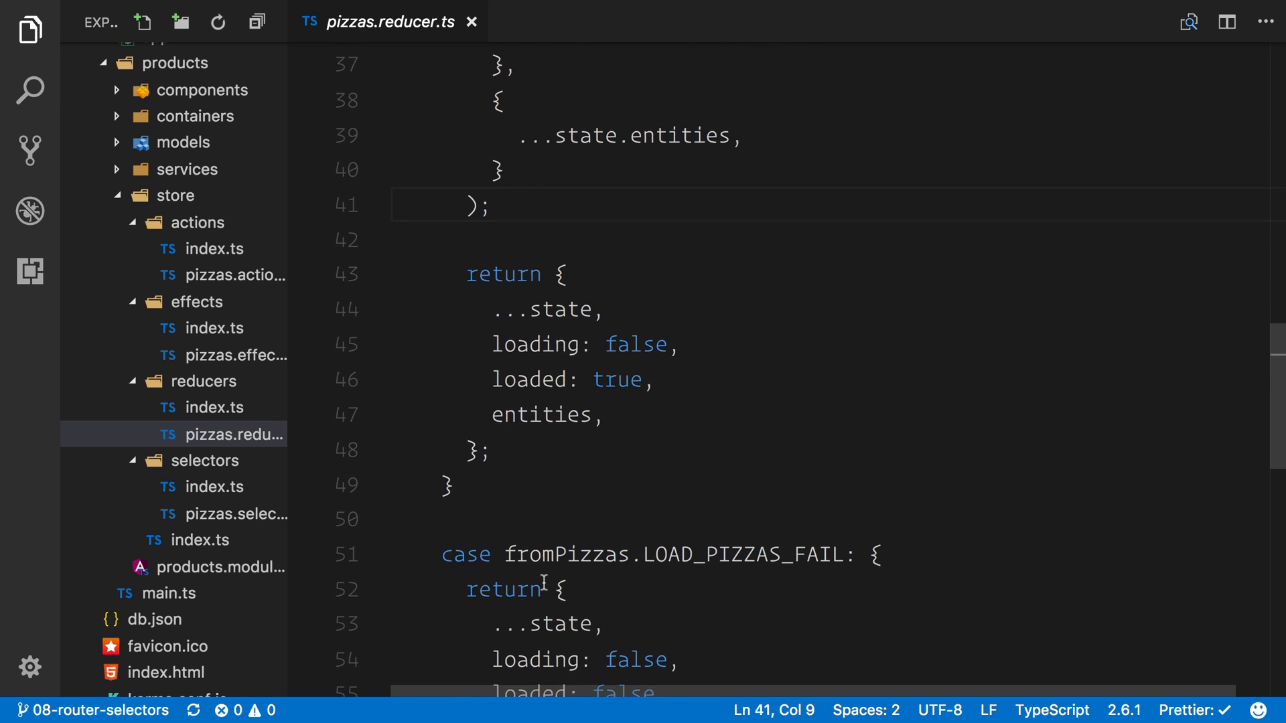
double_click(545, 414)
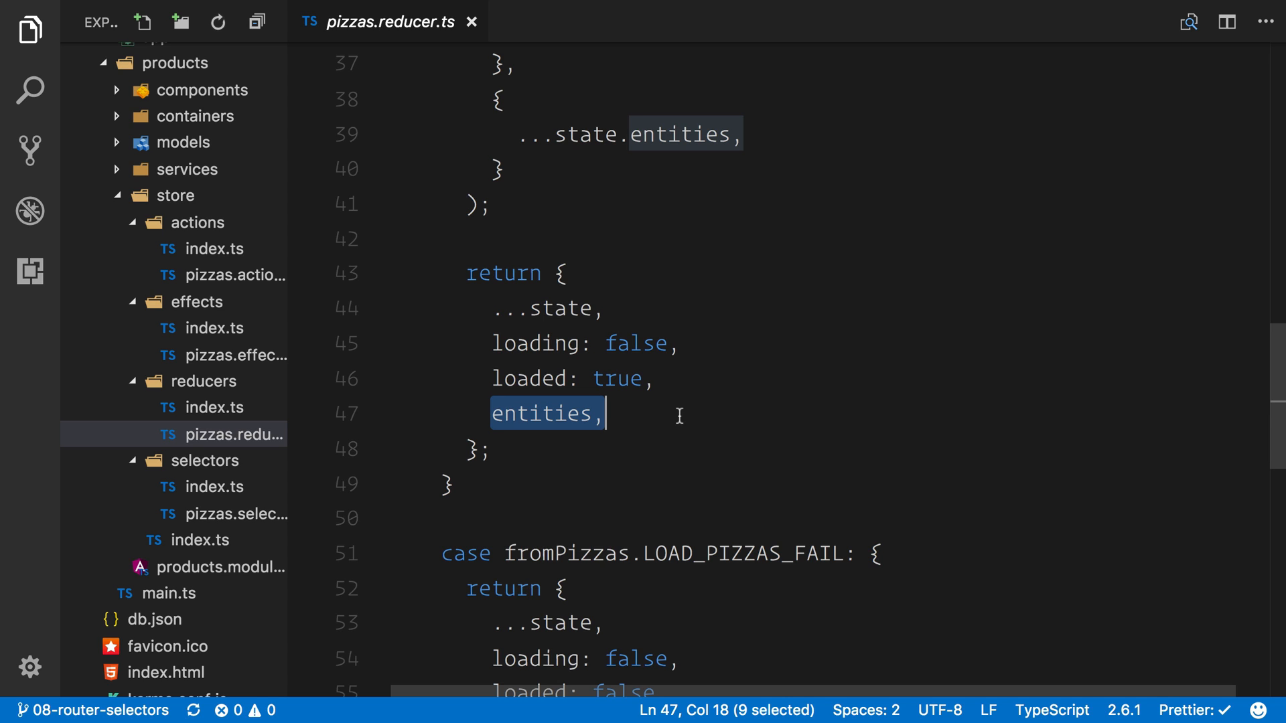
- Open pizzas.selectors.ts and inspect the getSelectedPizza selector
left_click(239, 515)
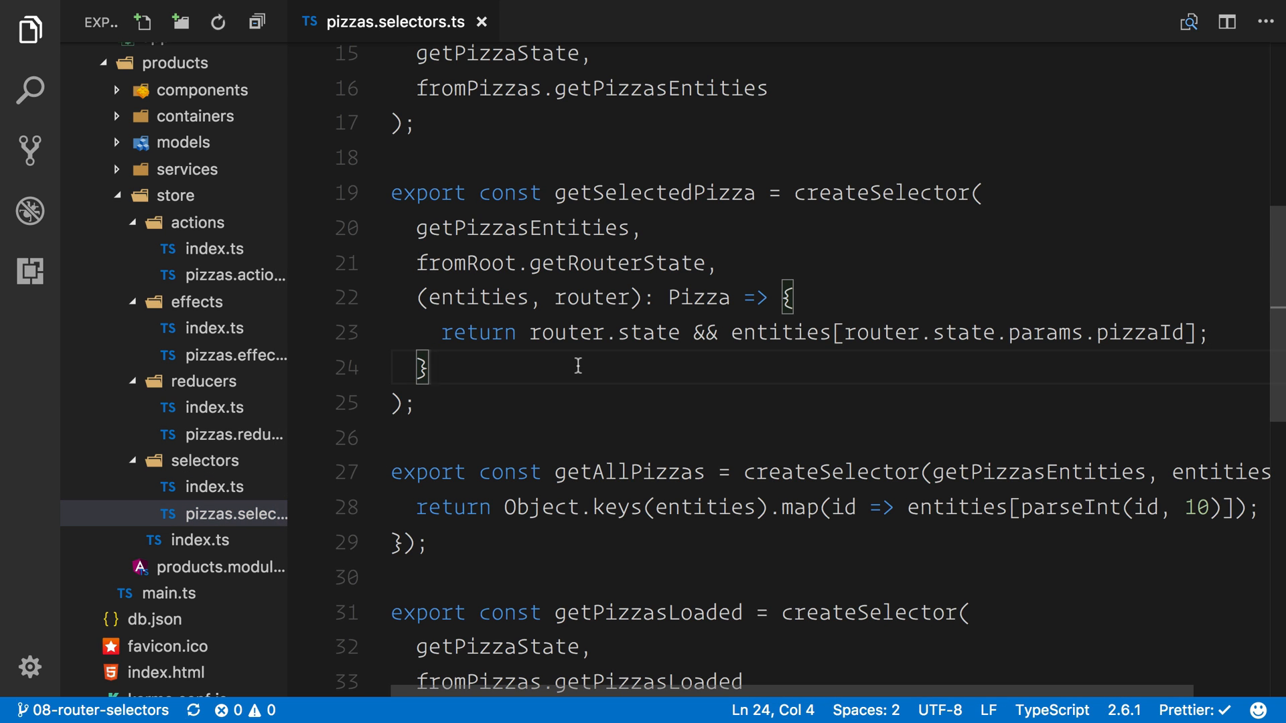
double_click(526, 228)
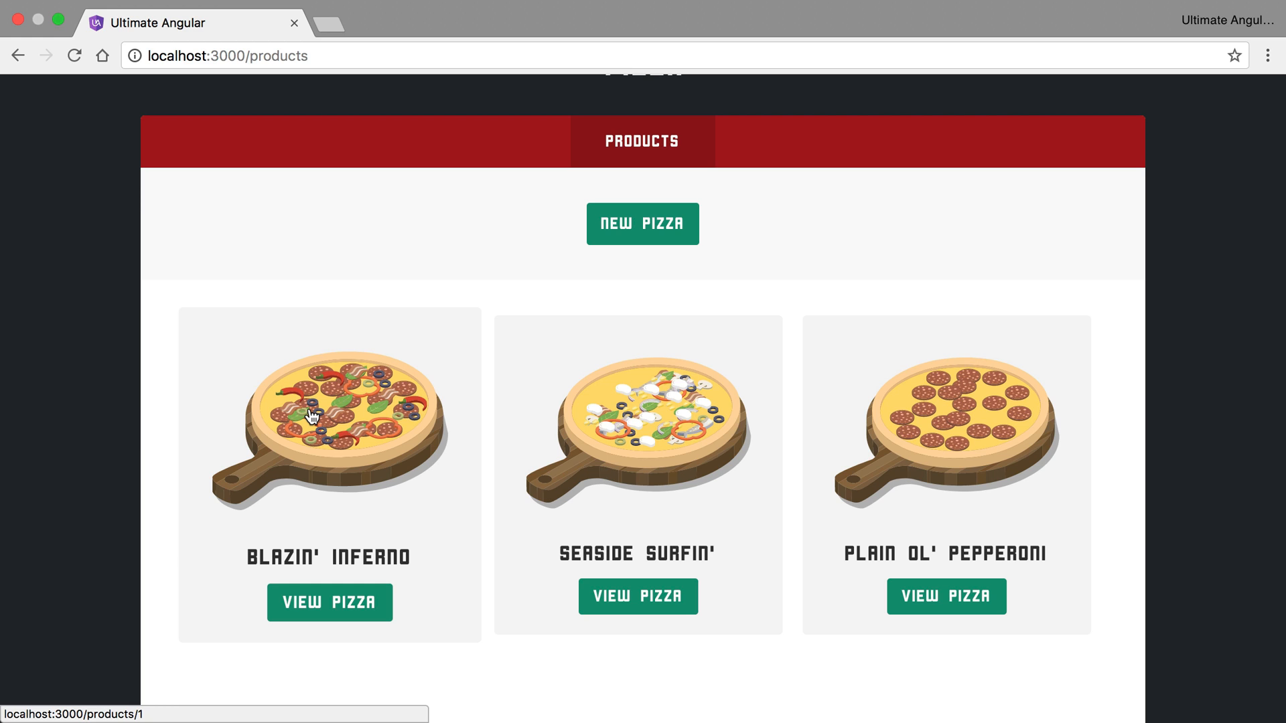
- View the Blazin' Inferno pizza and scroll down to its empty Select Toppings section
left_click(329, 602)
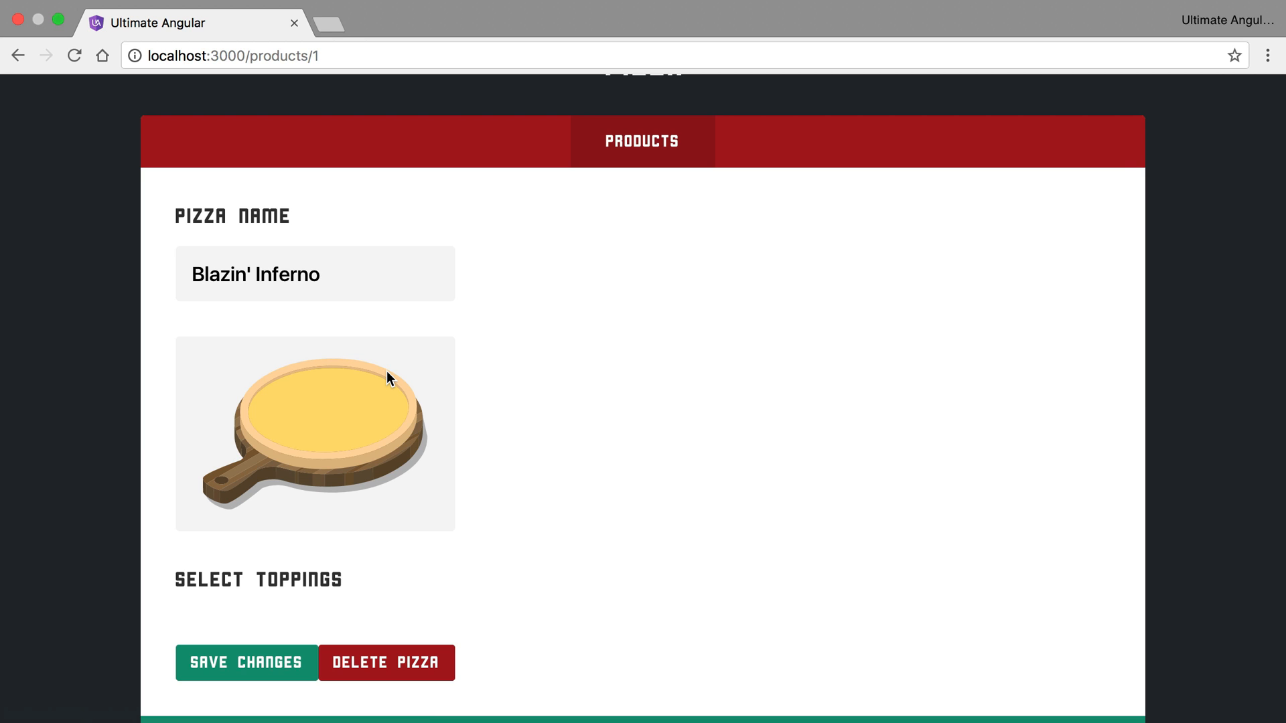
mouse_move(621, 578)
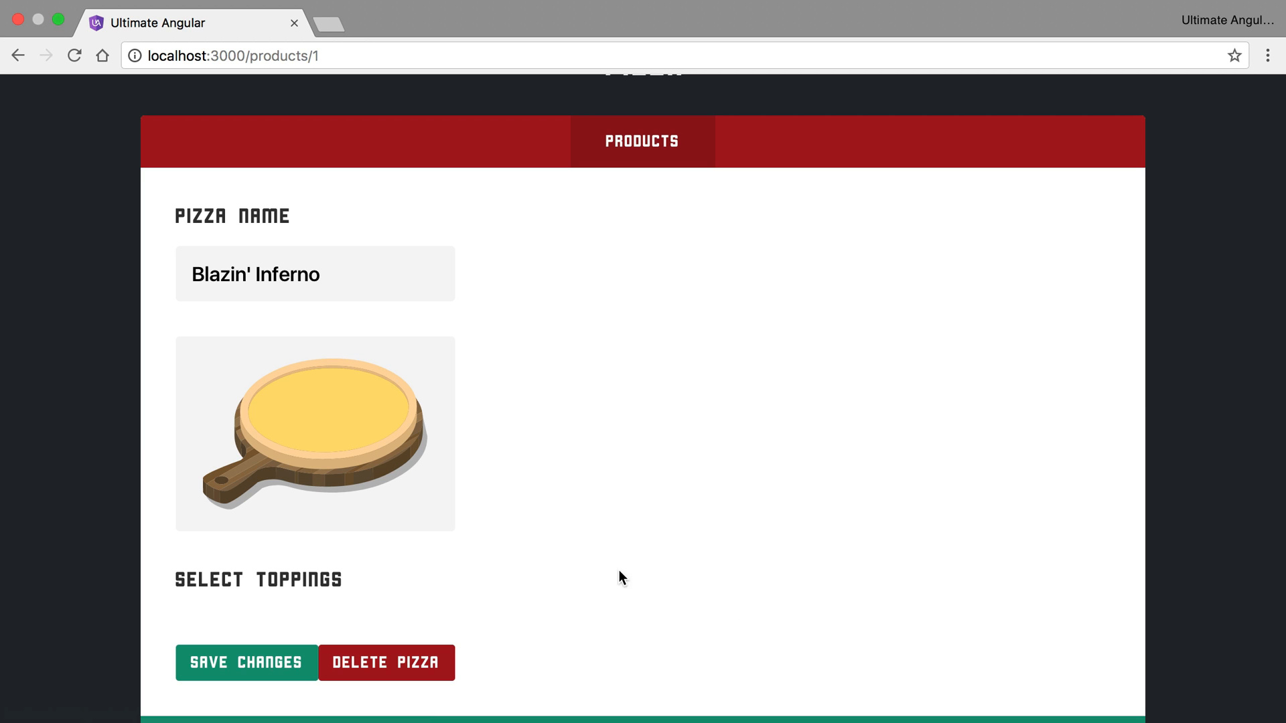
scroll("down", 3)
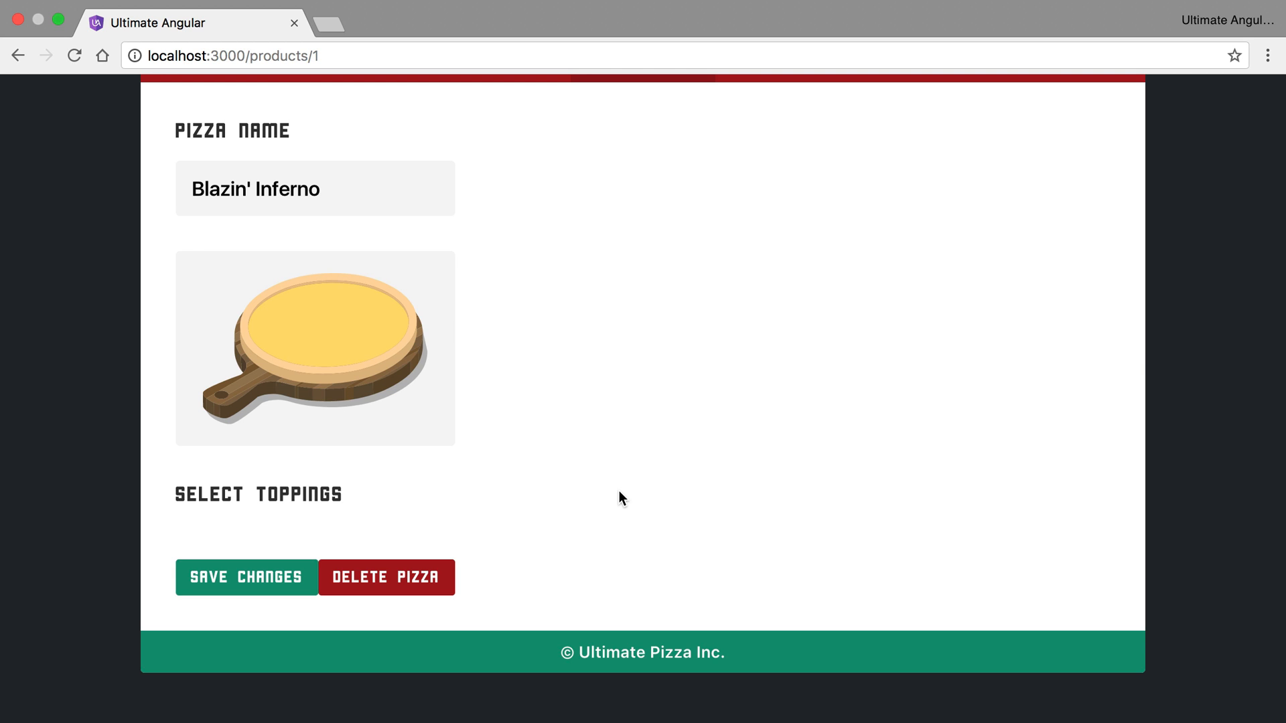
mouse_move(211, 538)
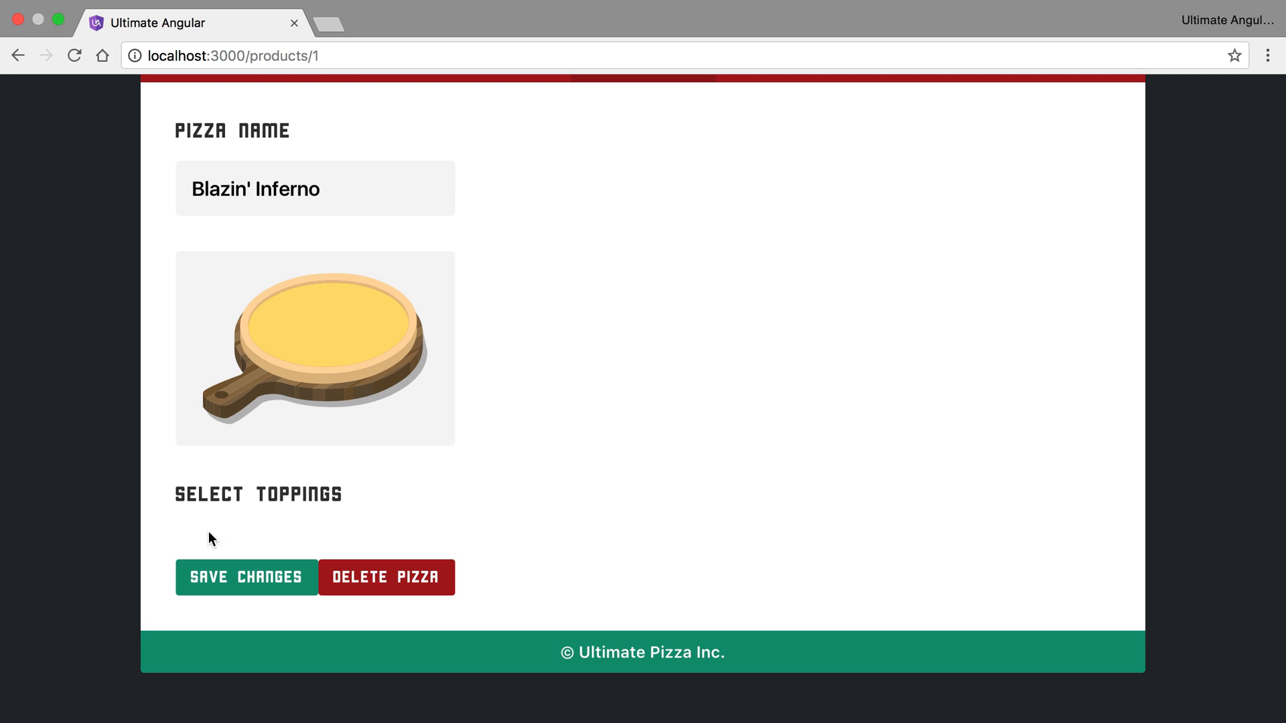
mouse_move(436, 500)
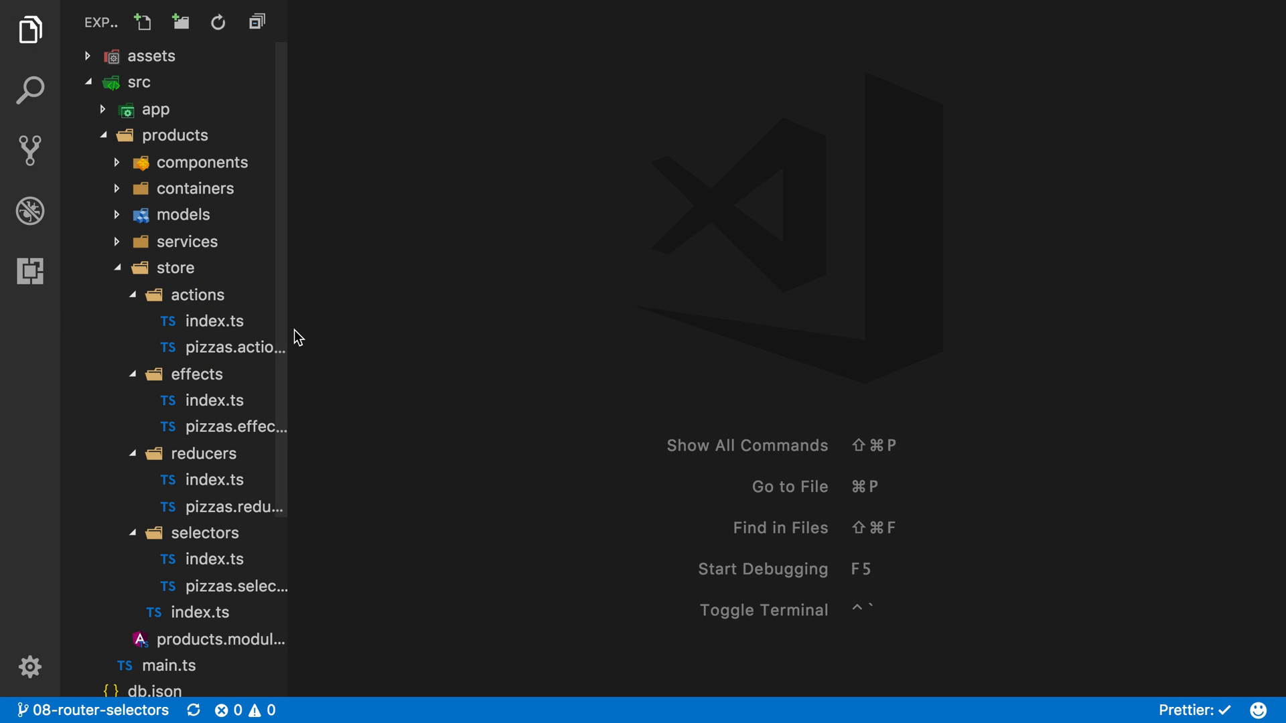
mouse_move(238, 347)
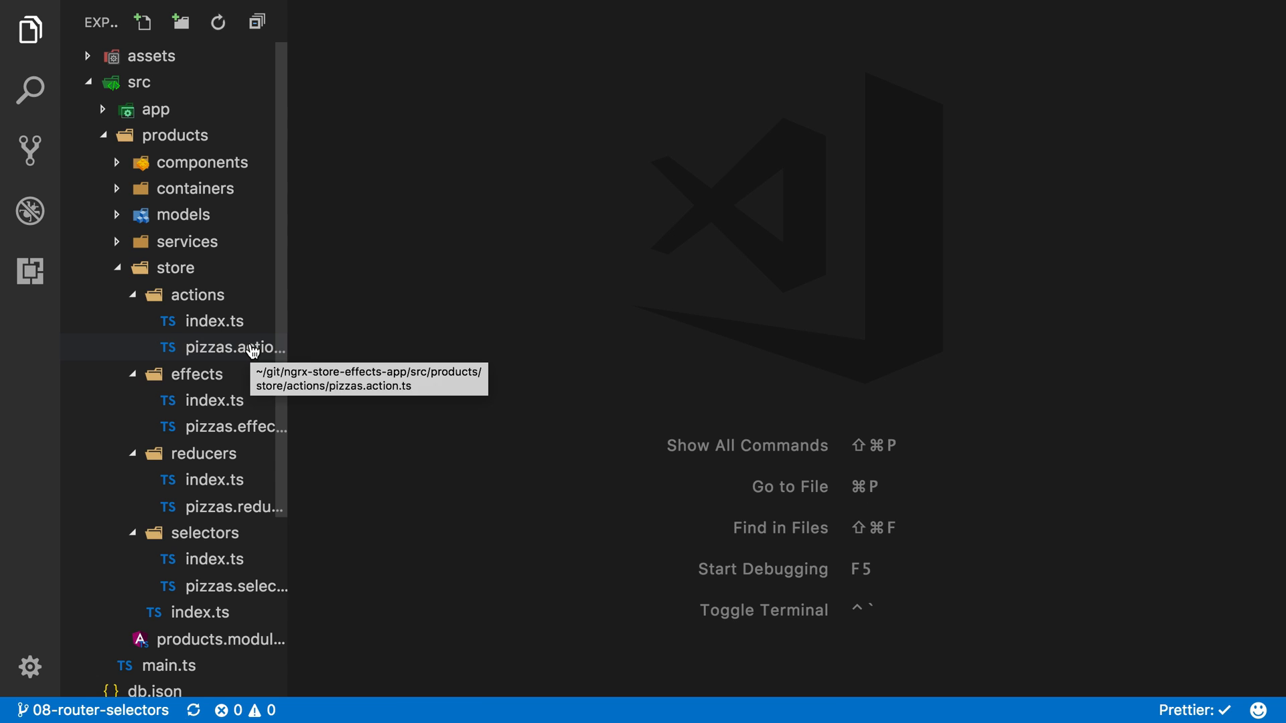
- Create toppings.action.ts next to pizzas.action.ts in store/actions
left_click(237, 347)
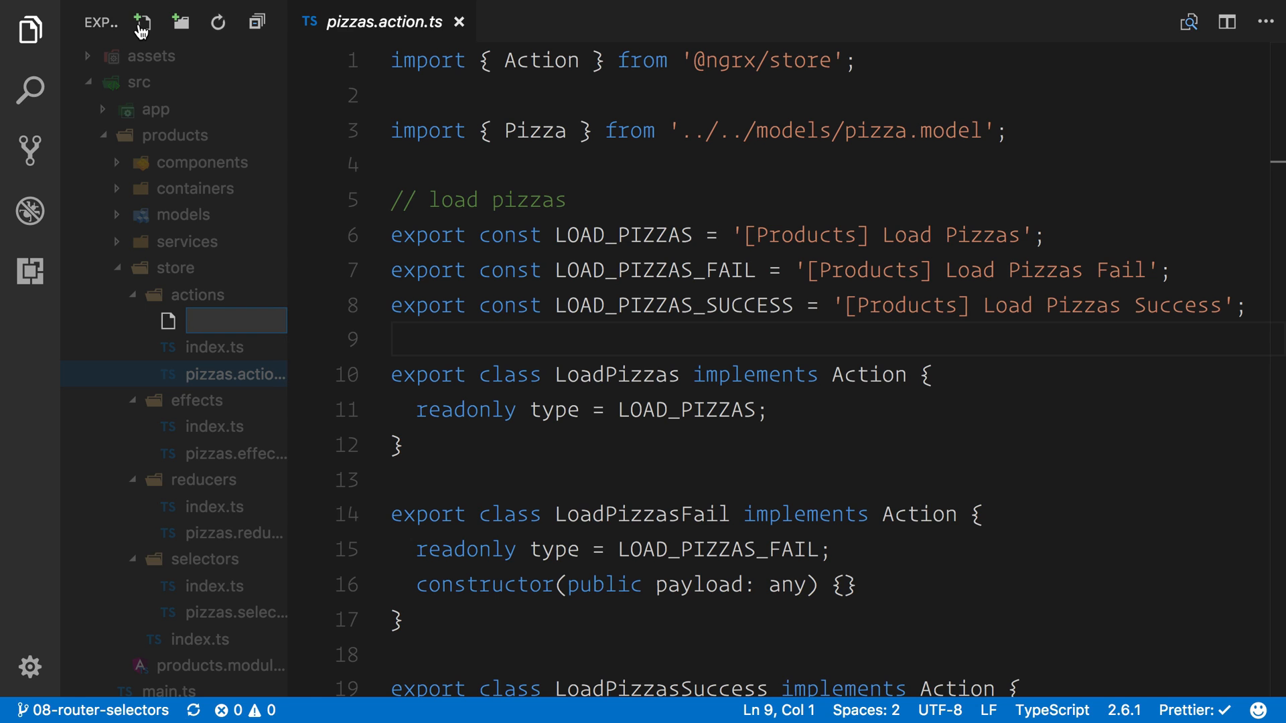
type("topp")
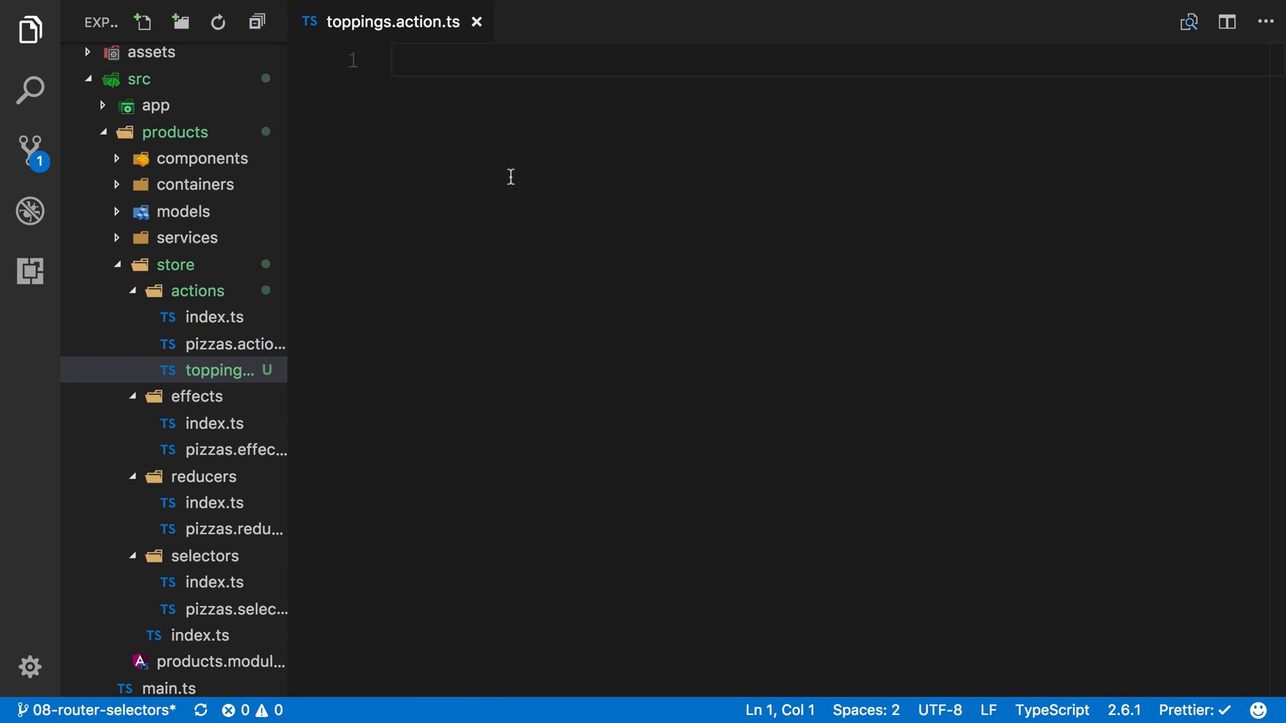
type("import { Action } from '")
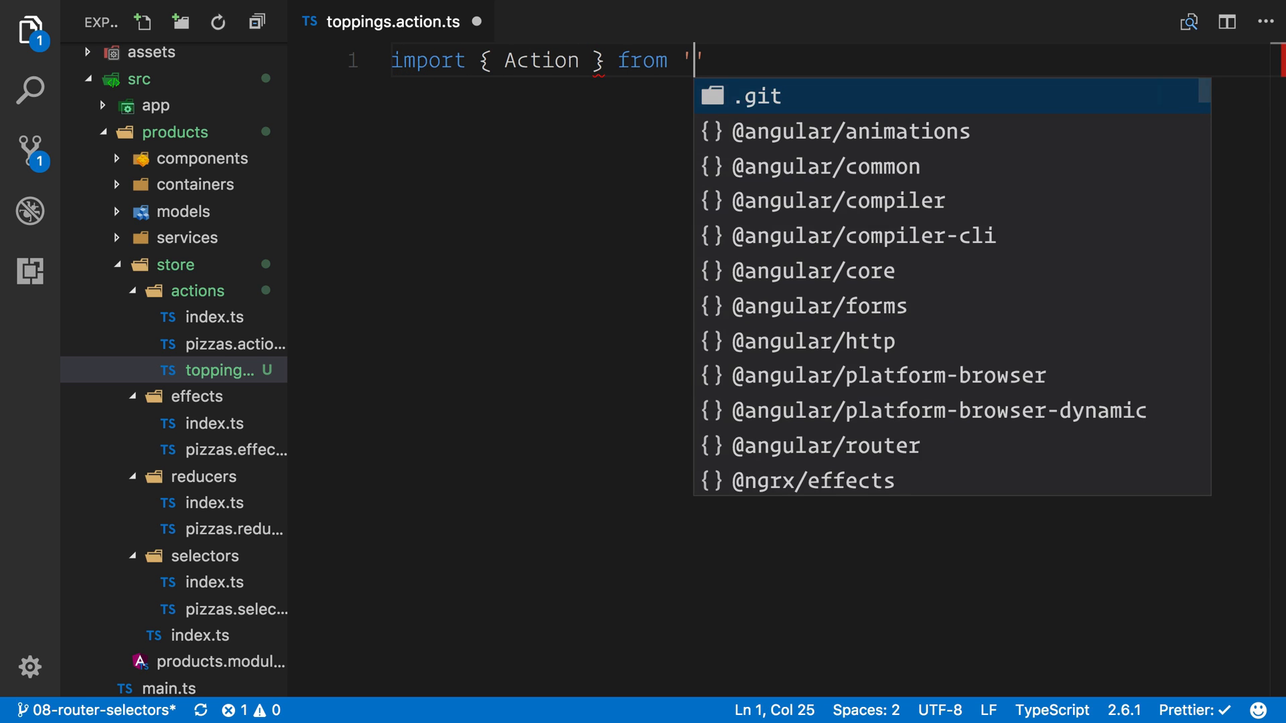
type("@ngrx/store';")
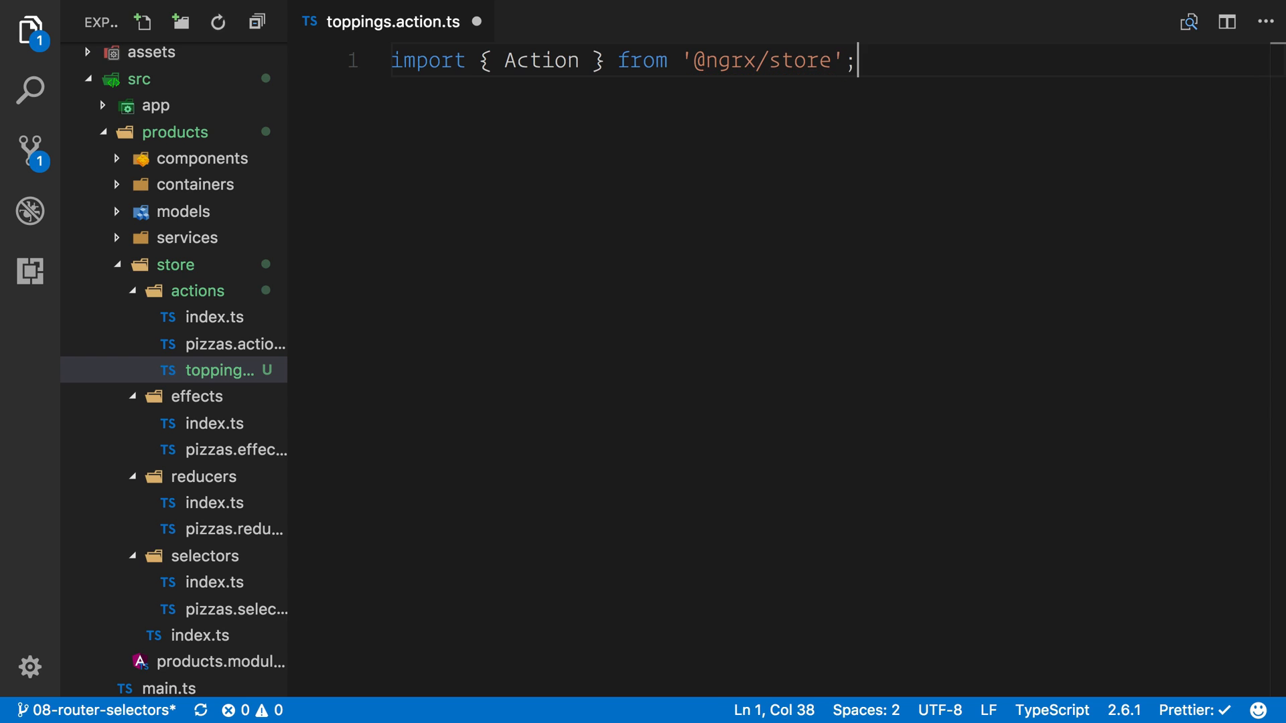
key("Enter")
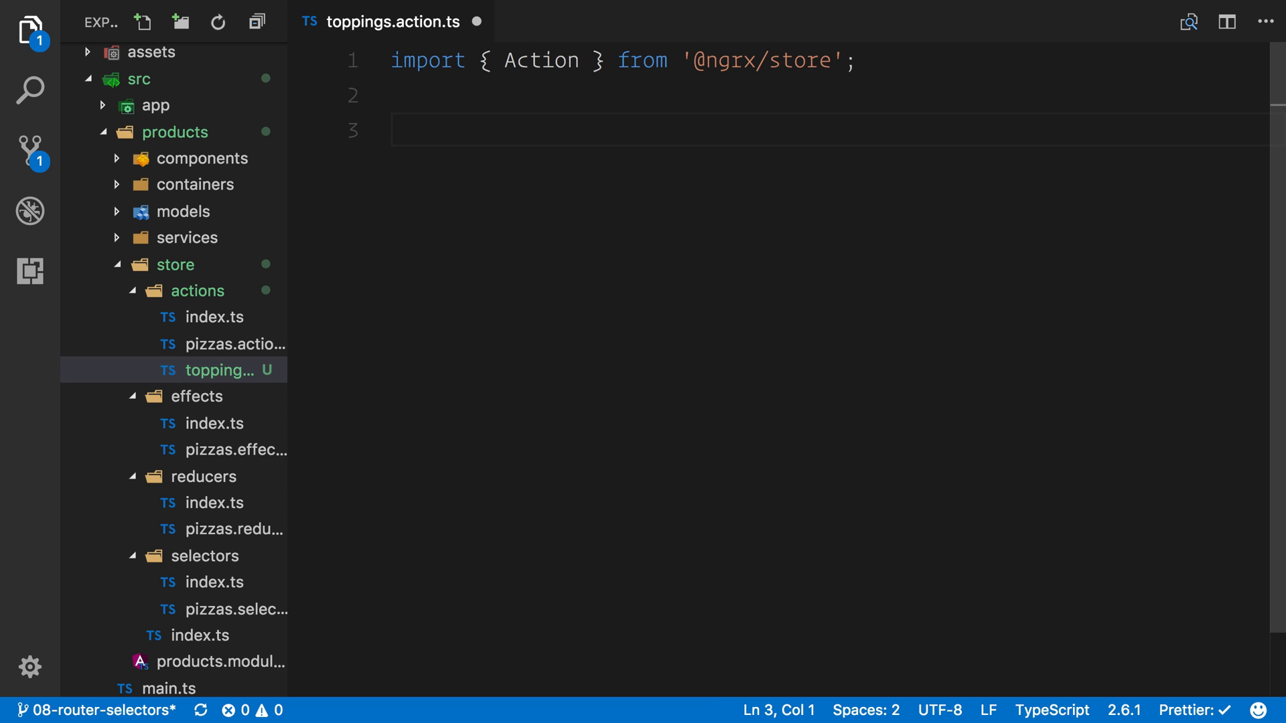
- Import { Topping } from '../../models/topping.model'
type("import")
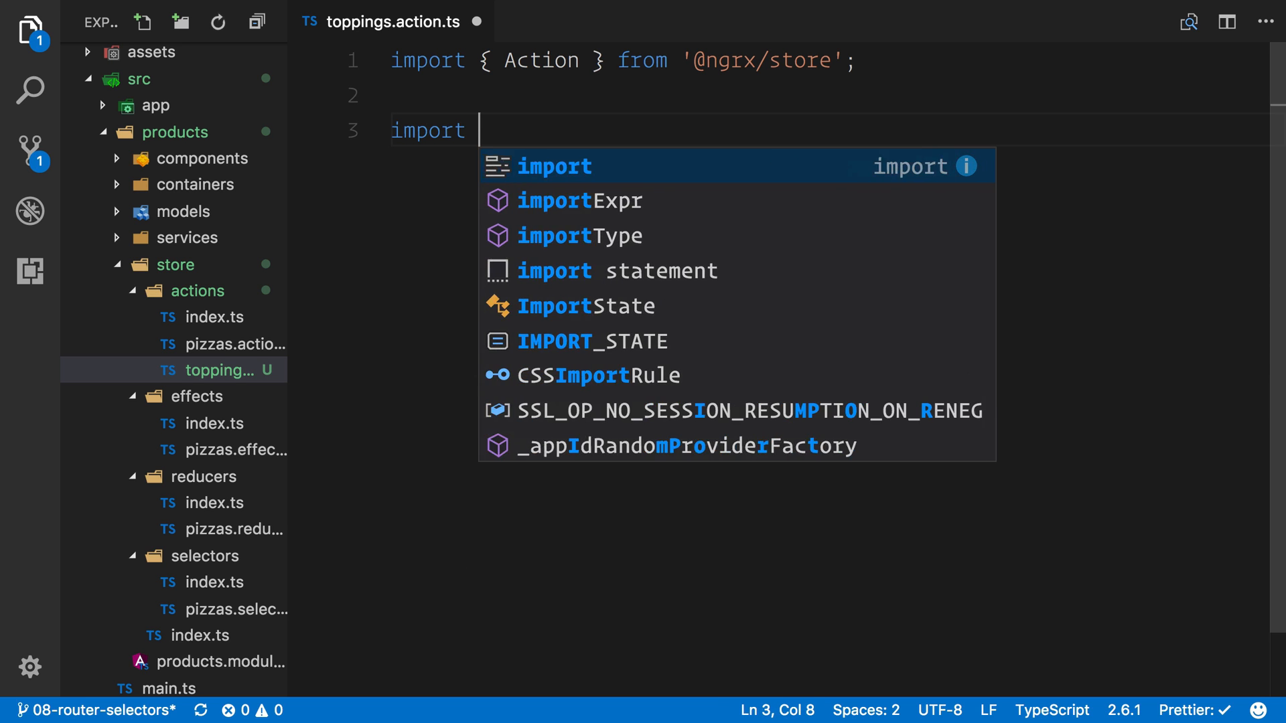
type("{ Topping }")
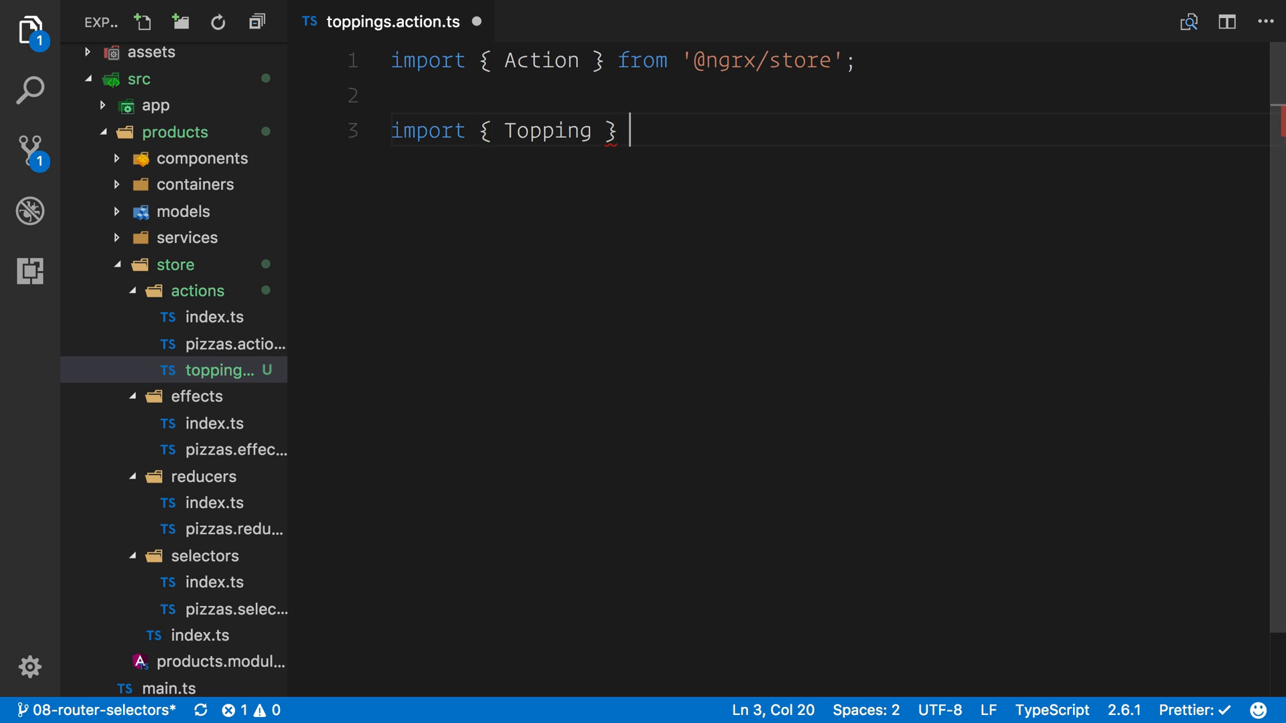
type("from '")
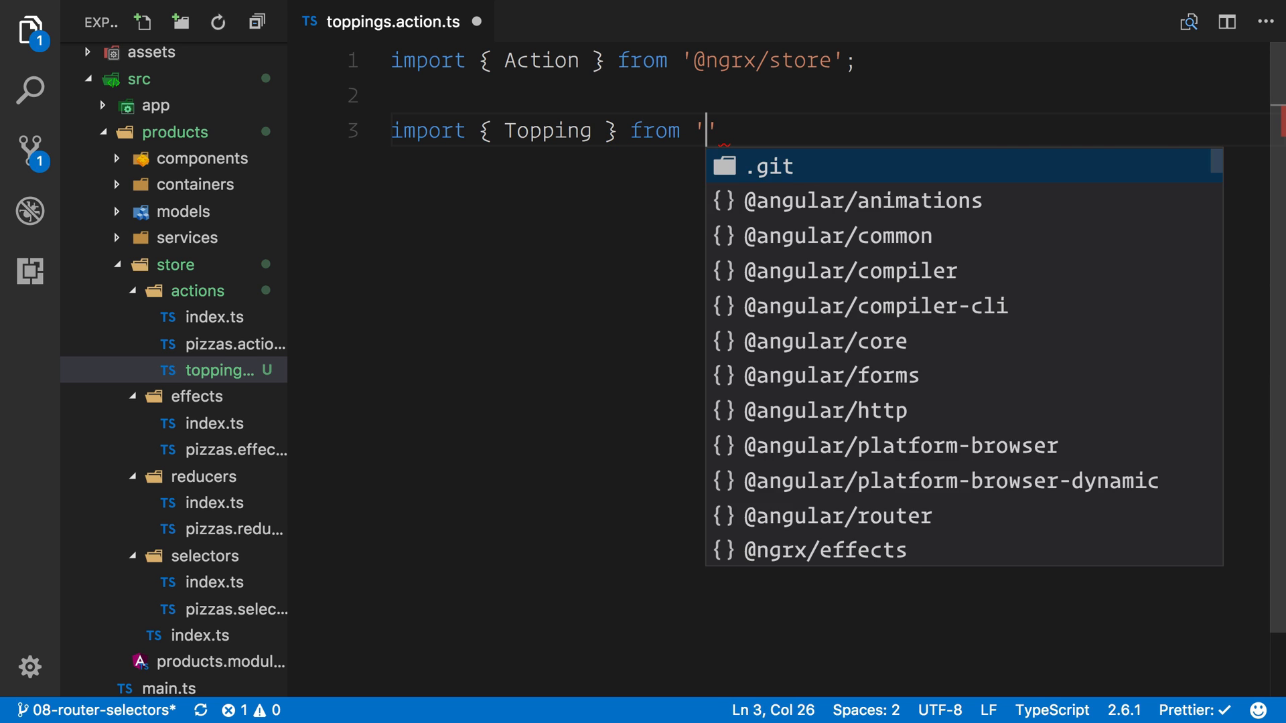
type("../../models")
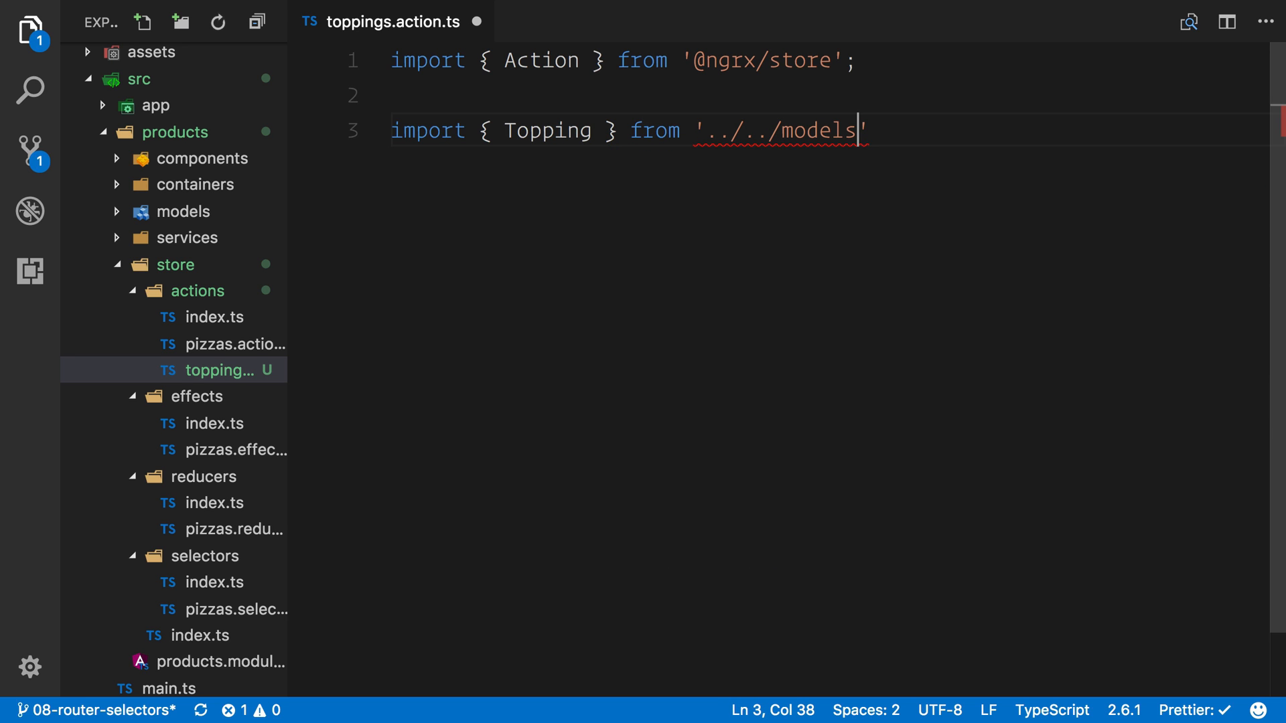
type("/topping.model")
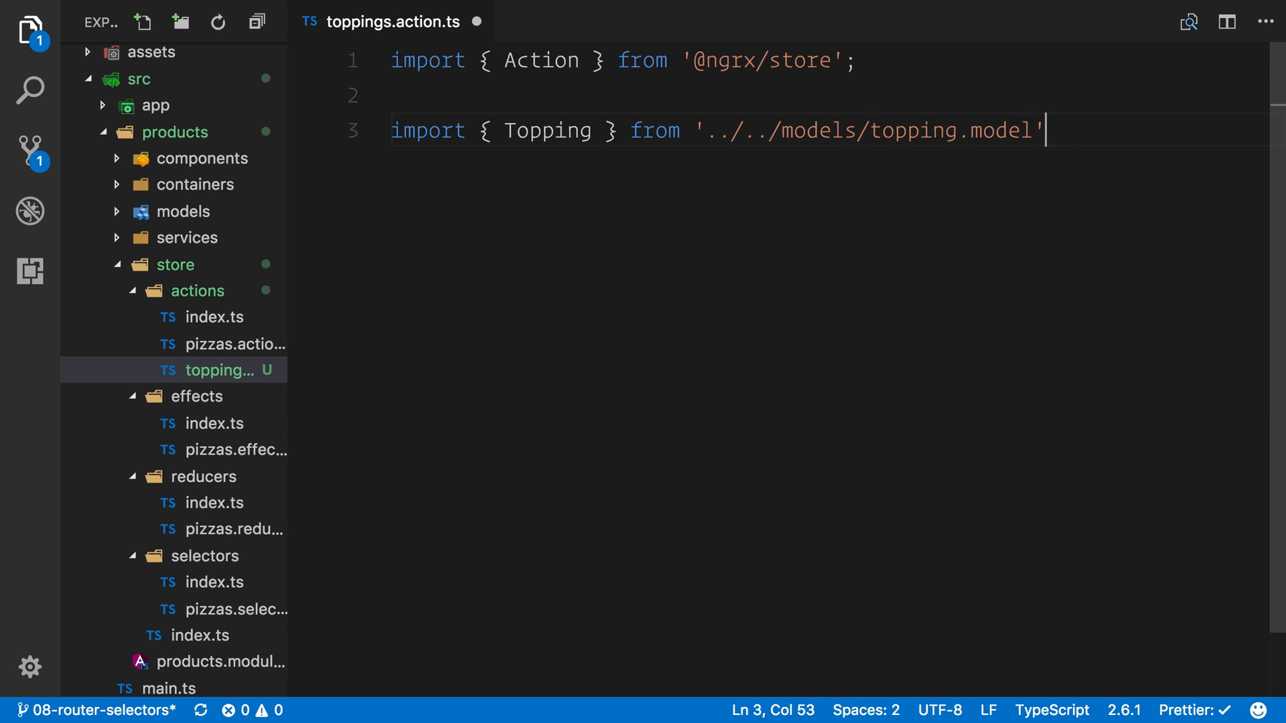
type(";")
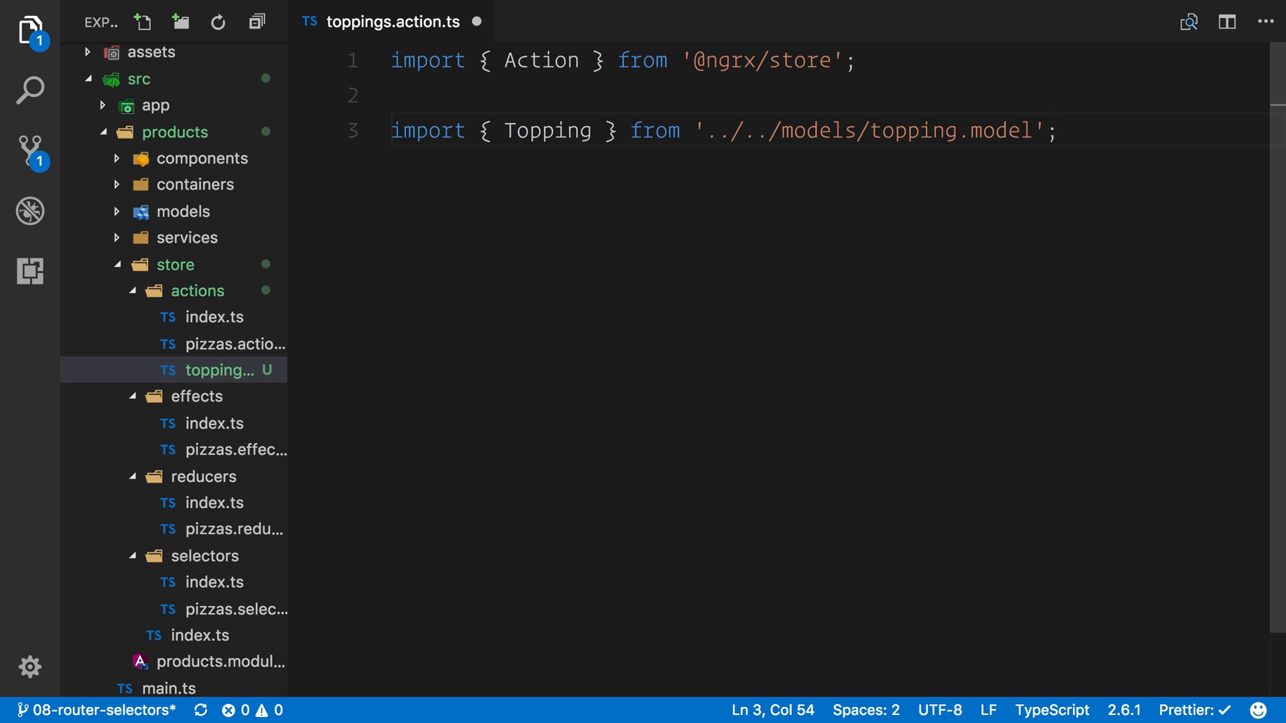
type("export const L")
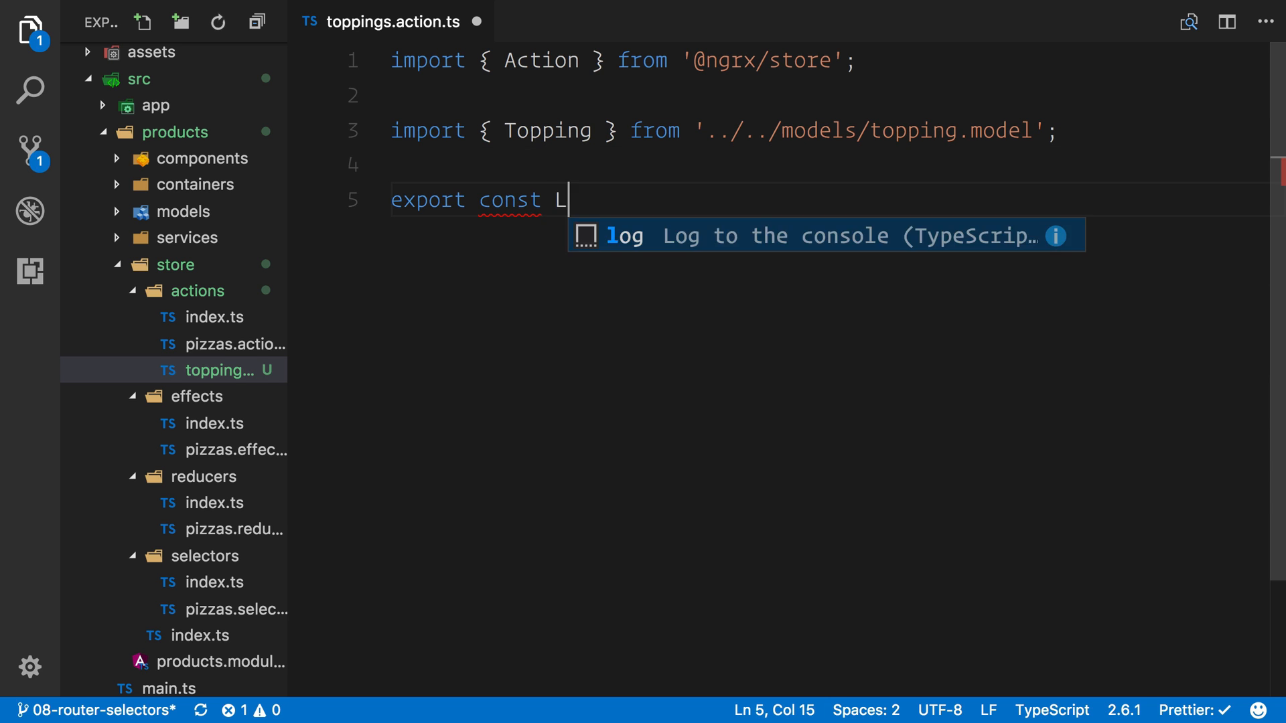
- Declare export const LOAD_TOPPINGS = '[Products] Load Toppings'
type("OAD_TOPPING")
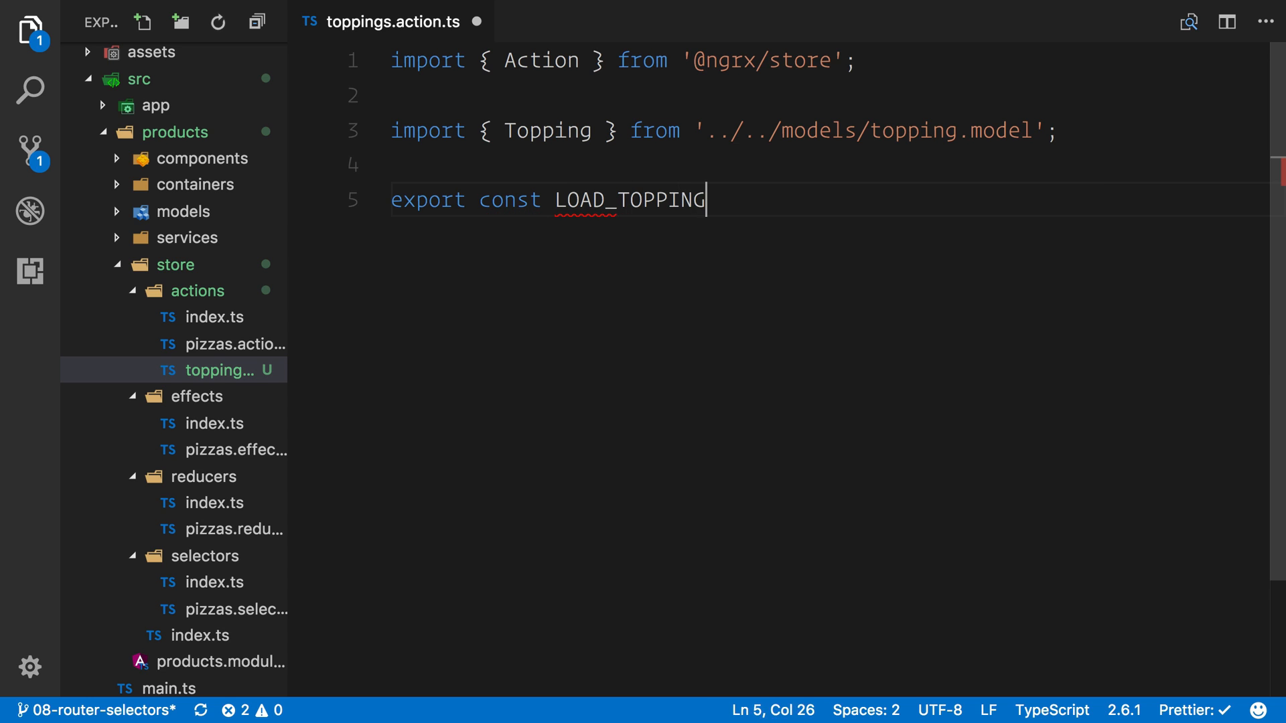
type("S =")
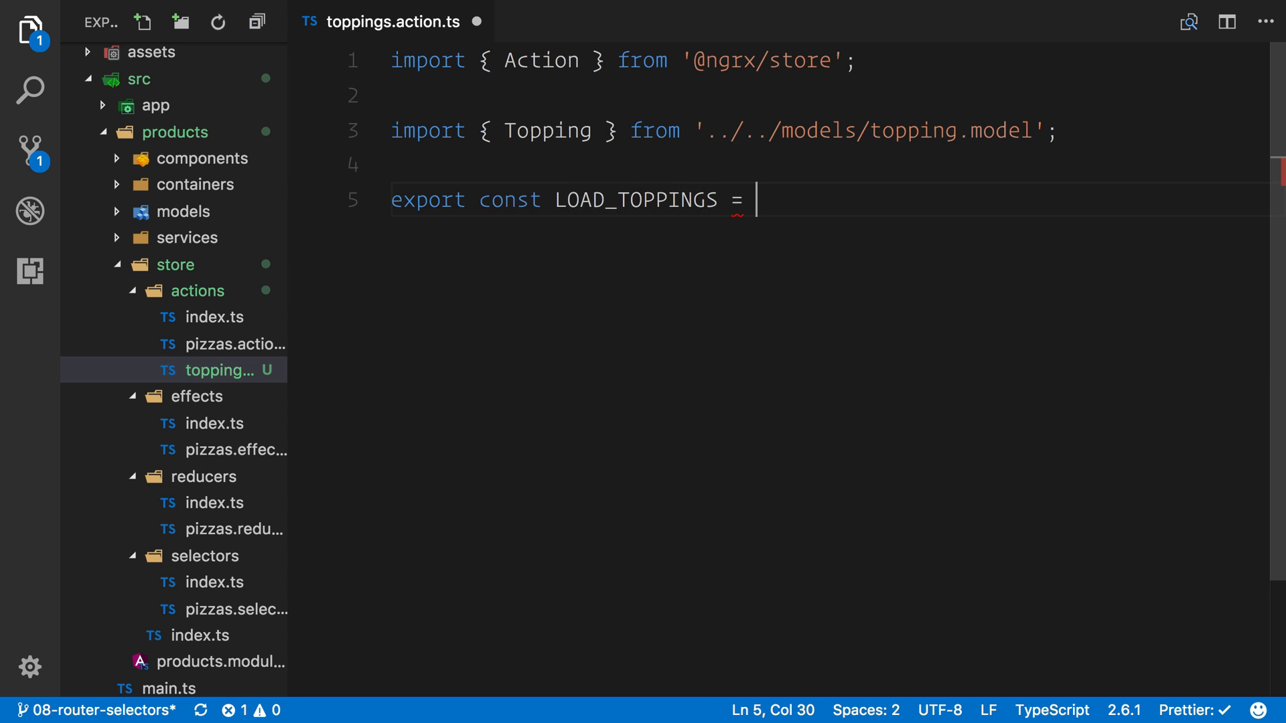
type("'';")
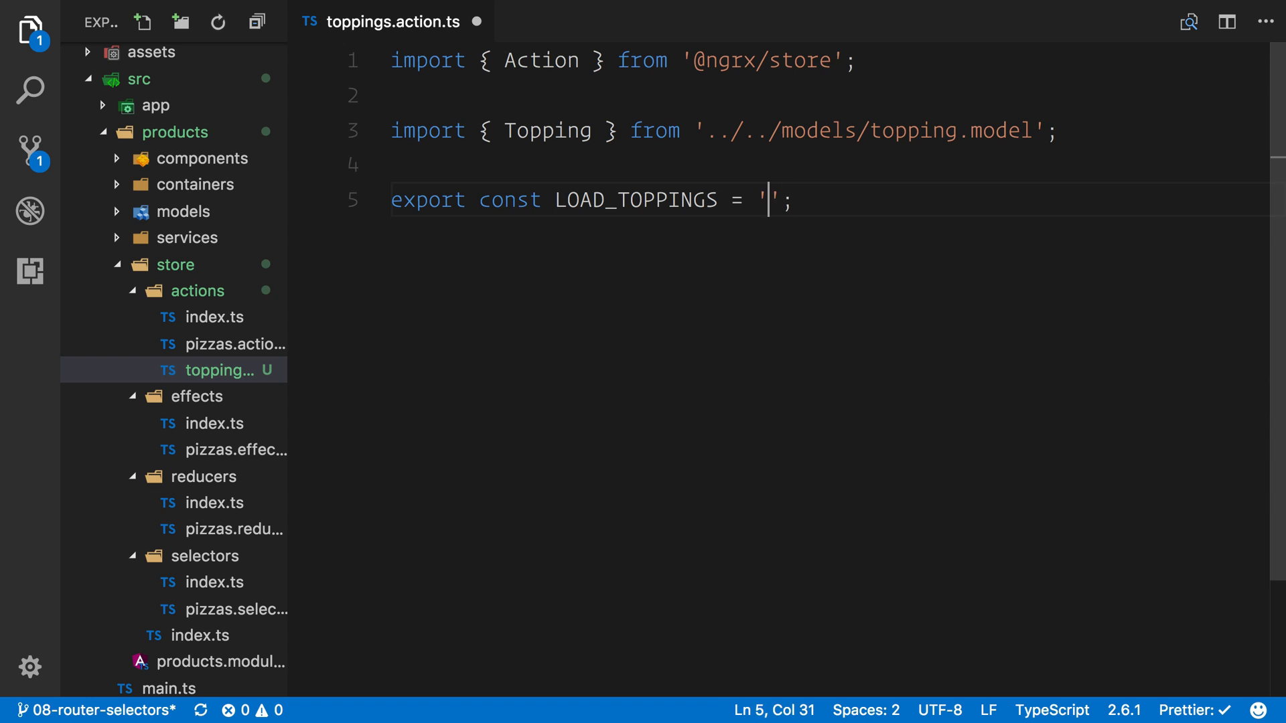
type("[Products] Load")
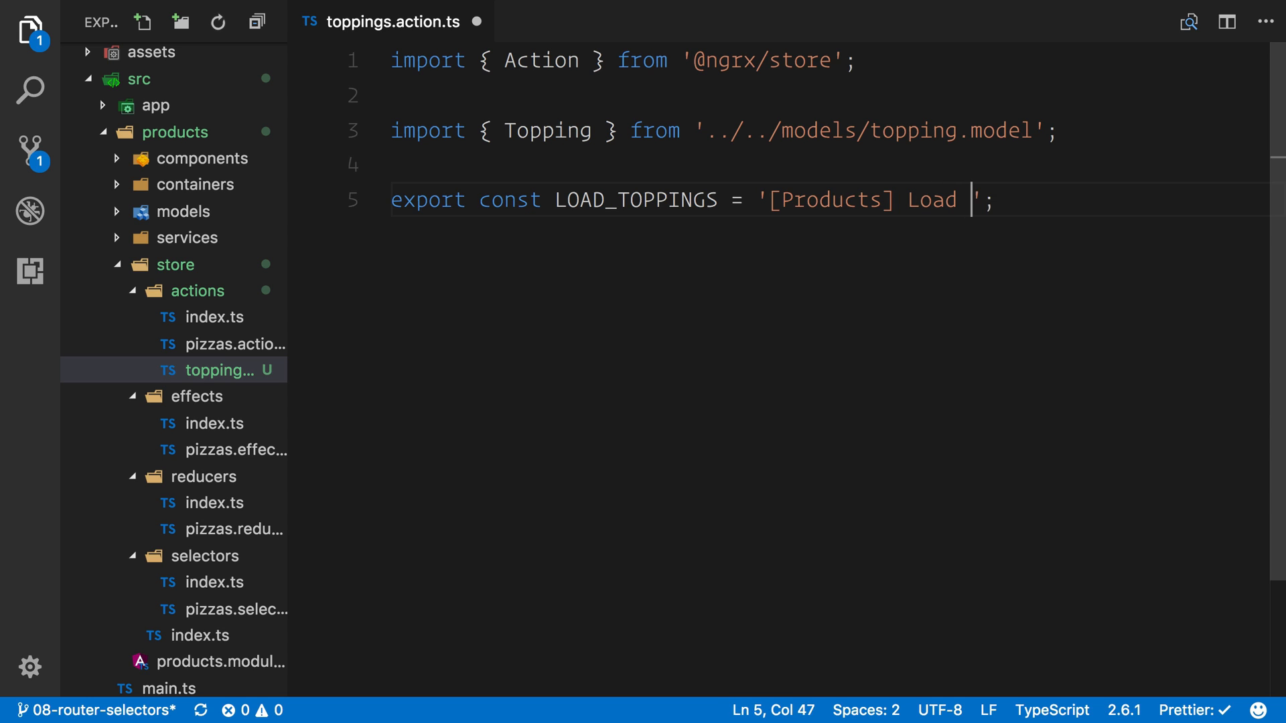
type("Toppings")
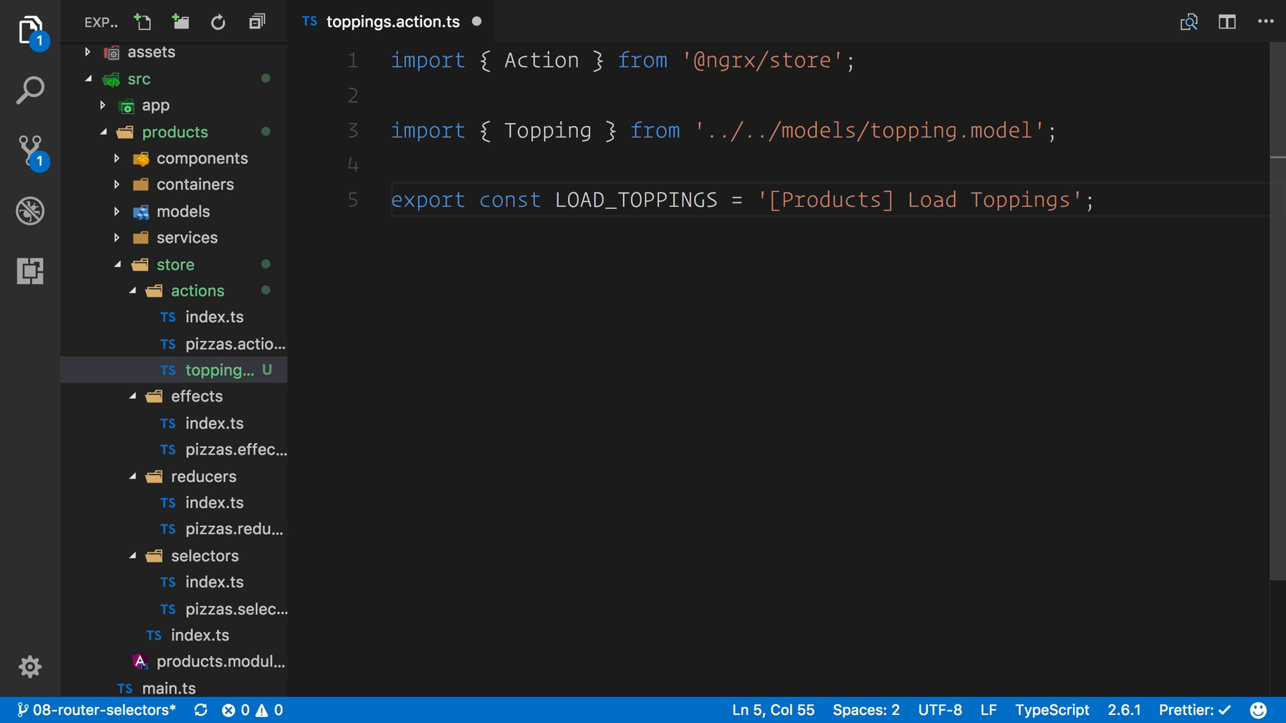
- Try a 'Dashboard' label in the action string, then revert it to Products
left_click(886, 200)
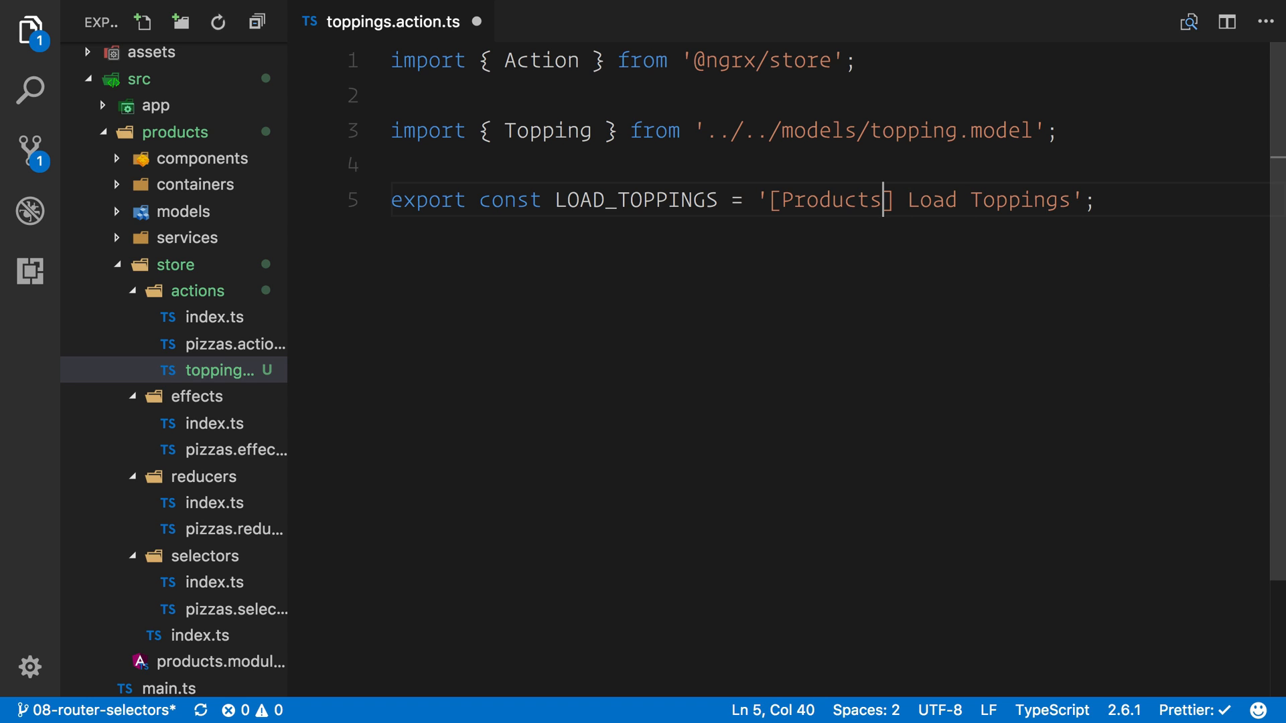
double_click(830, 200)
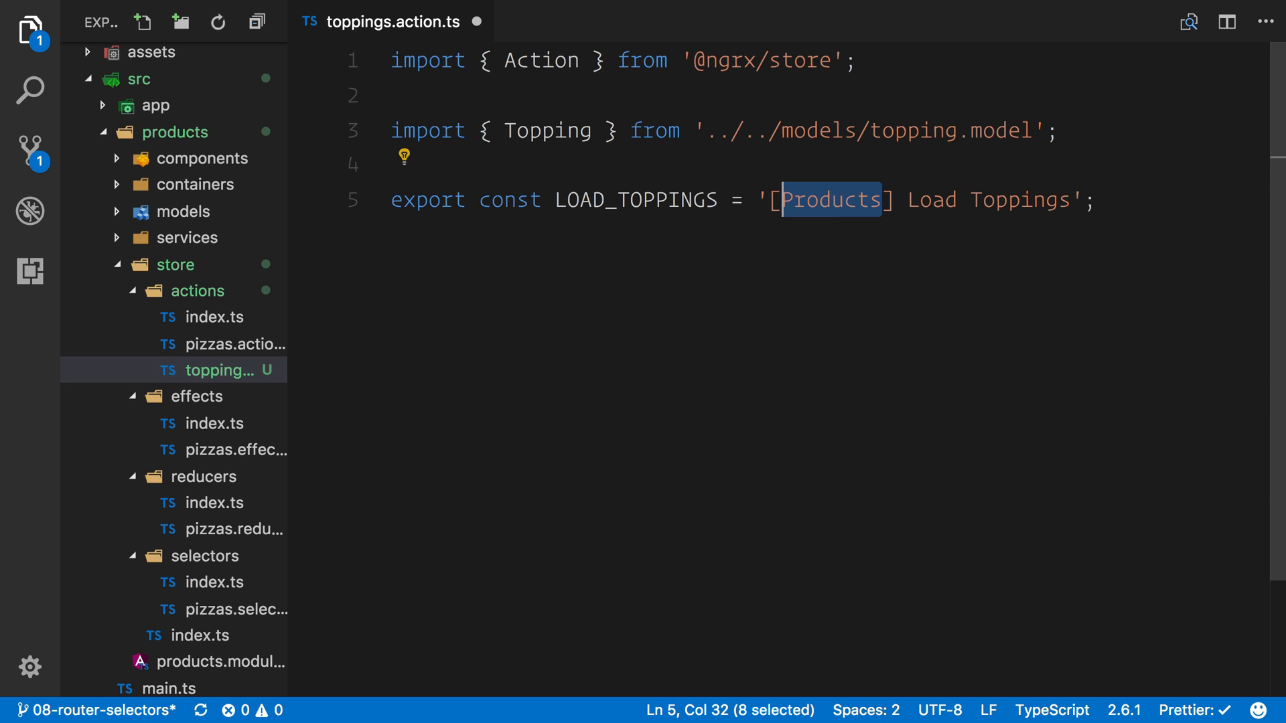
type("Dashboard")
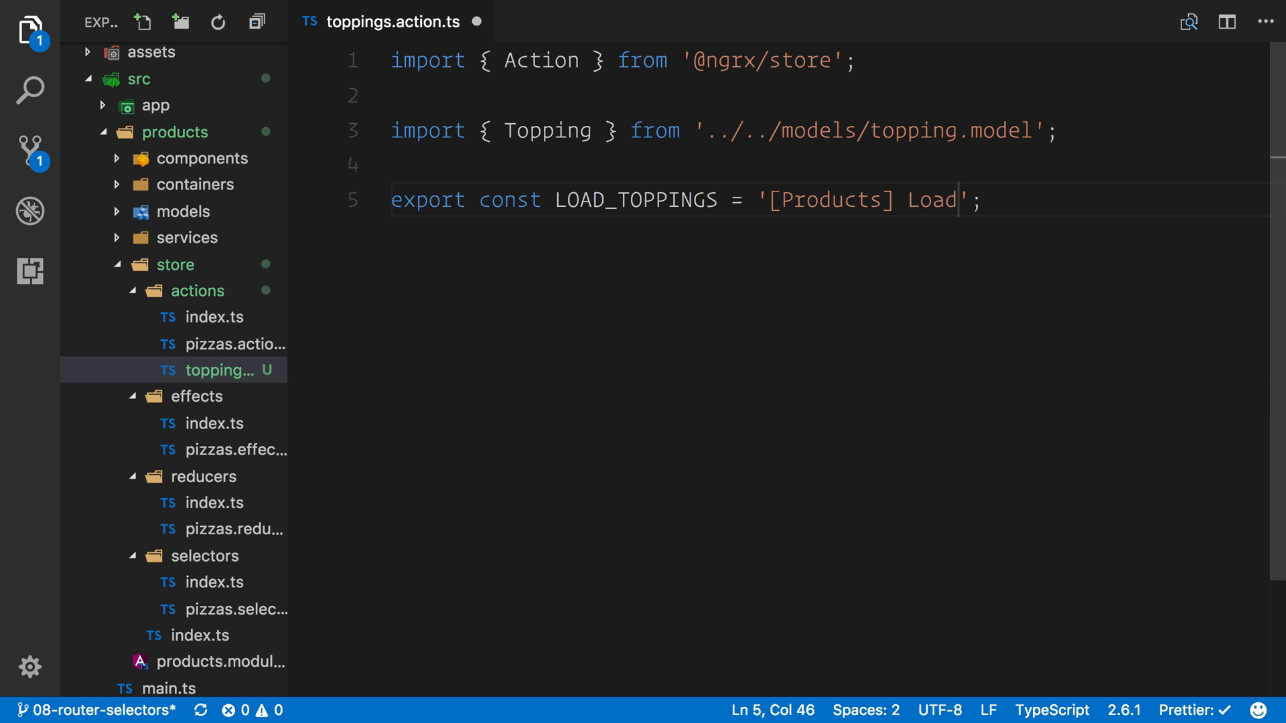
type("Toppings")
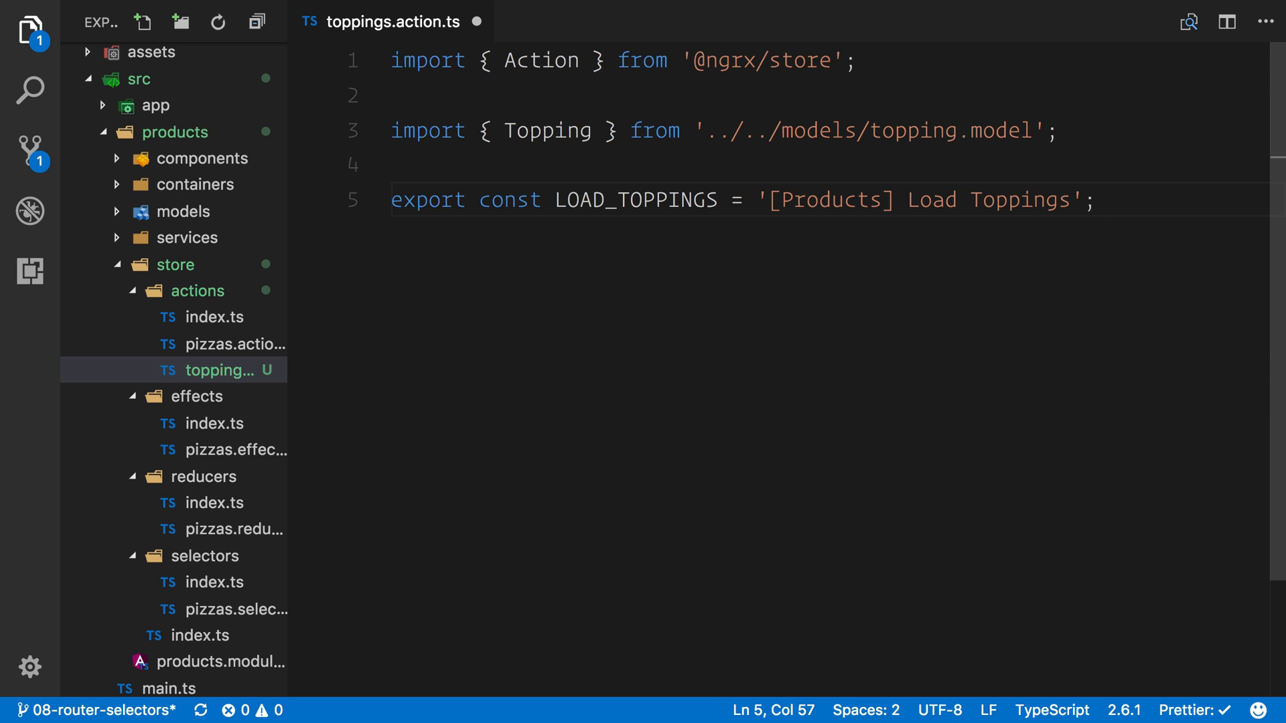
double_click(830, 199)
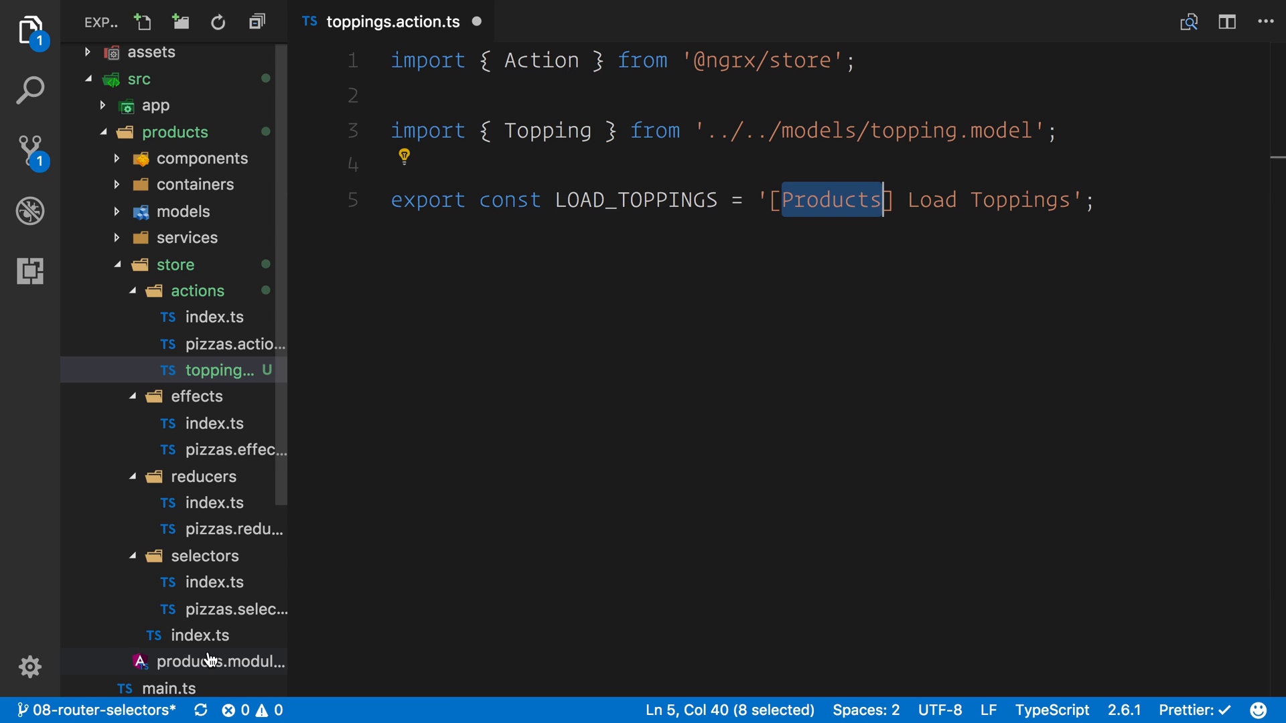
left_click(219, 662)
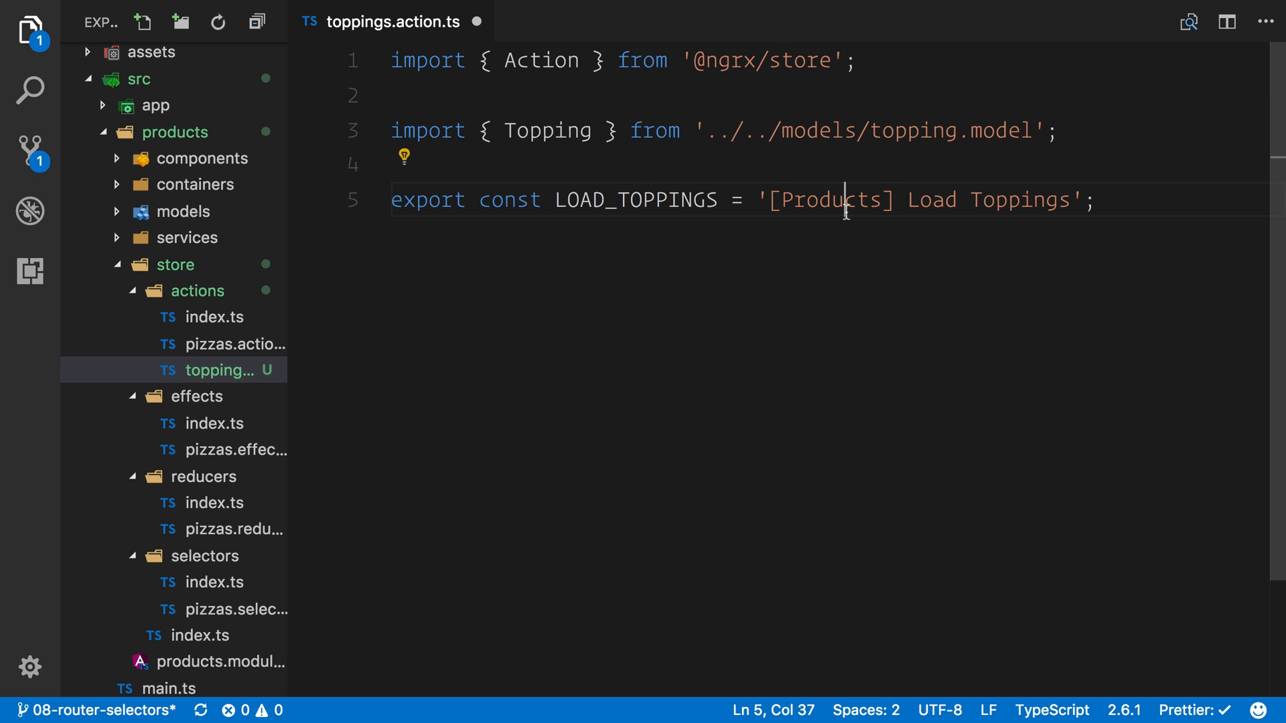
double_click(830, 200)
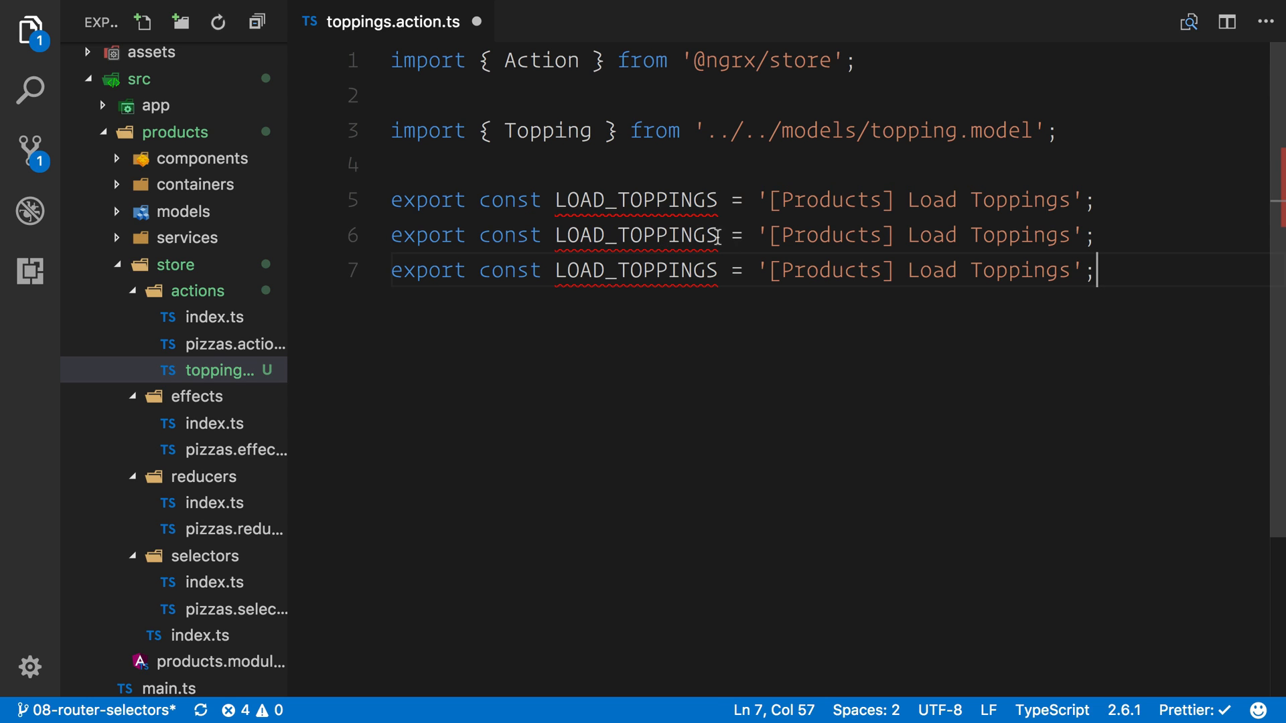
- Rename the copied lines to LOAD_TOPPINGS_FAIL and LOAD_TOPPINGS_SUCCESS with 'Fail' and 'Success' strings
type("_FAIL")
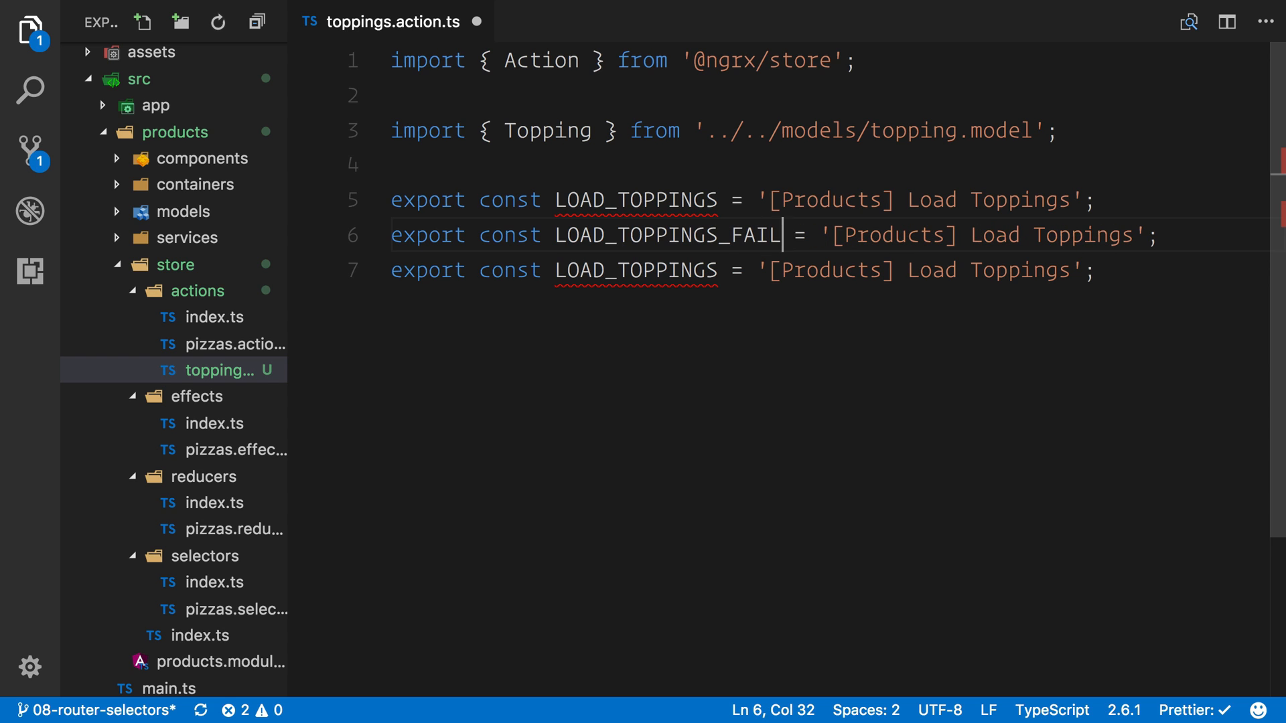
type("Fail")
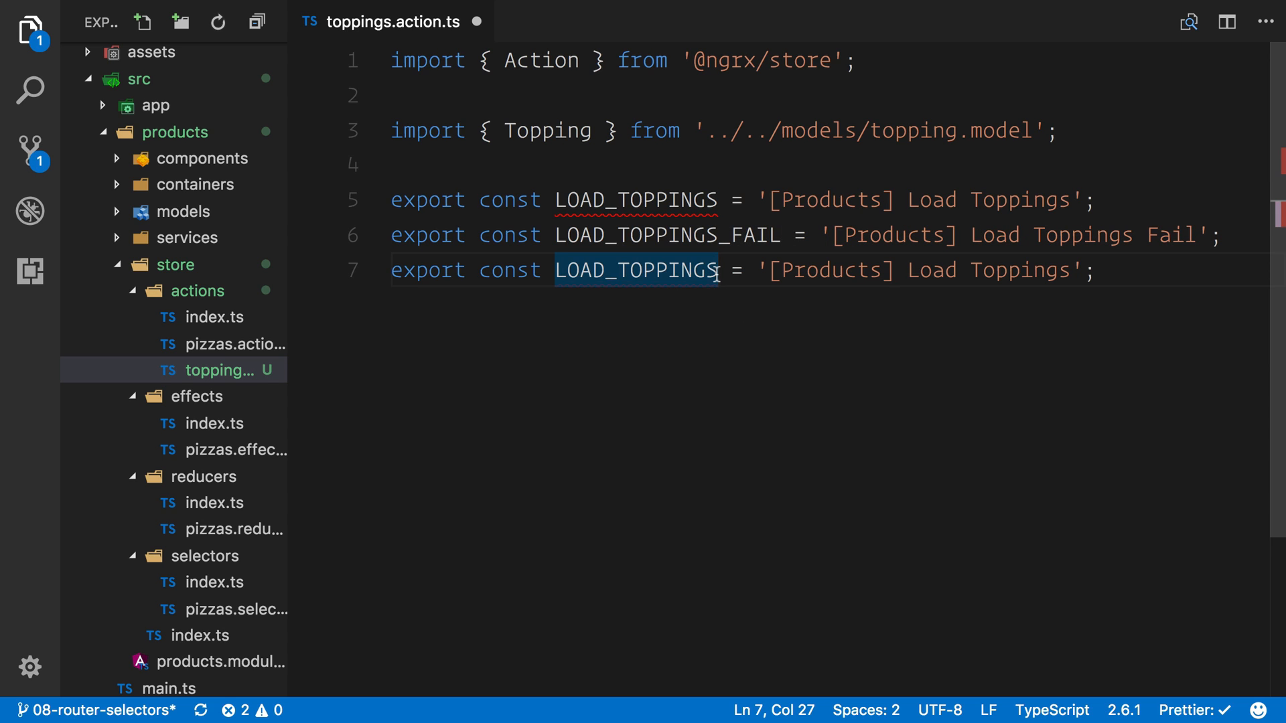
type("_SUCCE")
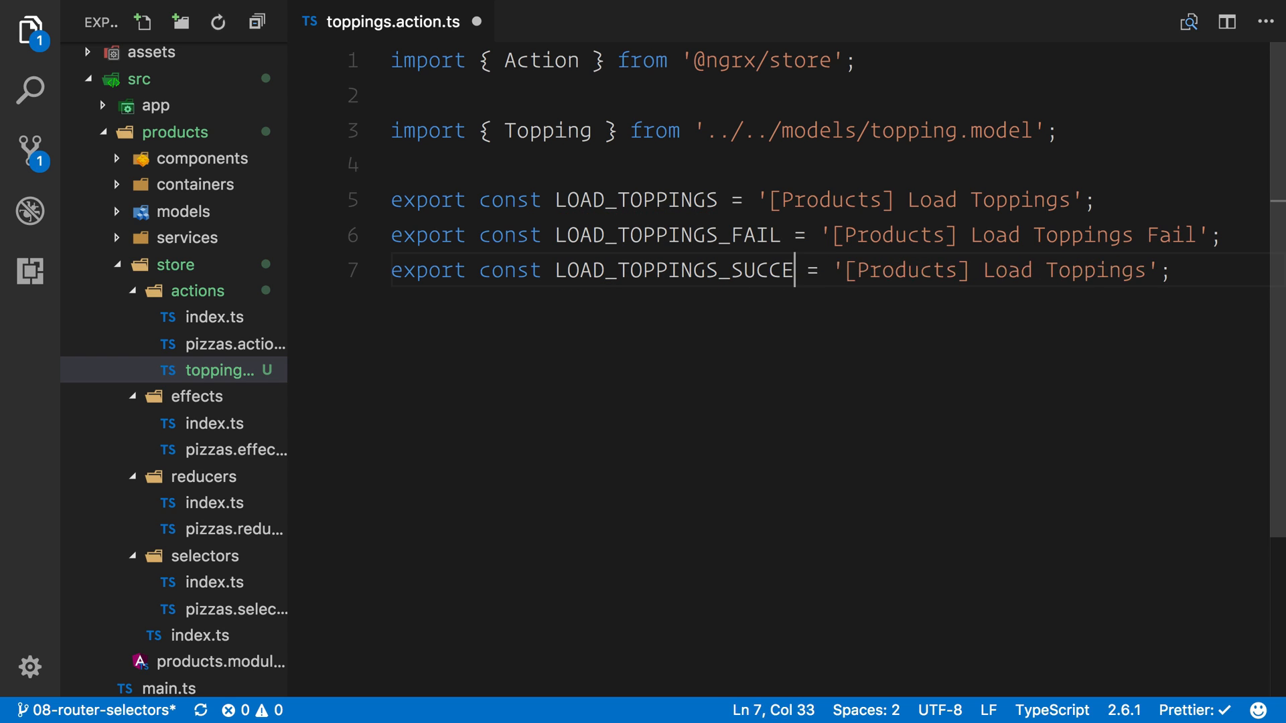
type("SS")
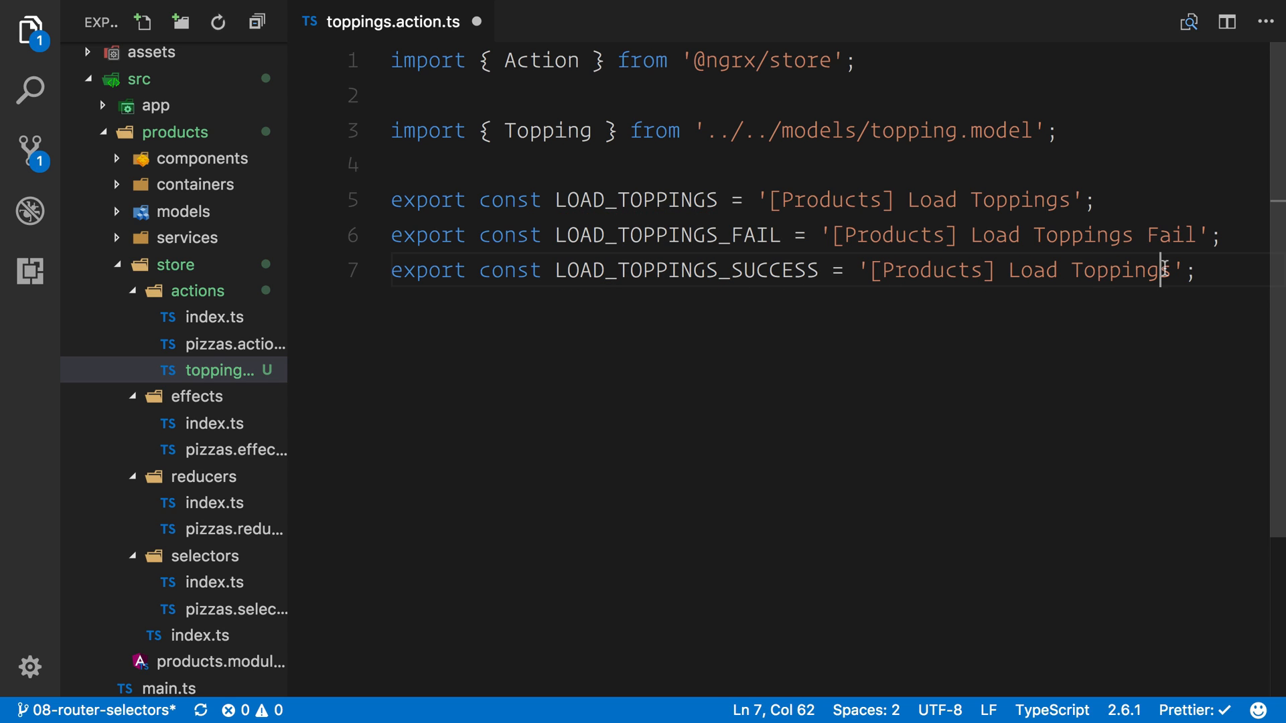
type("Success")
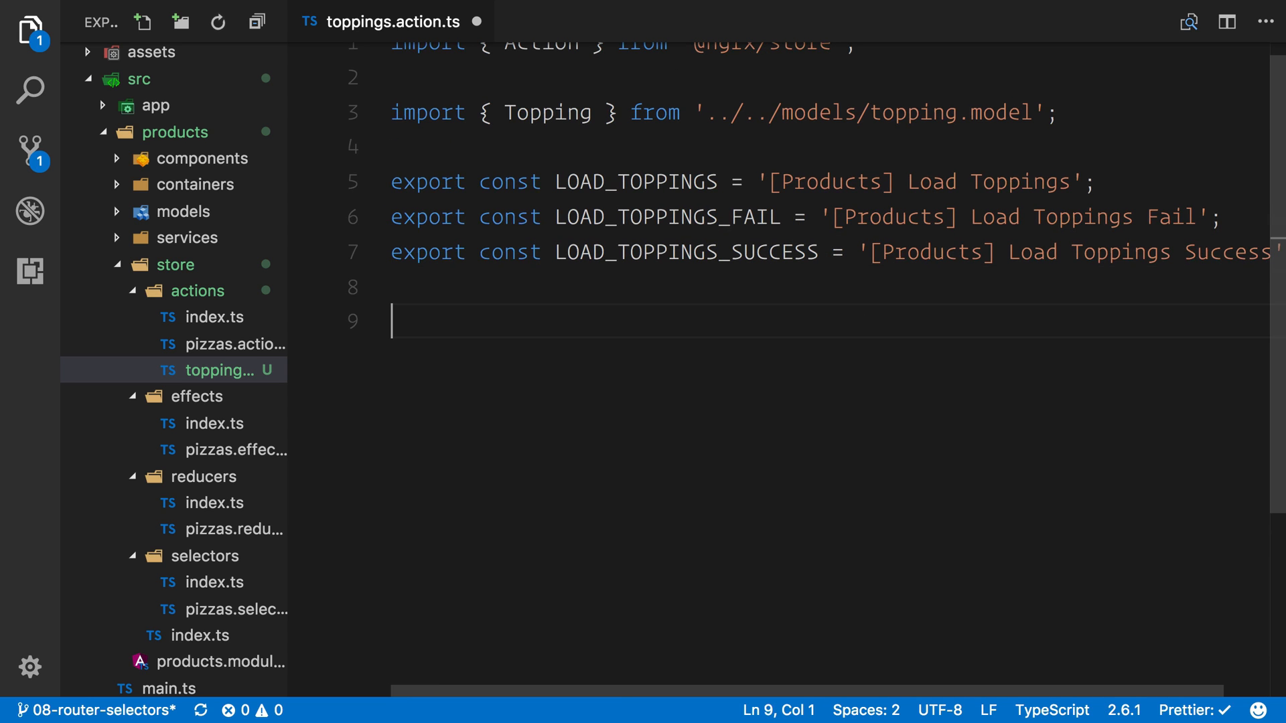
- Write export class LoadToppings implements Action with readonly type = LOAD_TOPPINGS
type("e")
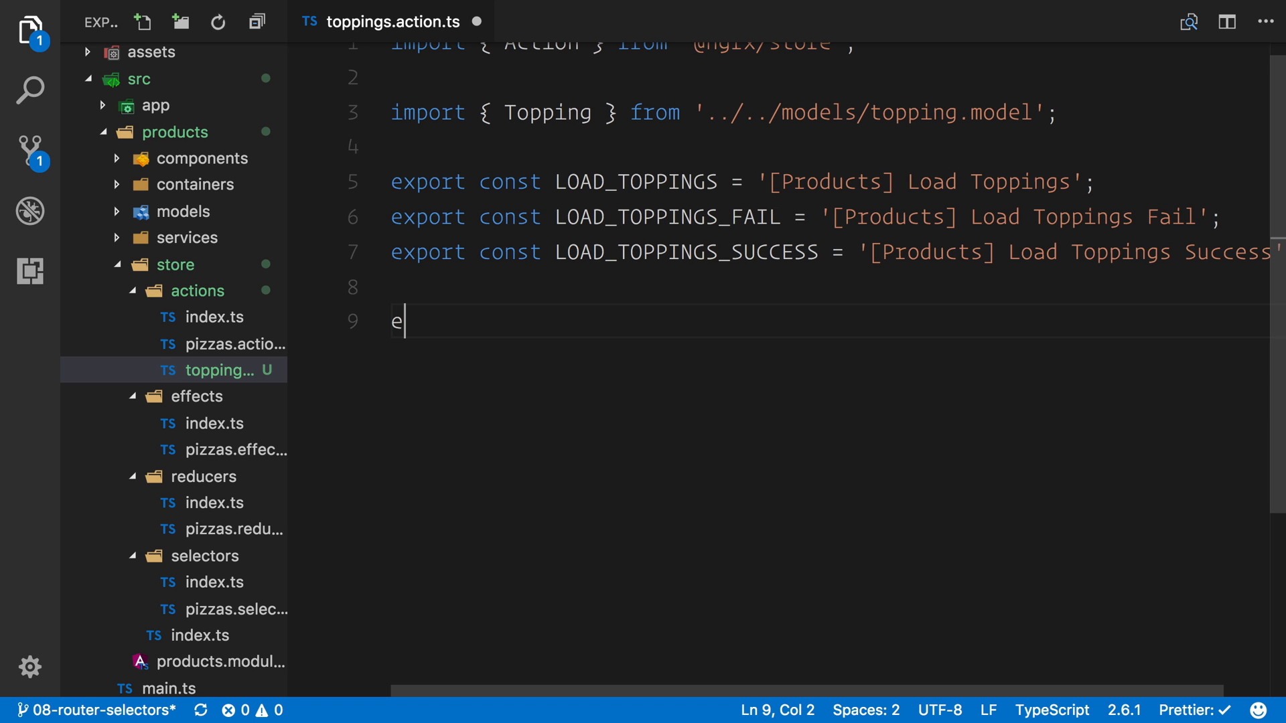
type("xport clas")
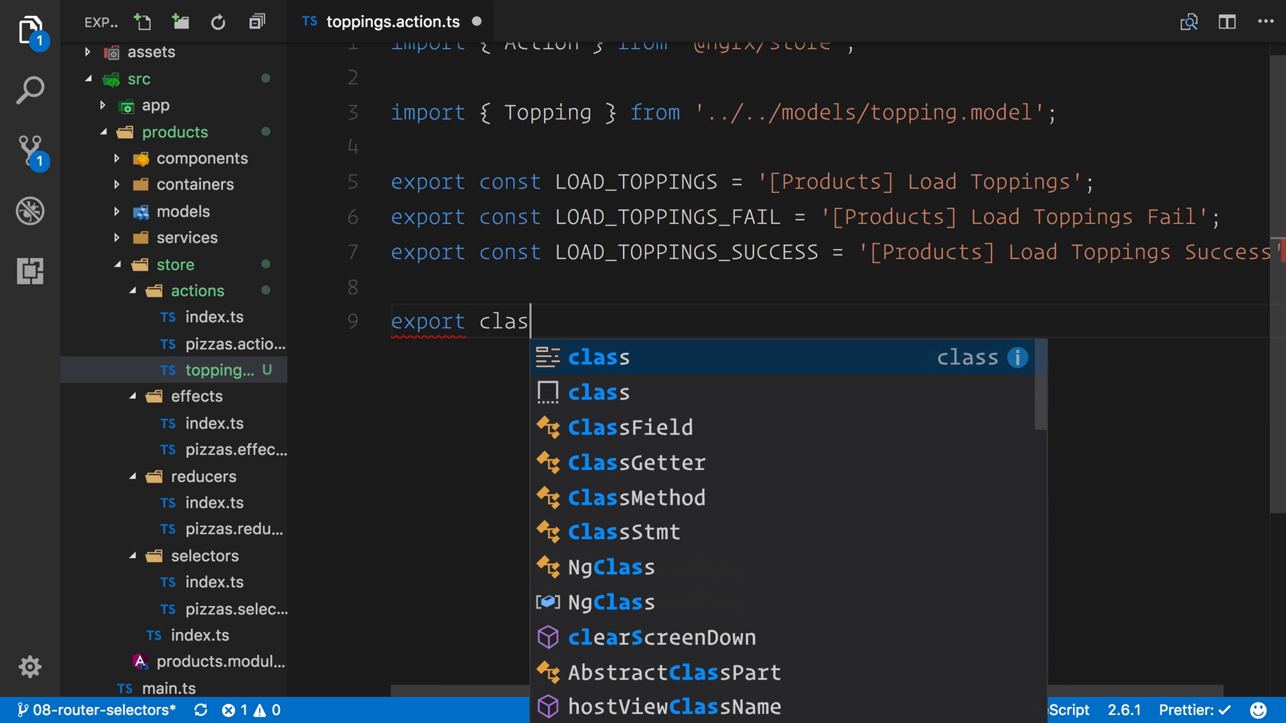
key("Tab")
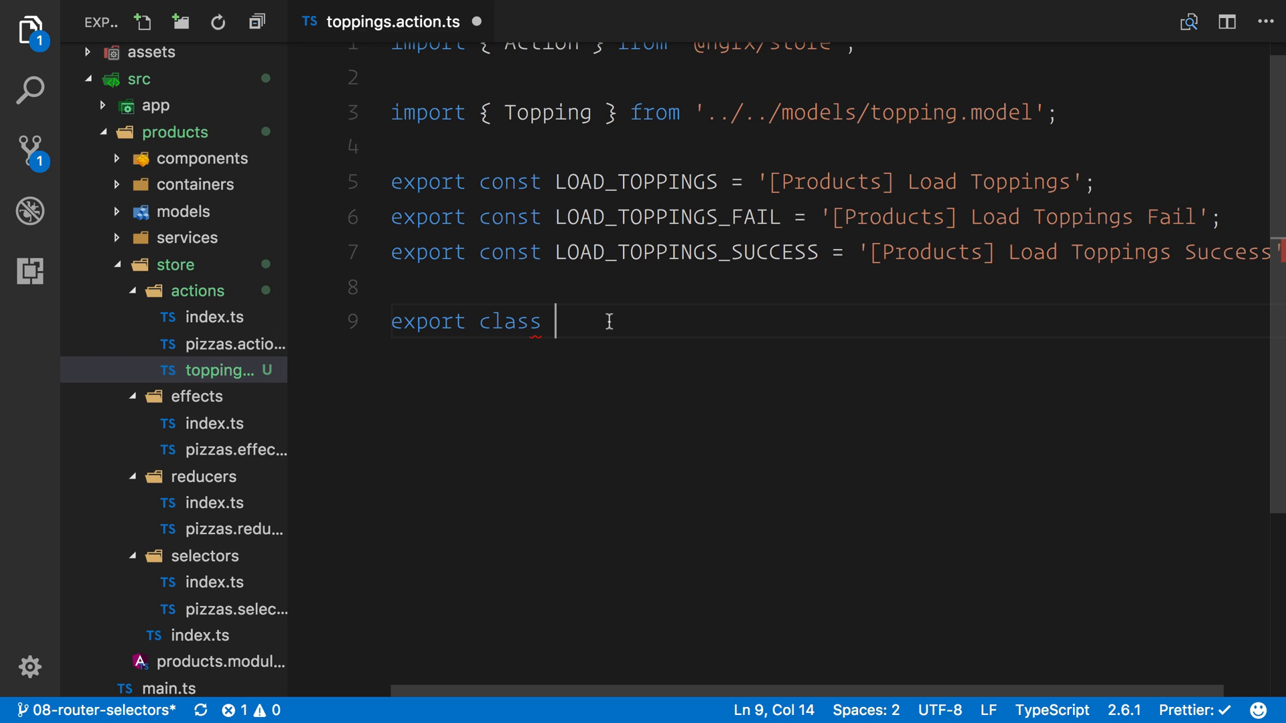
type("Load")
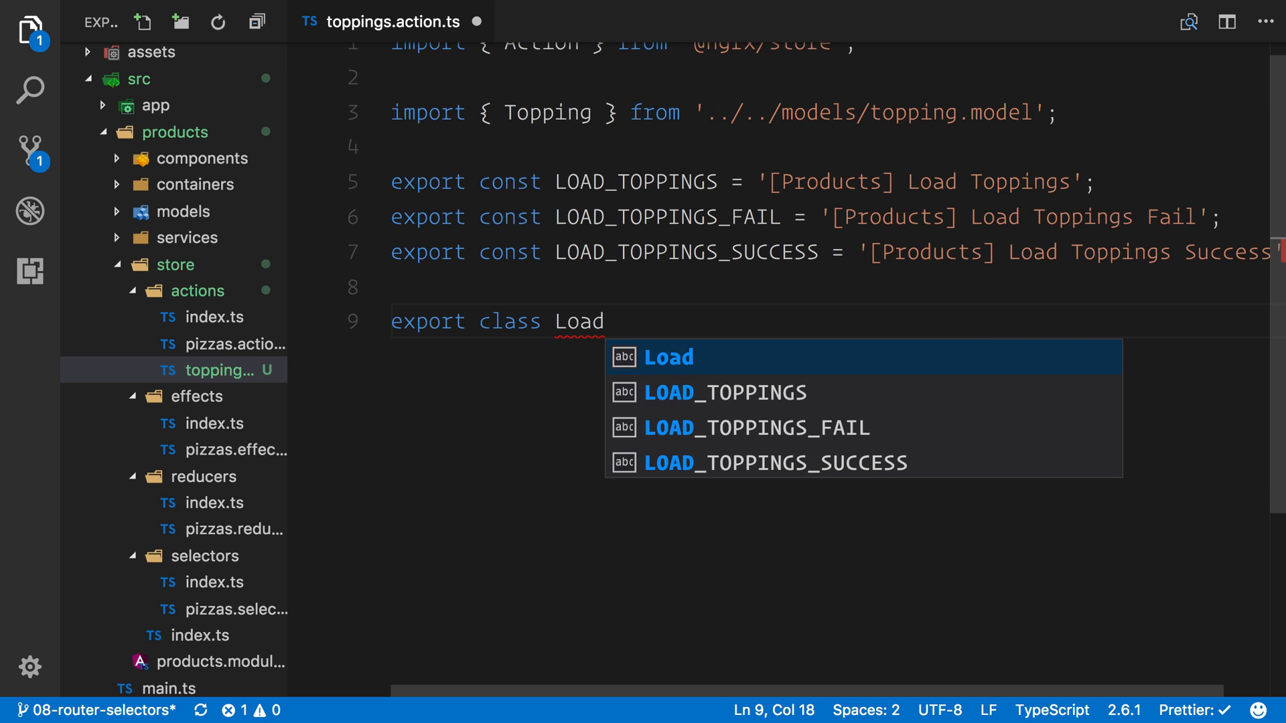
type("Toppings")
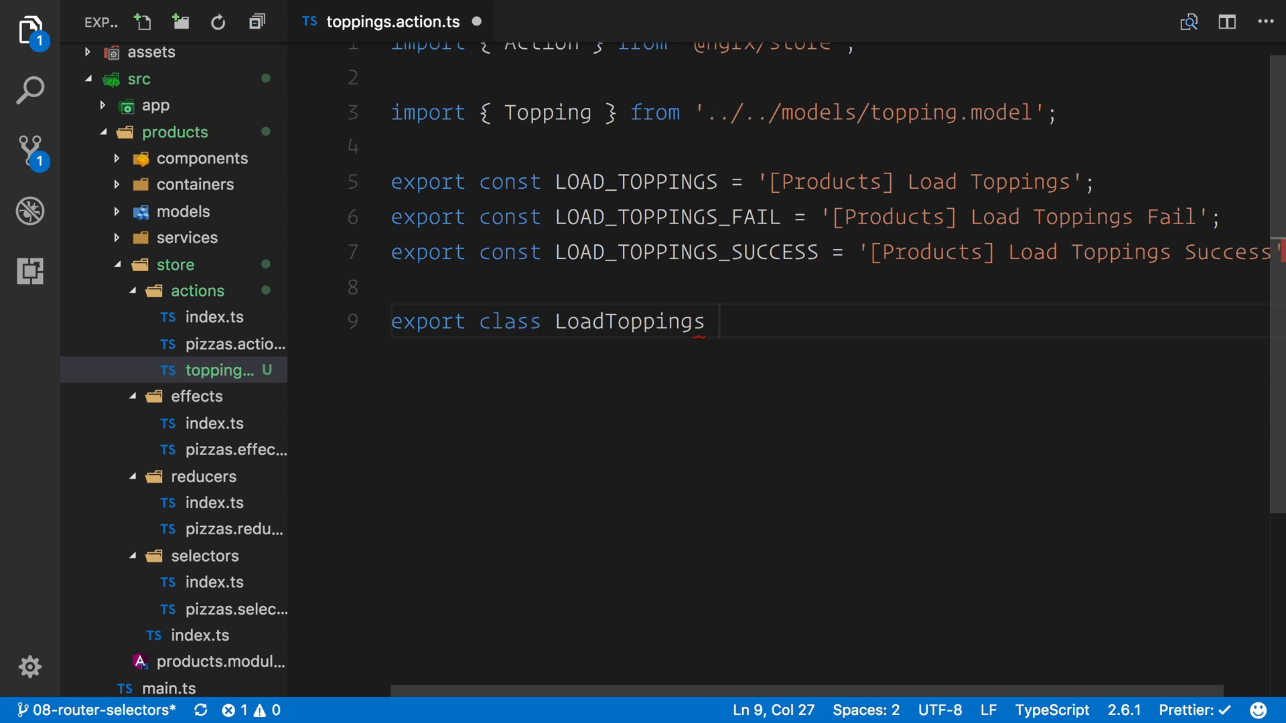
type("implemen")
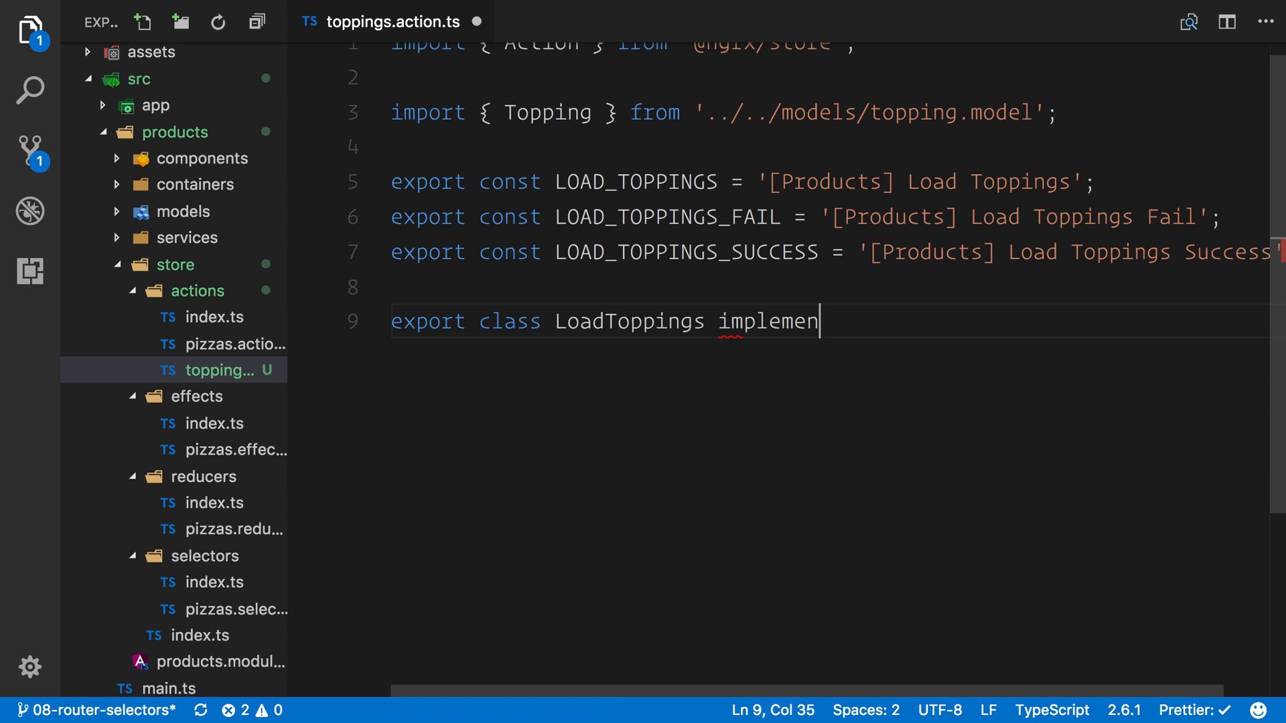
type("ts Action {}")
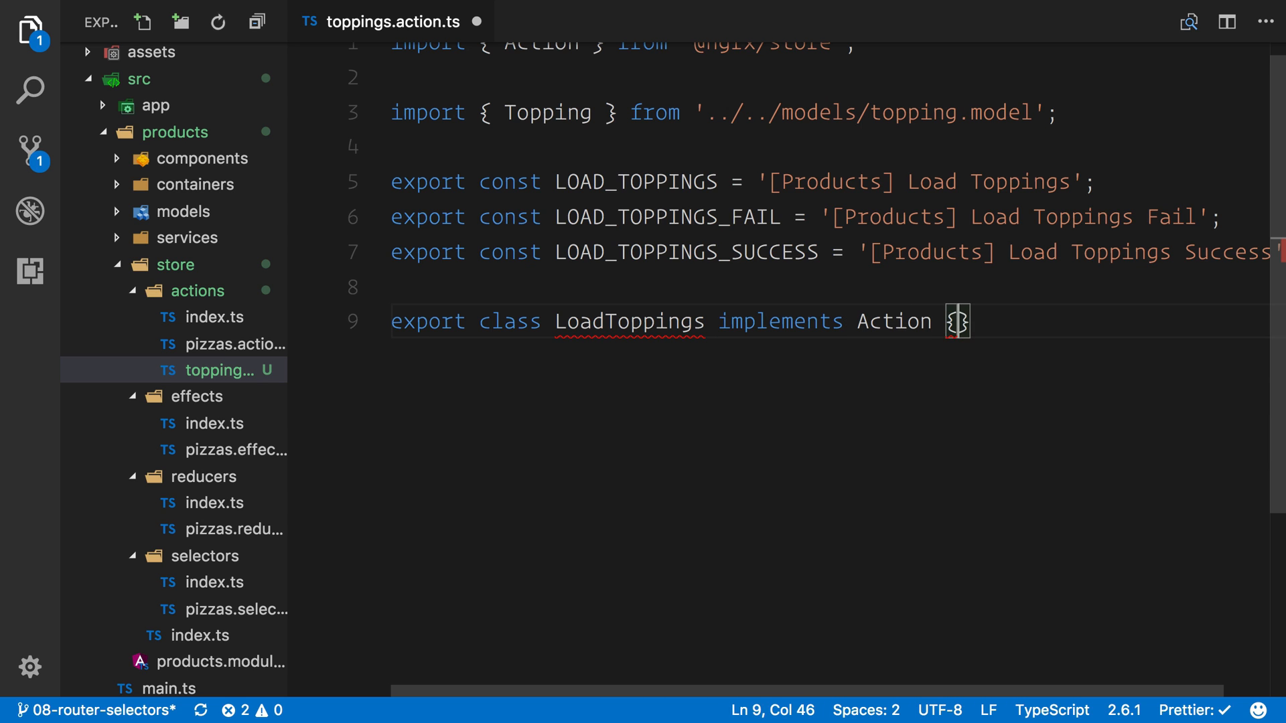
type("readonly type")
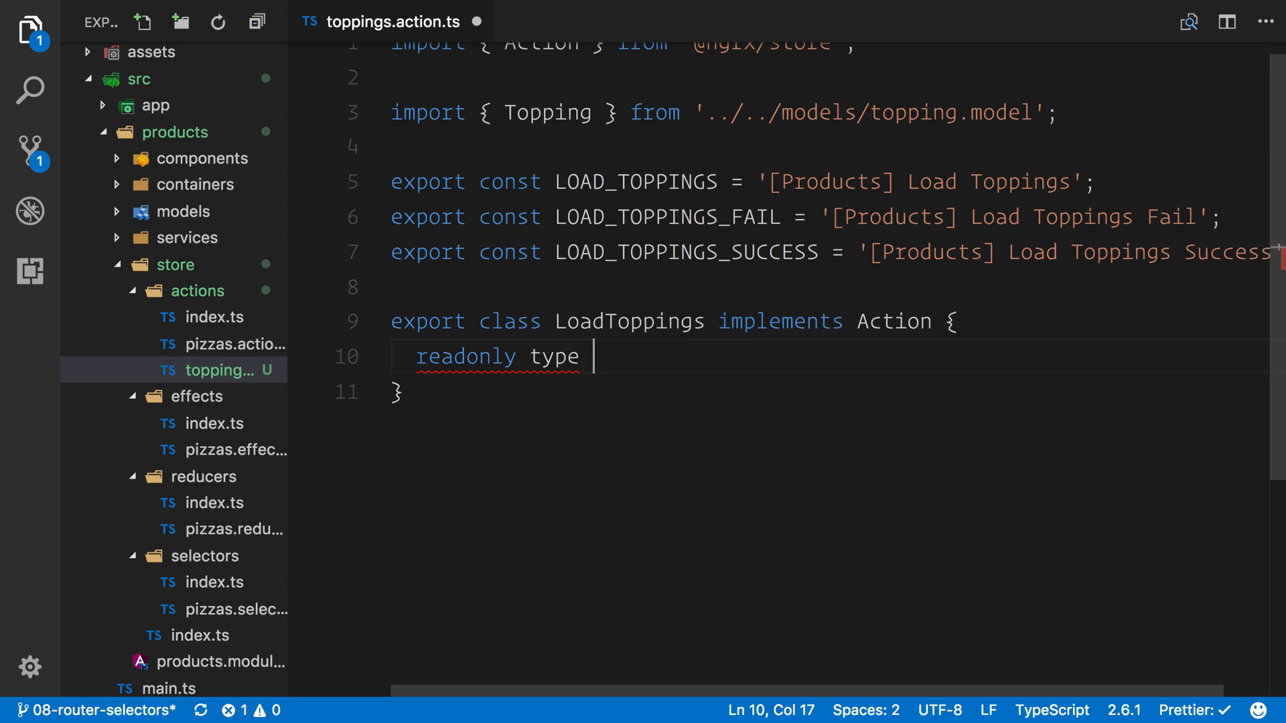
type("= LOAD_TOPPINGS;")
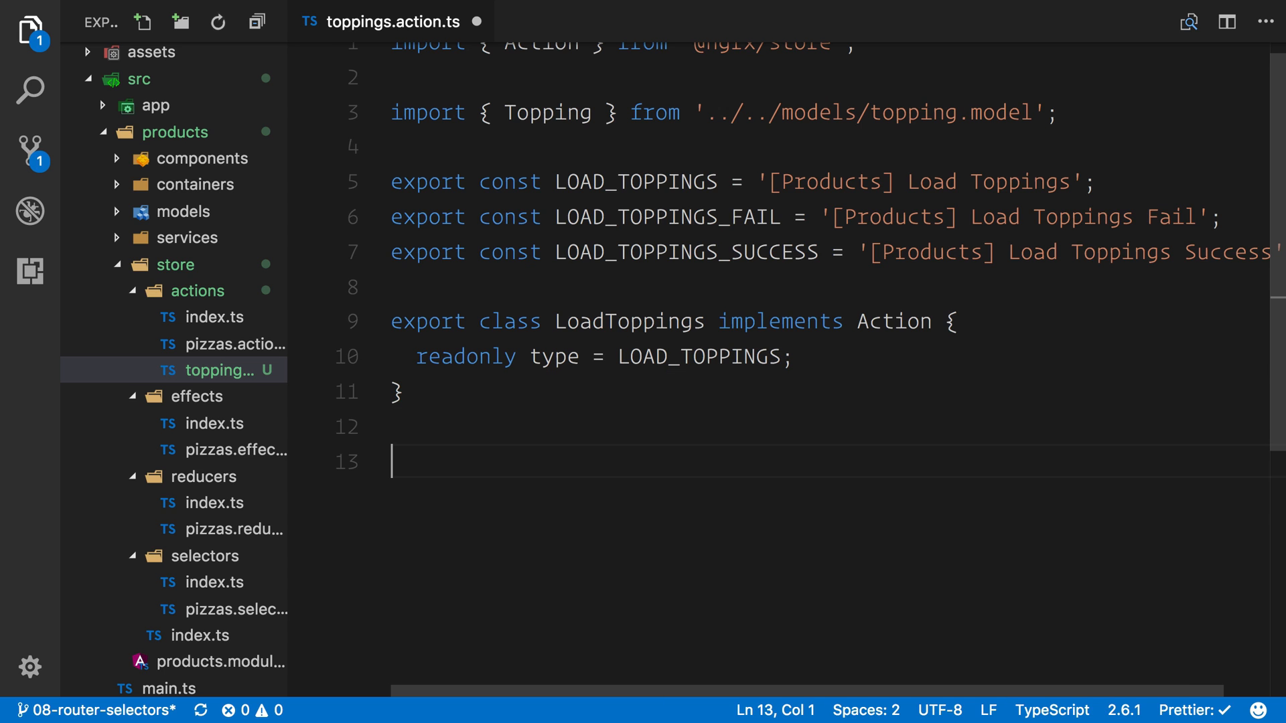
- Write the LoadToppingsFail action class with constructor(public payload: any)
type("export clas")
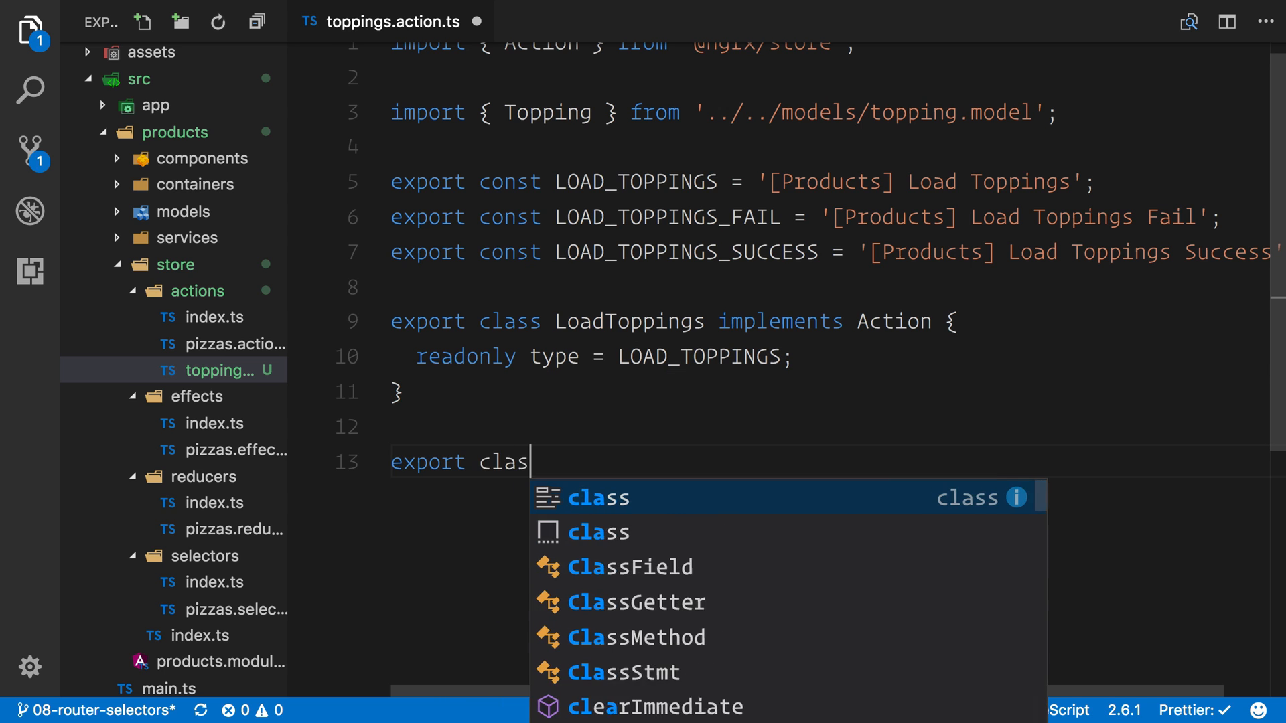
type("s LoadToppingsFail i")
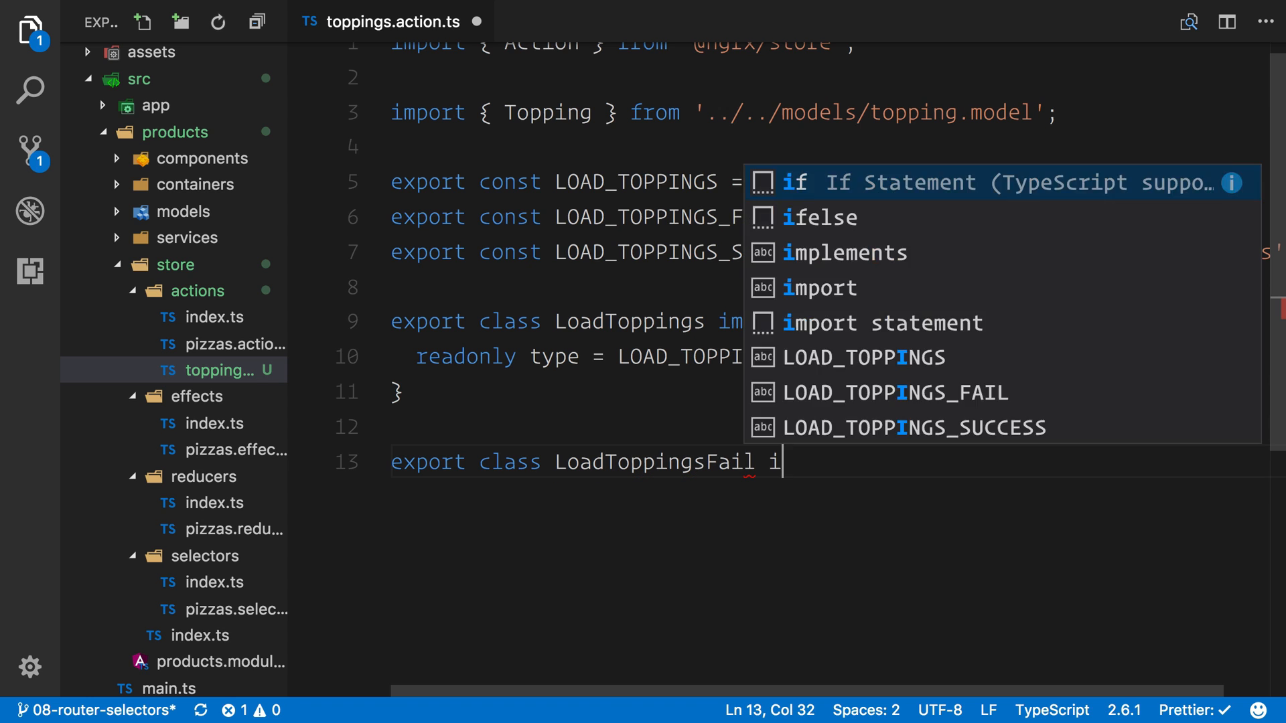
type("mplements Action")
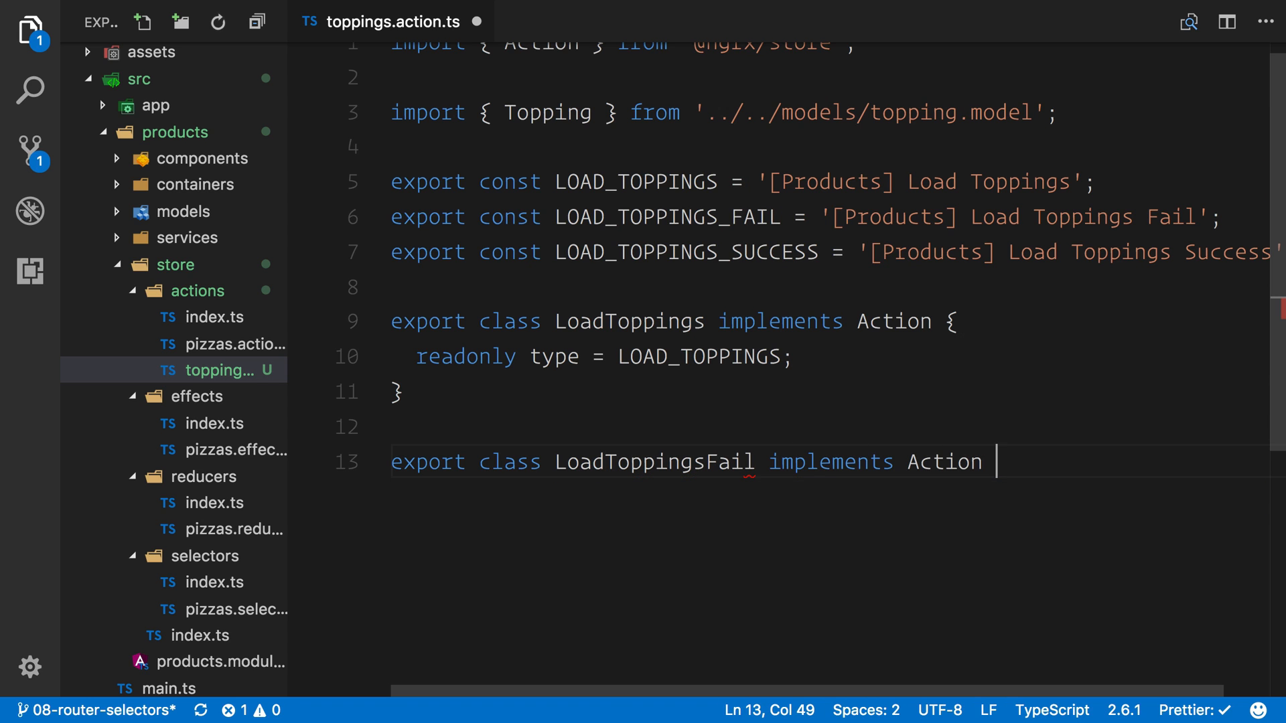
type("{")
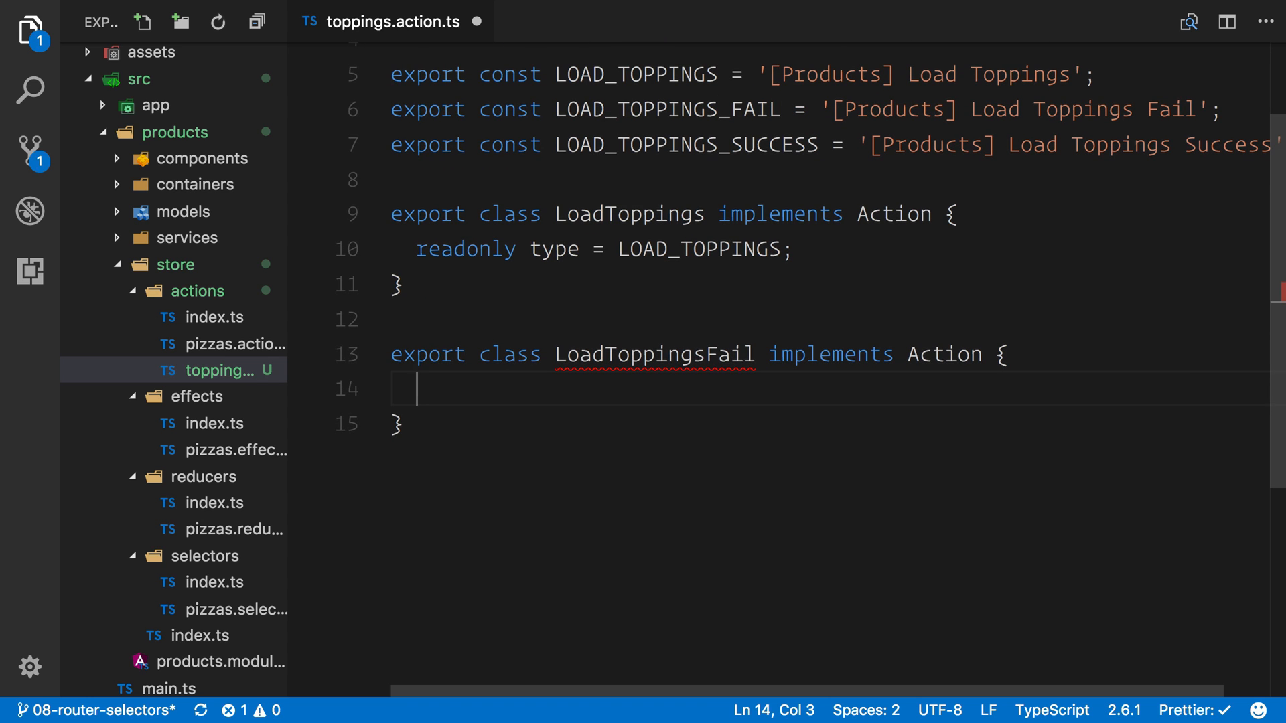
type("readonly type")
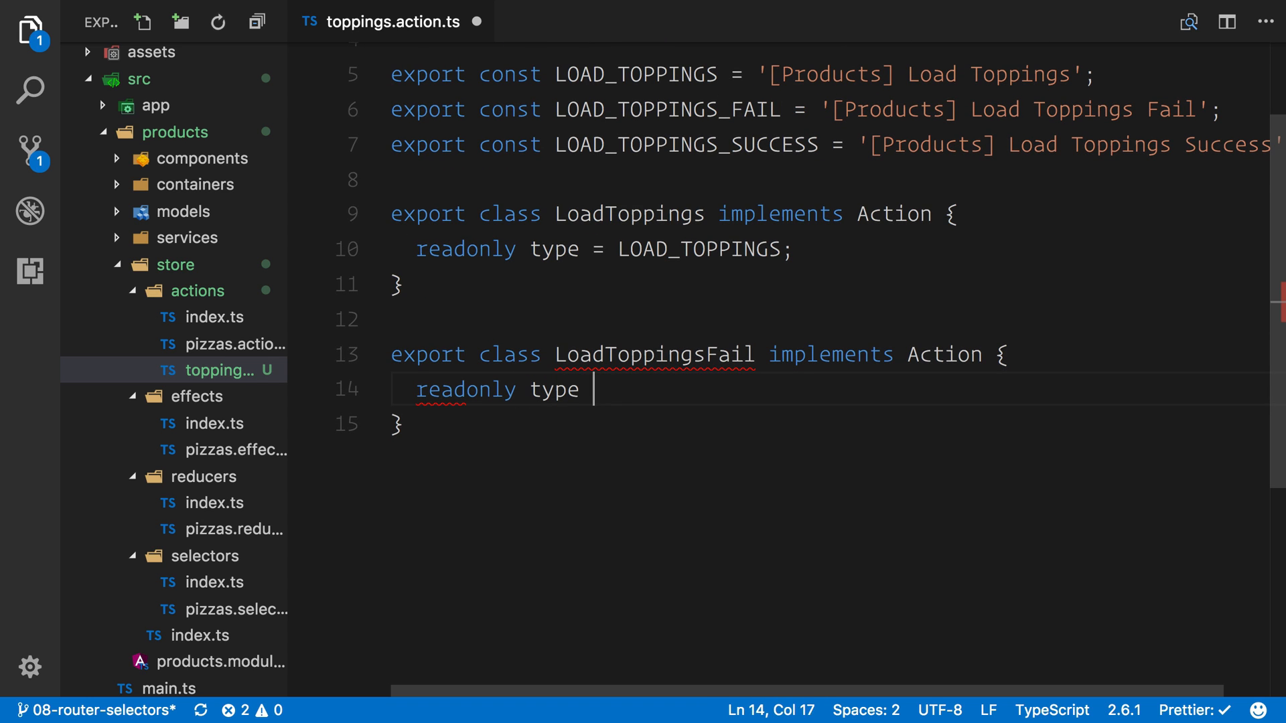
type("= LOAD_TOPPINGS_FAIL")
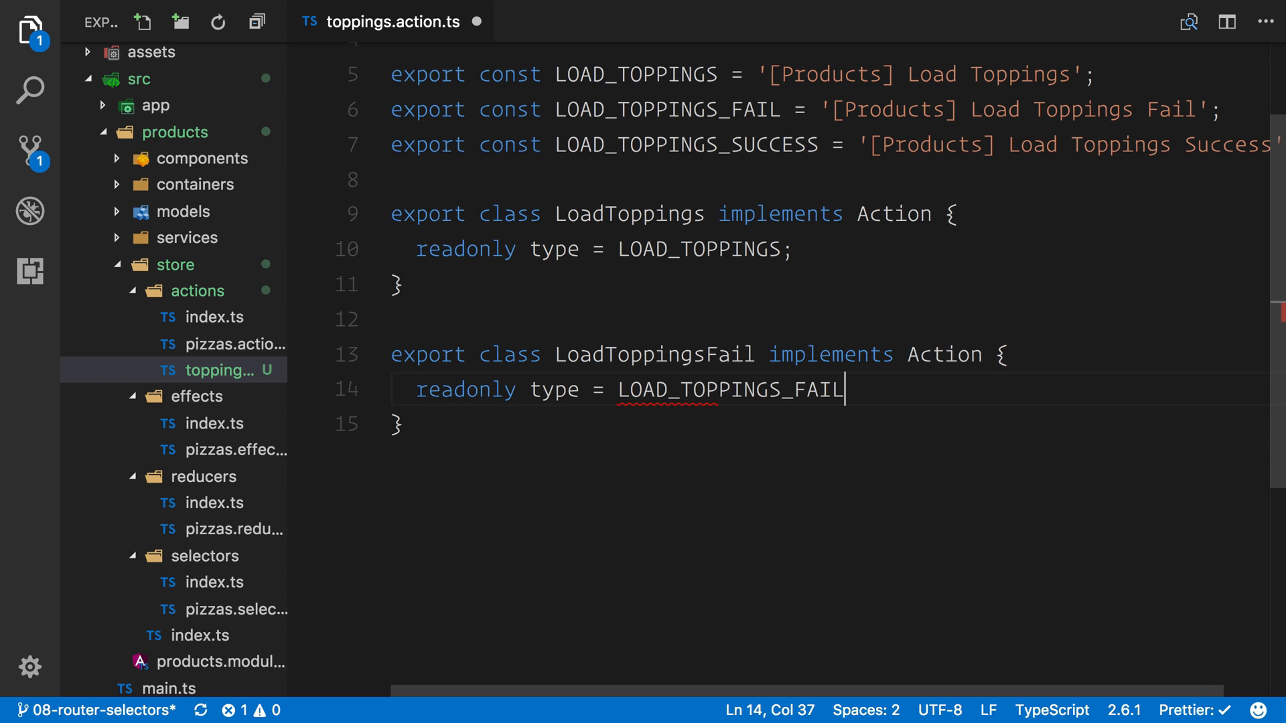
type(";")
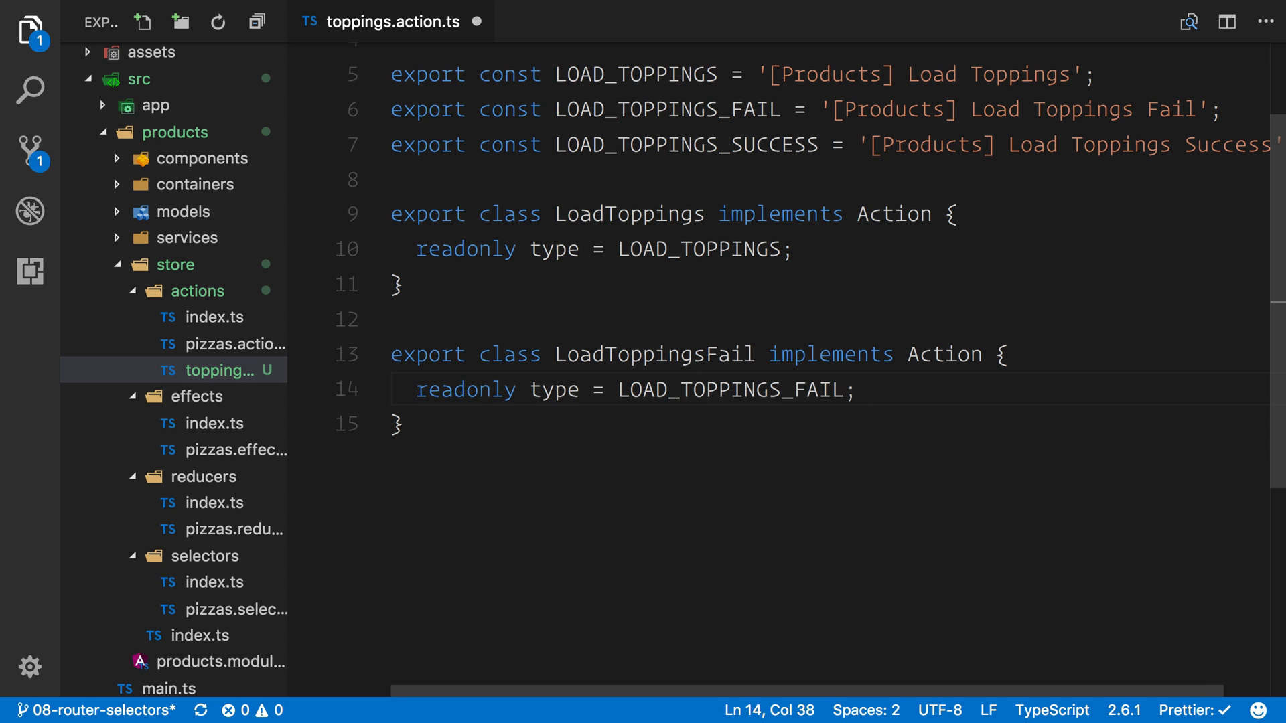
type("con")
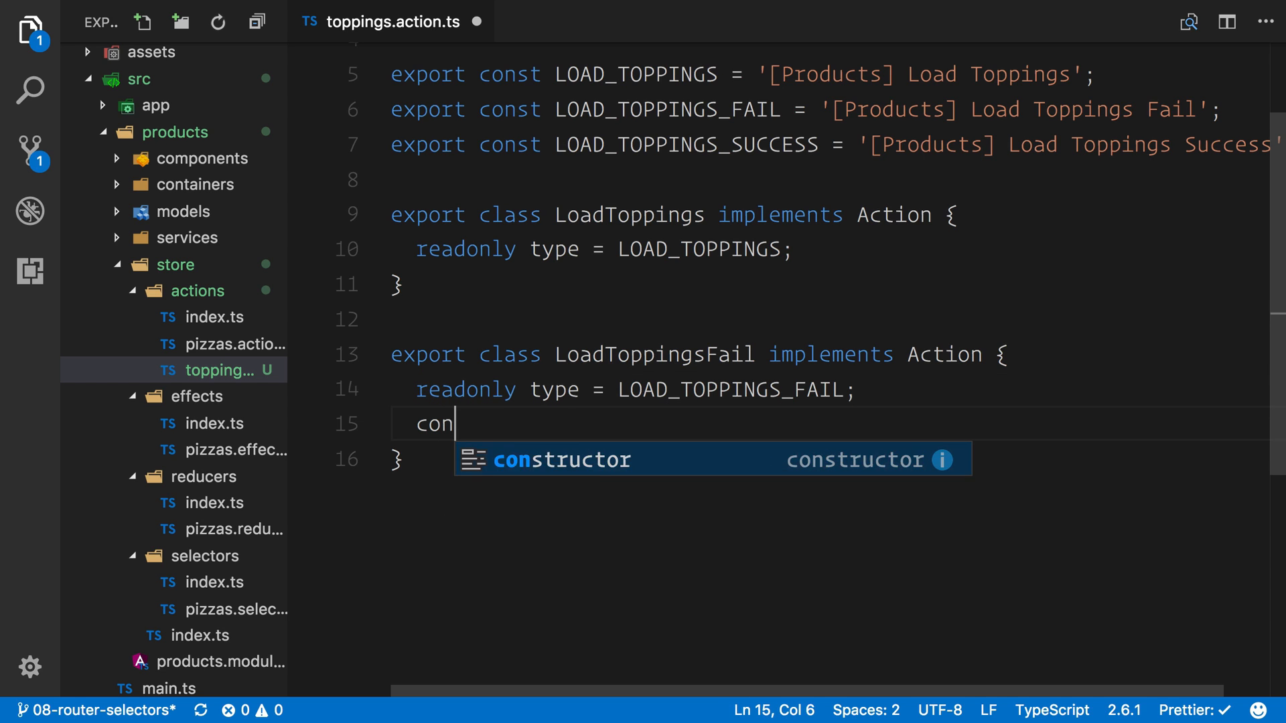
key("Tab")
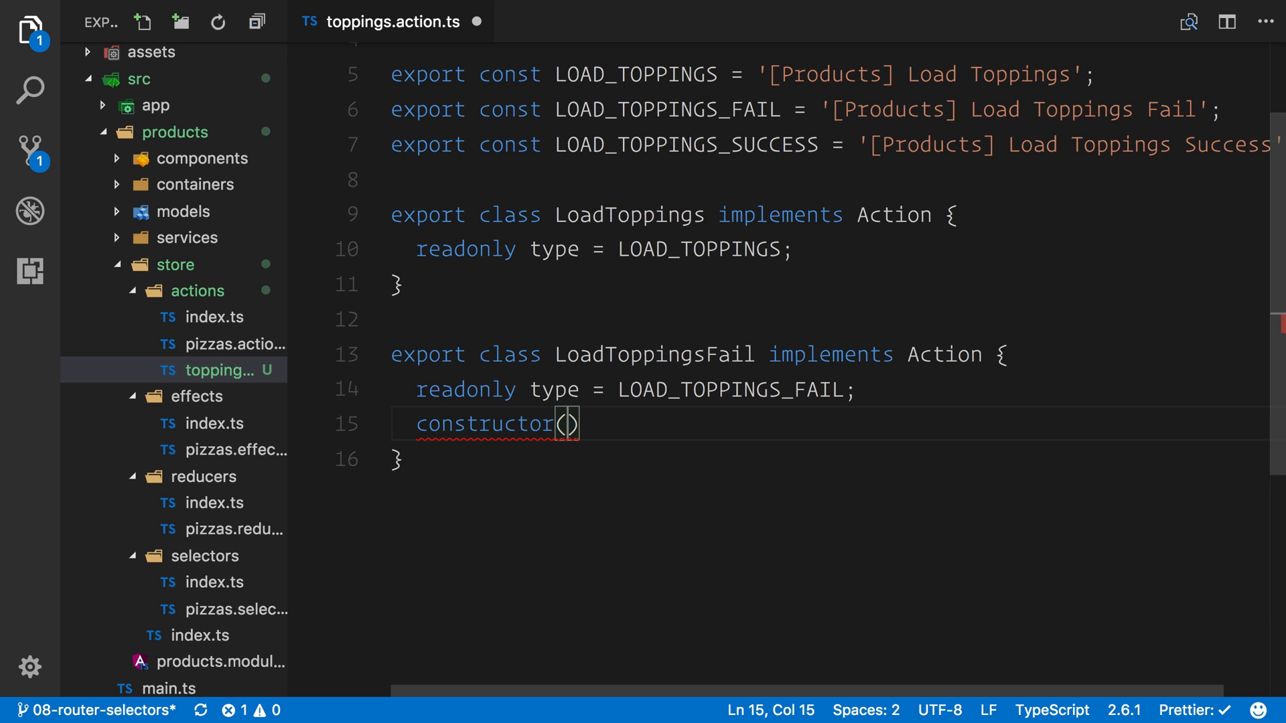
type("public")
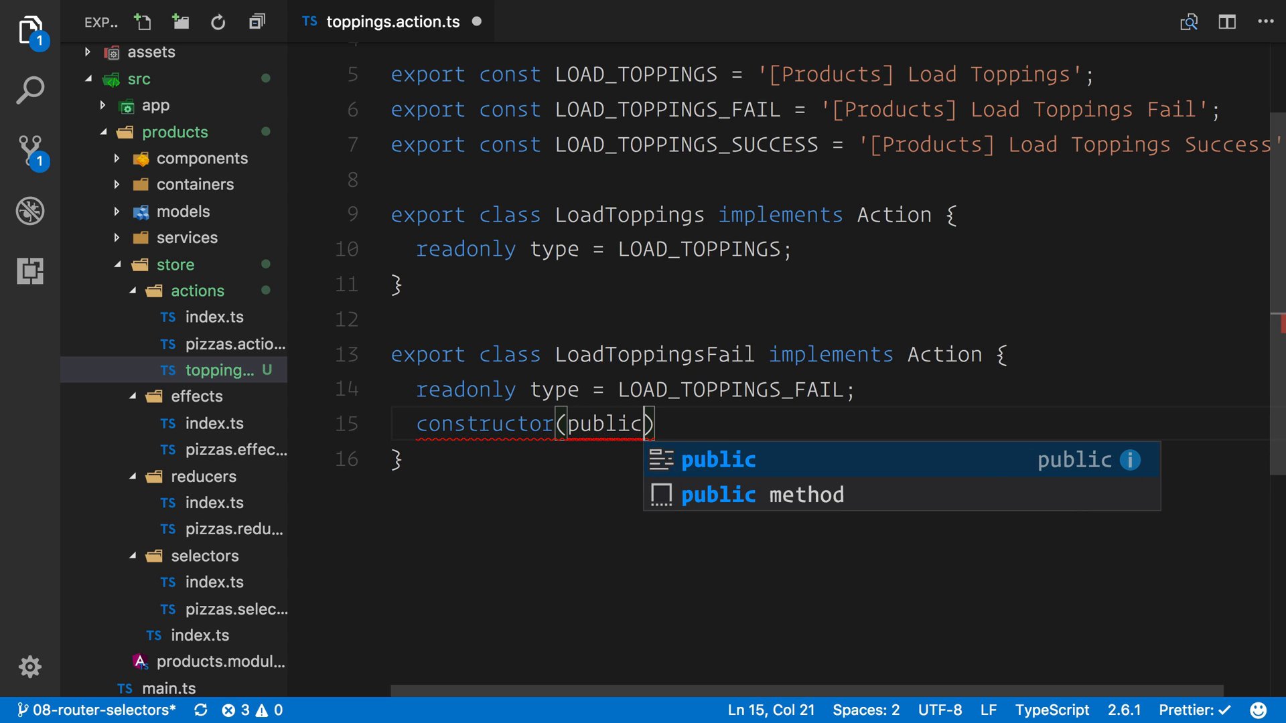
type("payload: a")
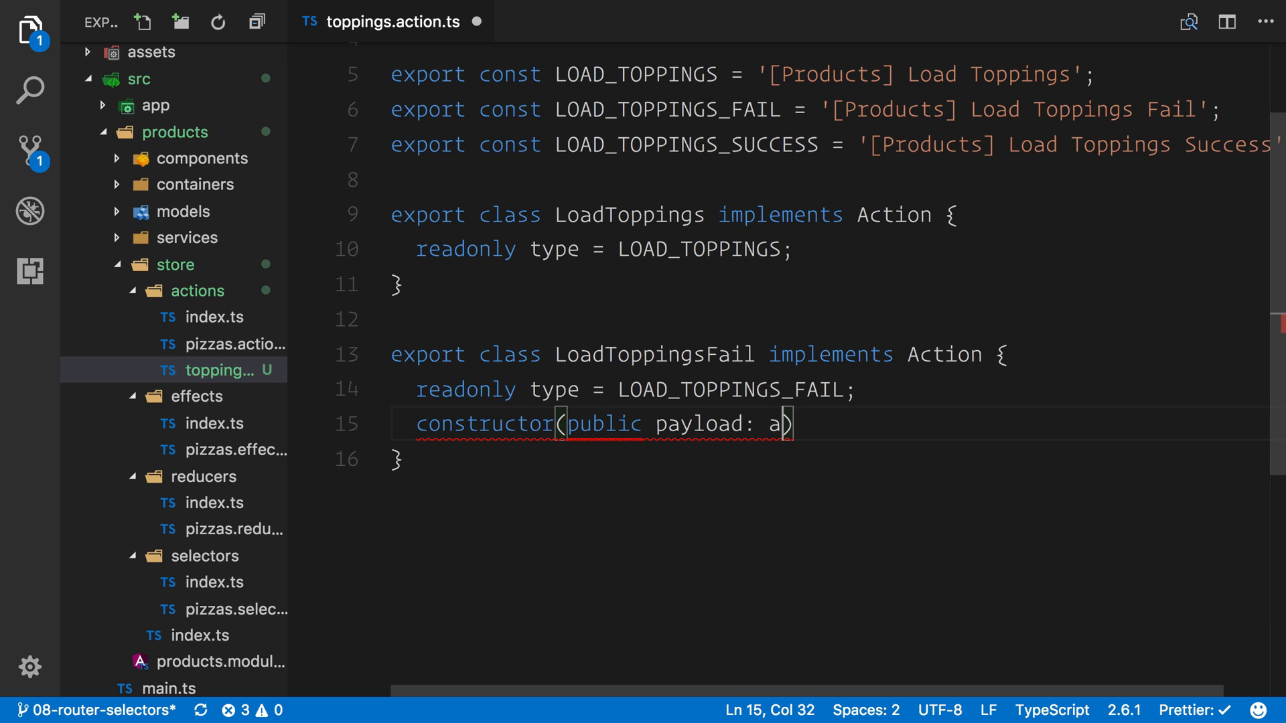
type("ny) {}")
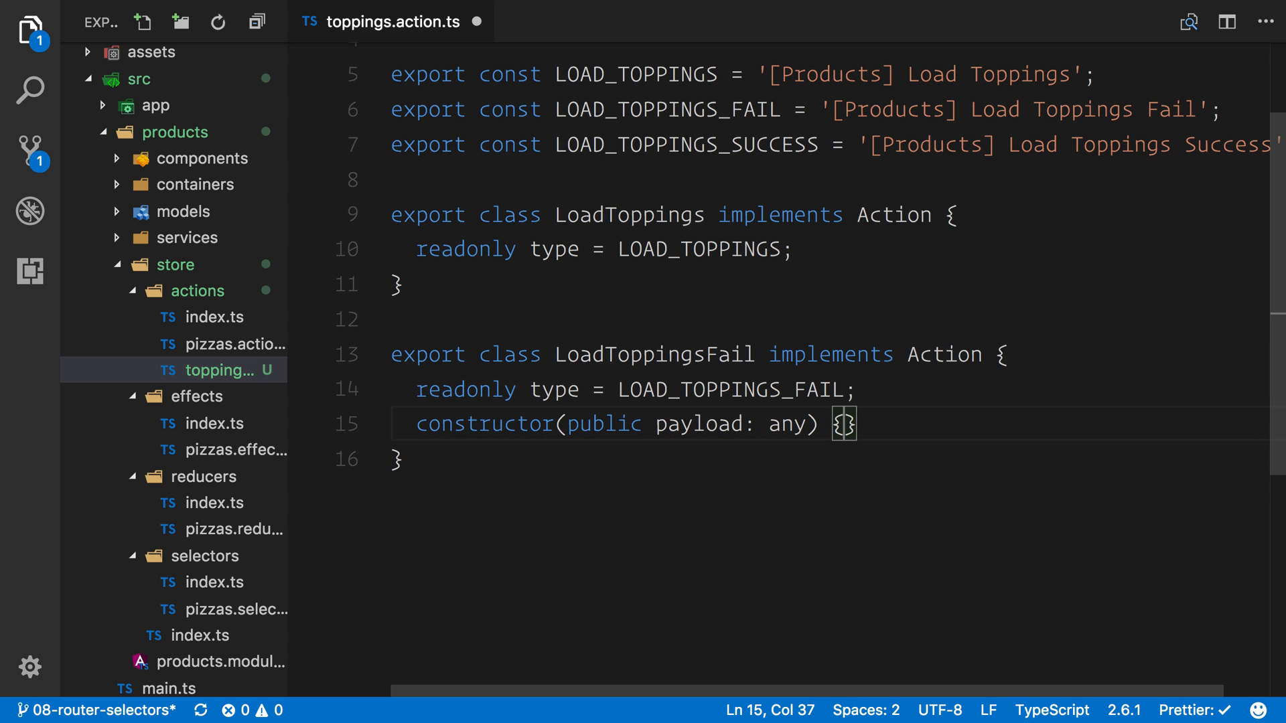
key("Right")
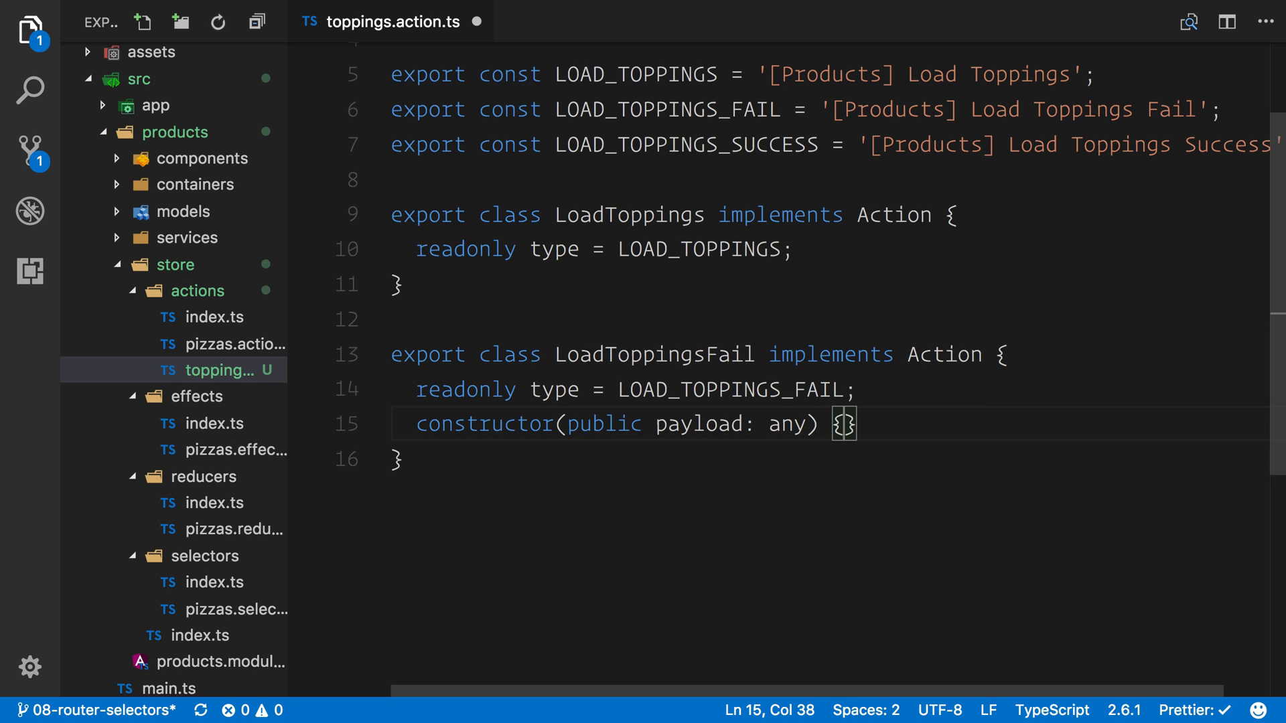
mouse_move(778, 361)
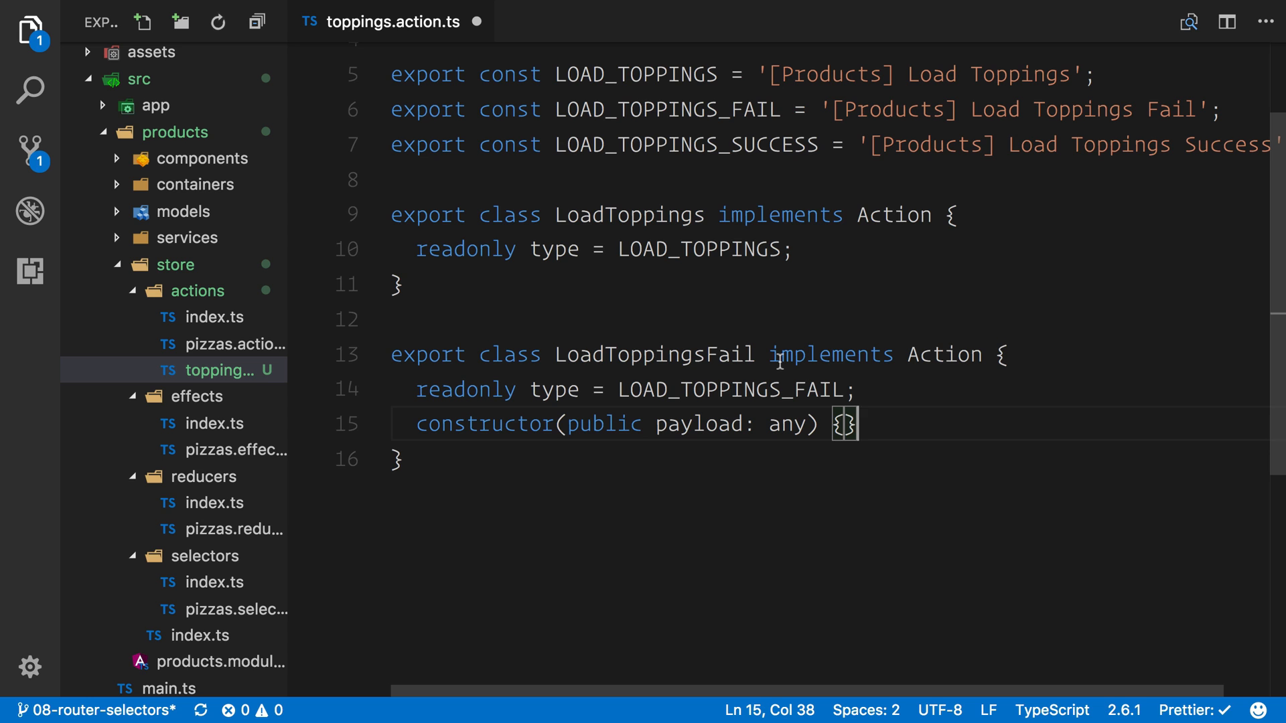
- Turn the copied class into LoadToppingsSuccess with LOAD_TOPPINGS_SUCCESS type and Topping[] payload
scroll("down", 3)
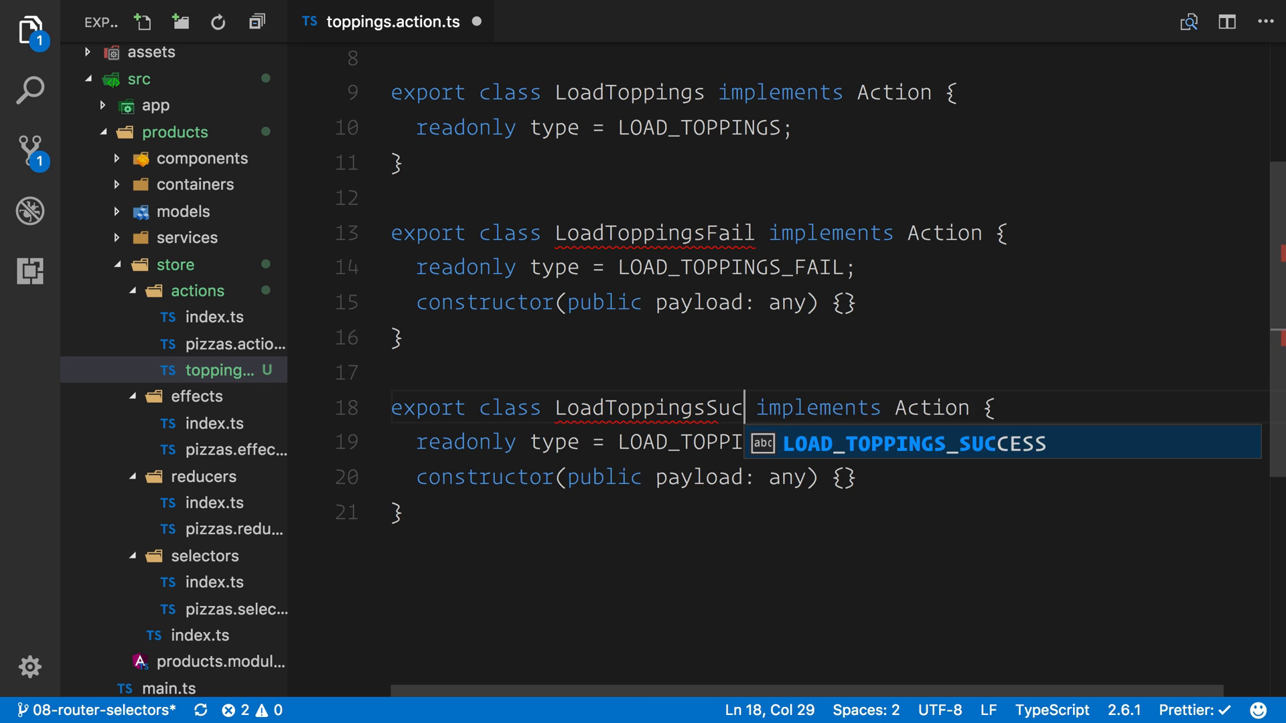
key("Tab")
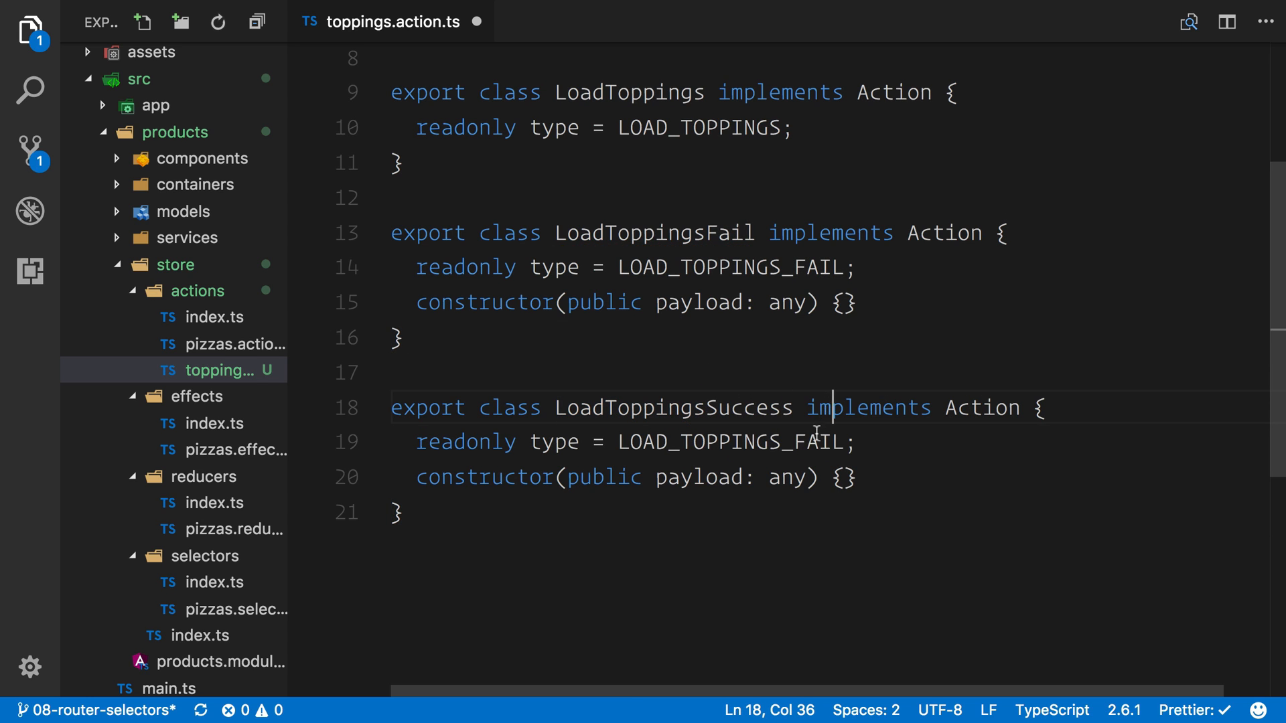
type("LOAD_TOPPINGS_S")
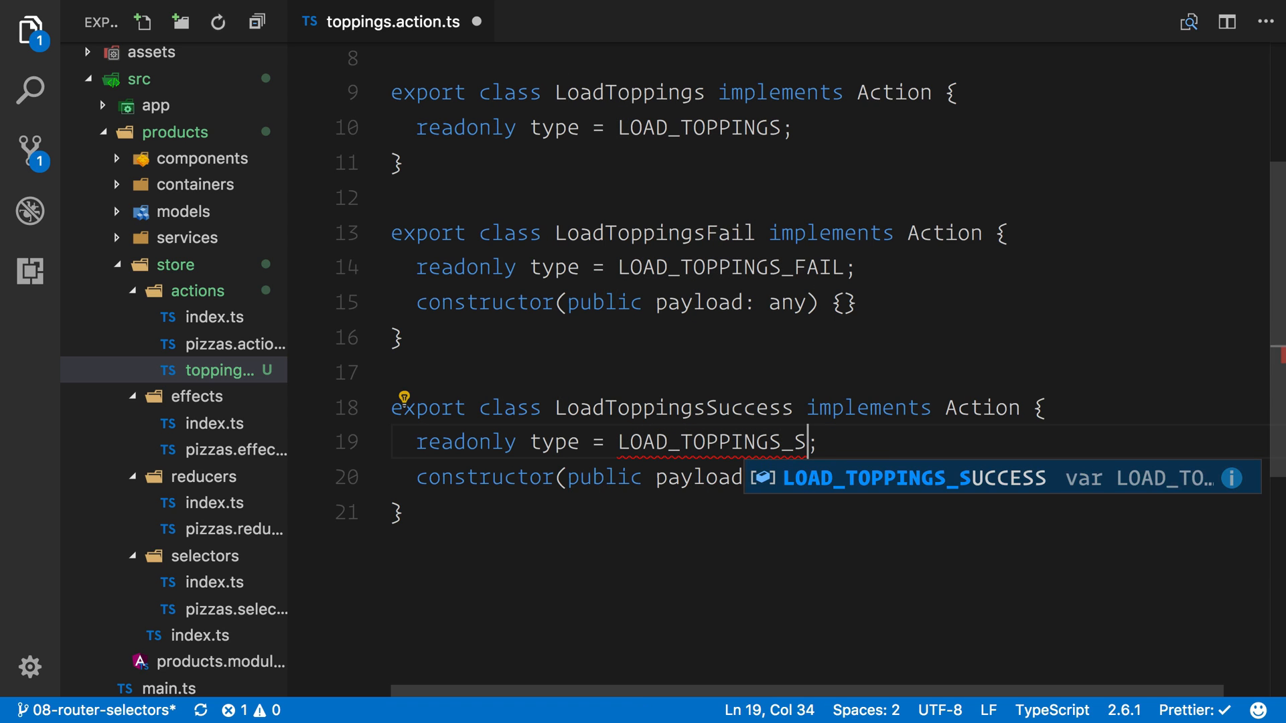
key("Tab")
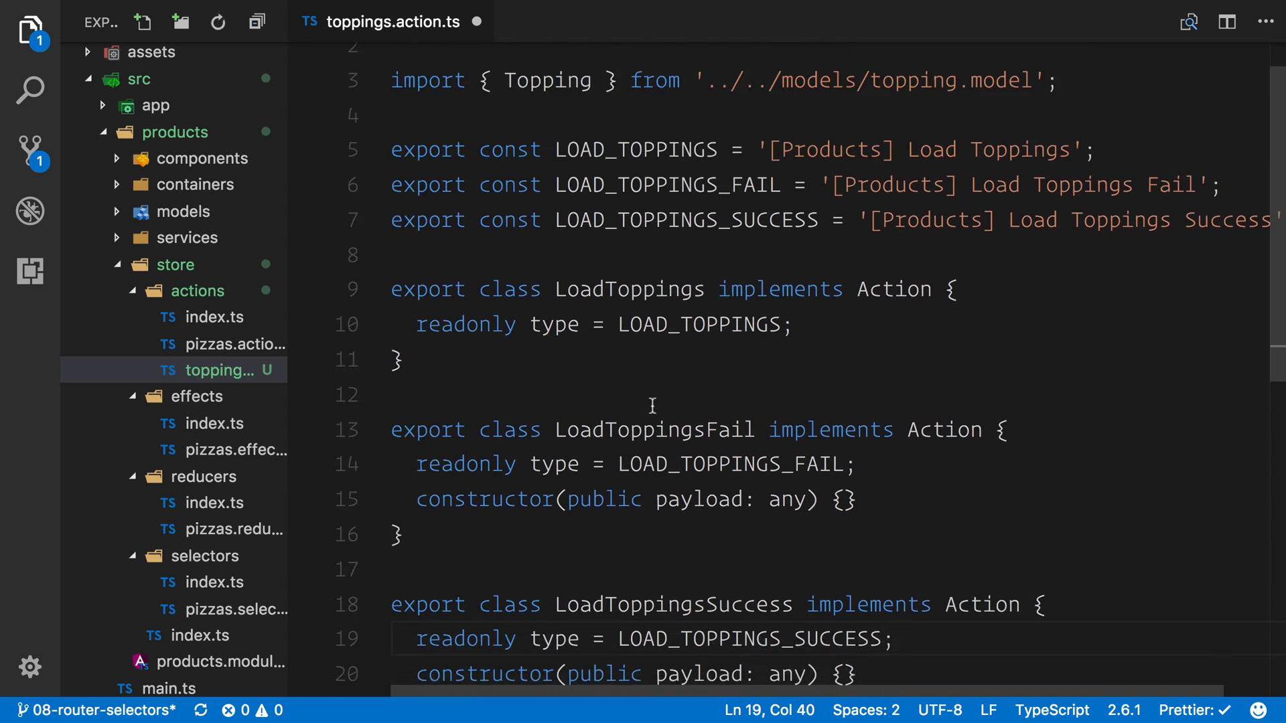
double_click(786, 498)
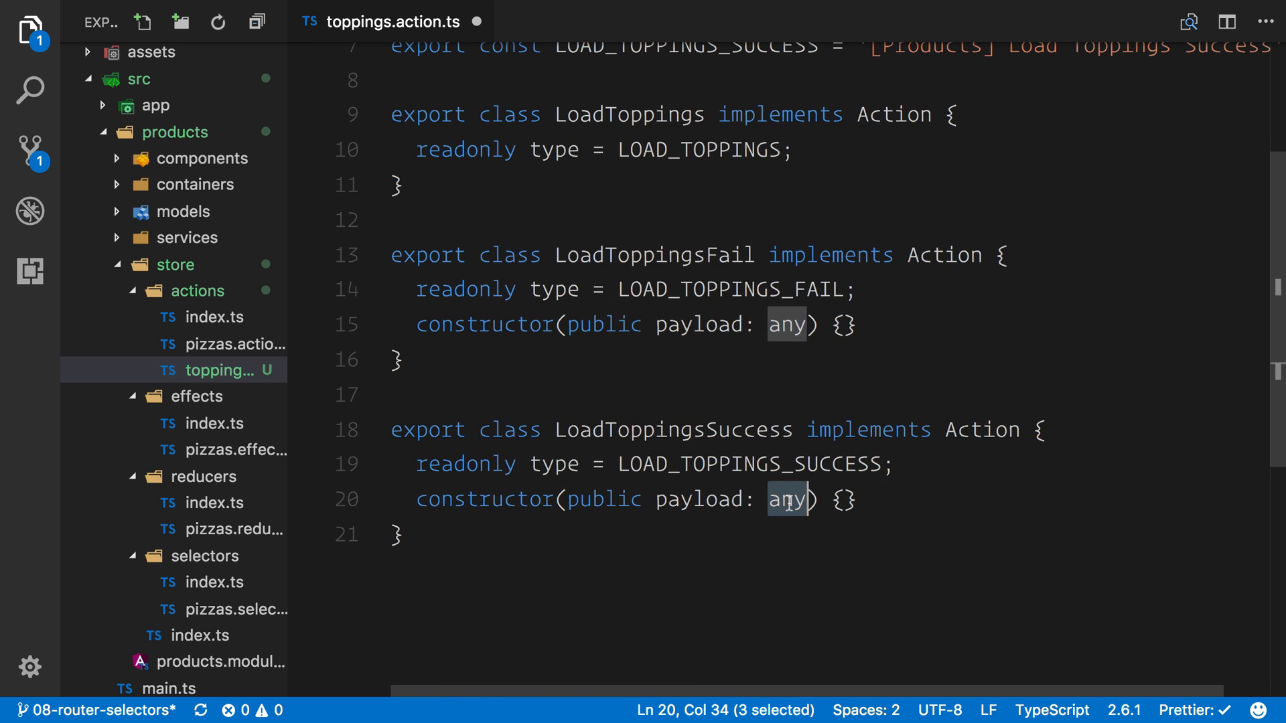
type("T")
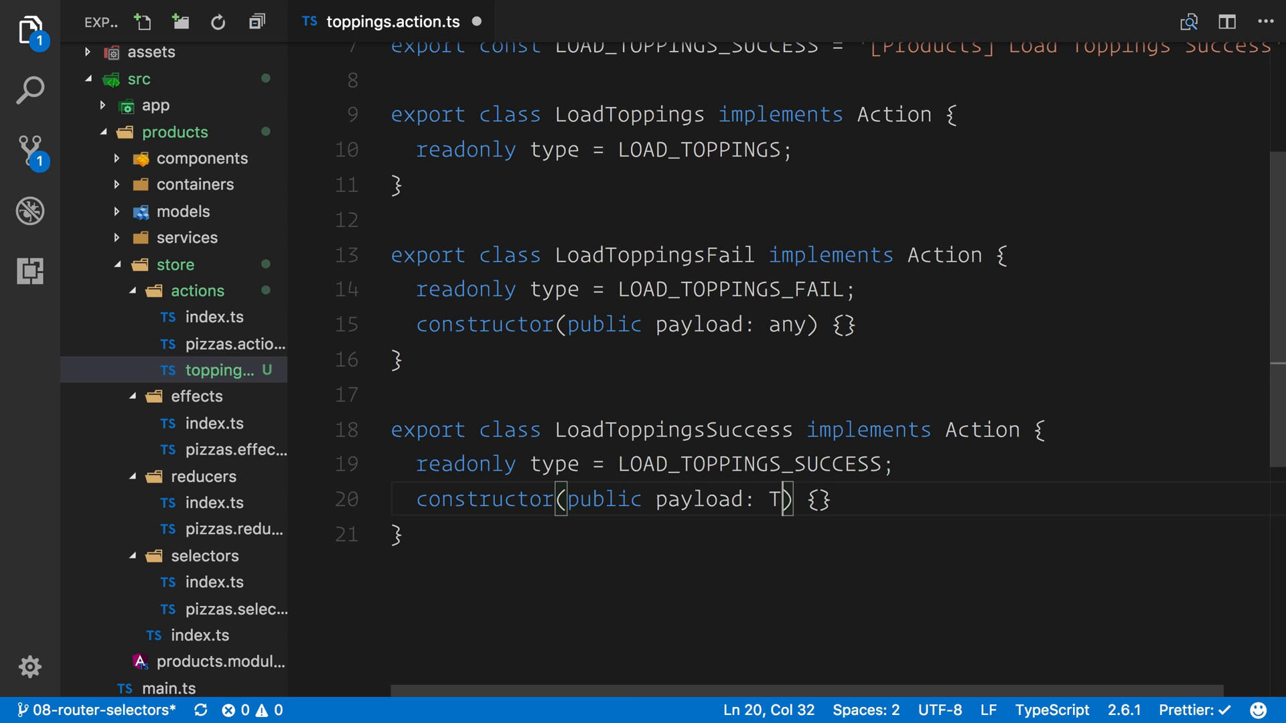
type("opping[]")
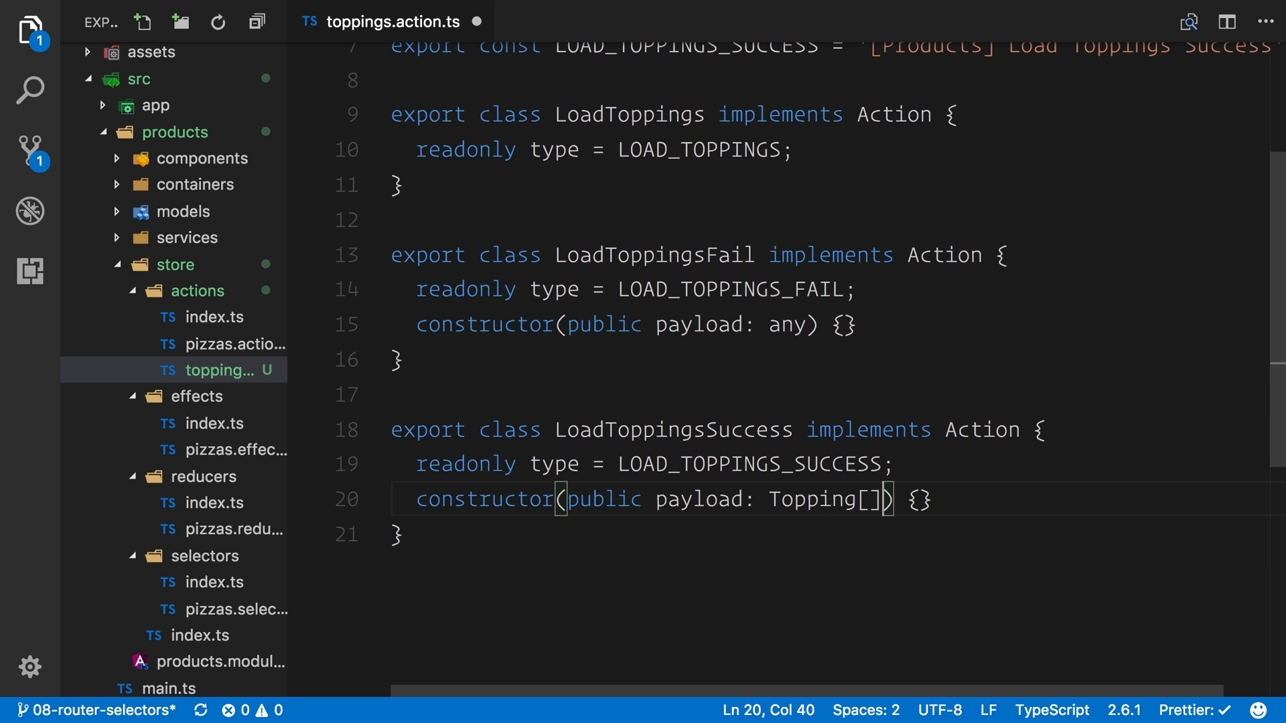
mouse_move(667, 489)
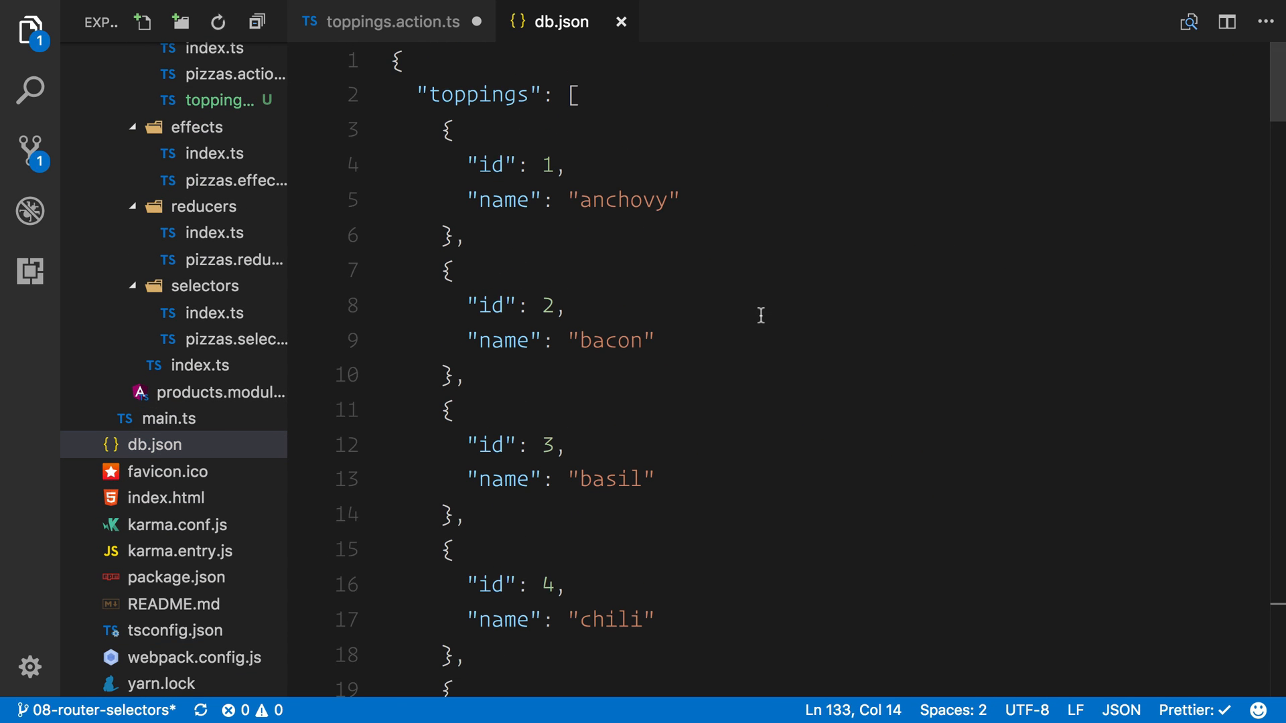
- Scroll through the db.json toppings array down to tomato, then return to the toppings actions file
left_click_drag(418, 94, 574, 95)
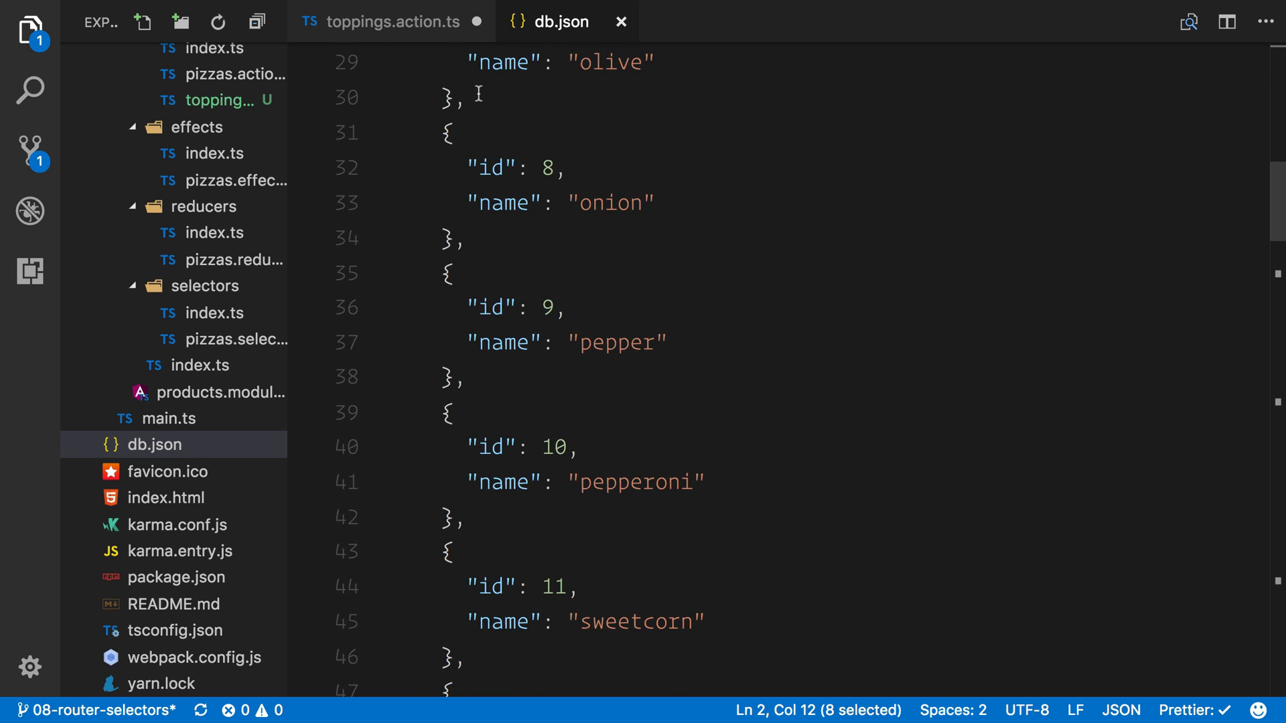
scroll("down", 3)
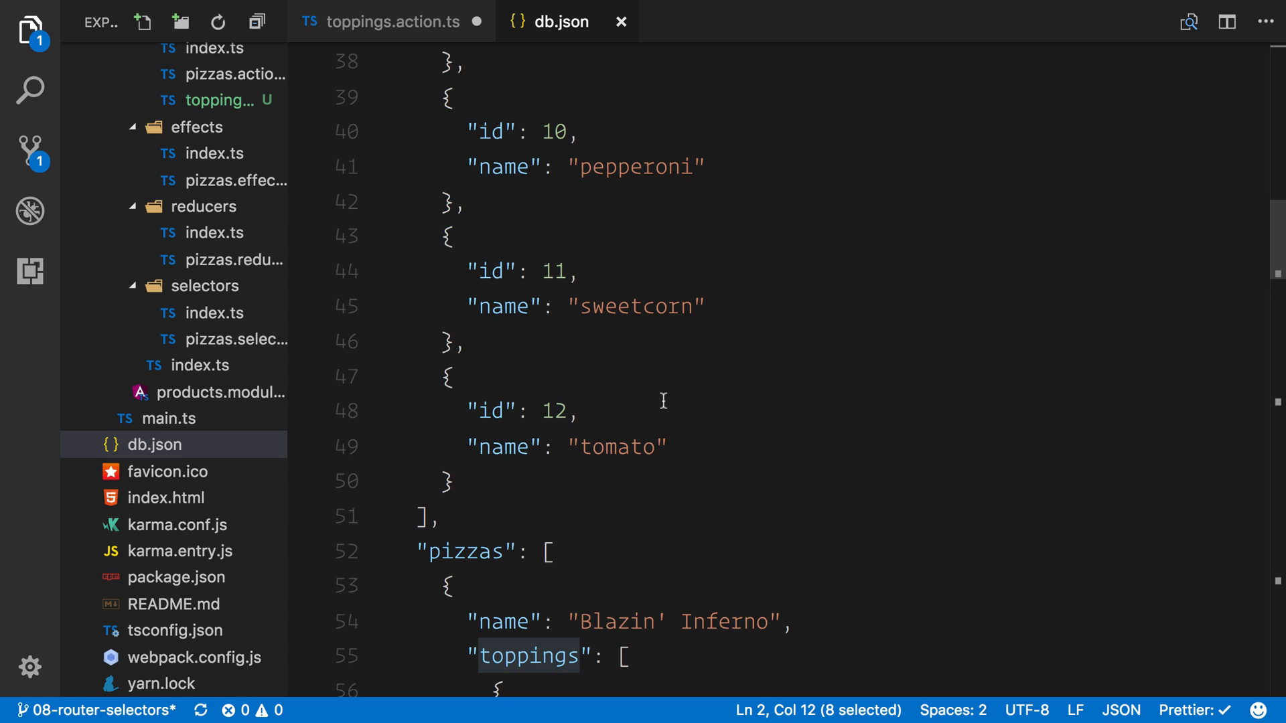
left_click(391, 21)
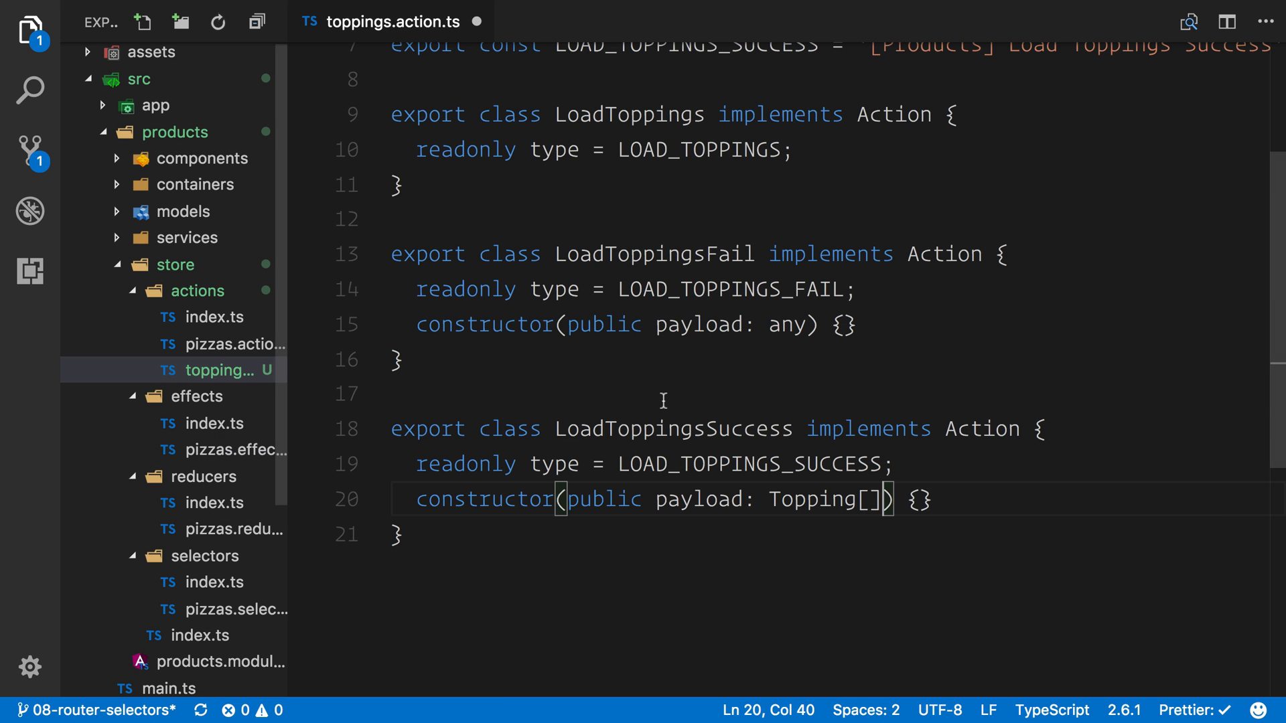
- Append '// action types' and 'export type ToppingsAction' listing LoadToppings, LoadToppingsFail, LoadToppingsSuccess
scroll("down", 3)
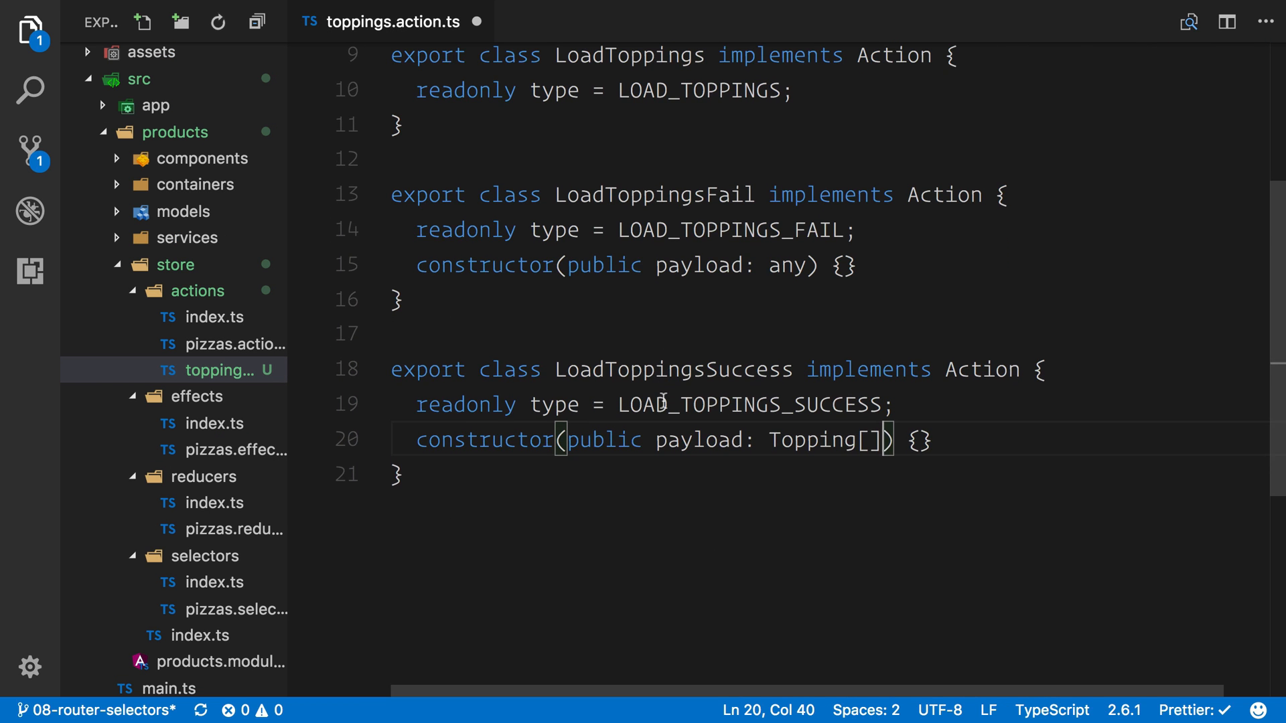
key("Enter")
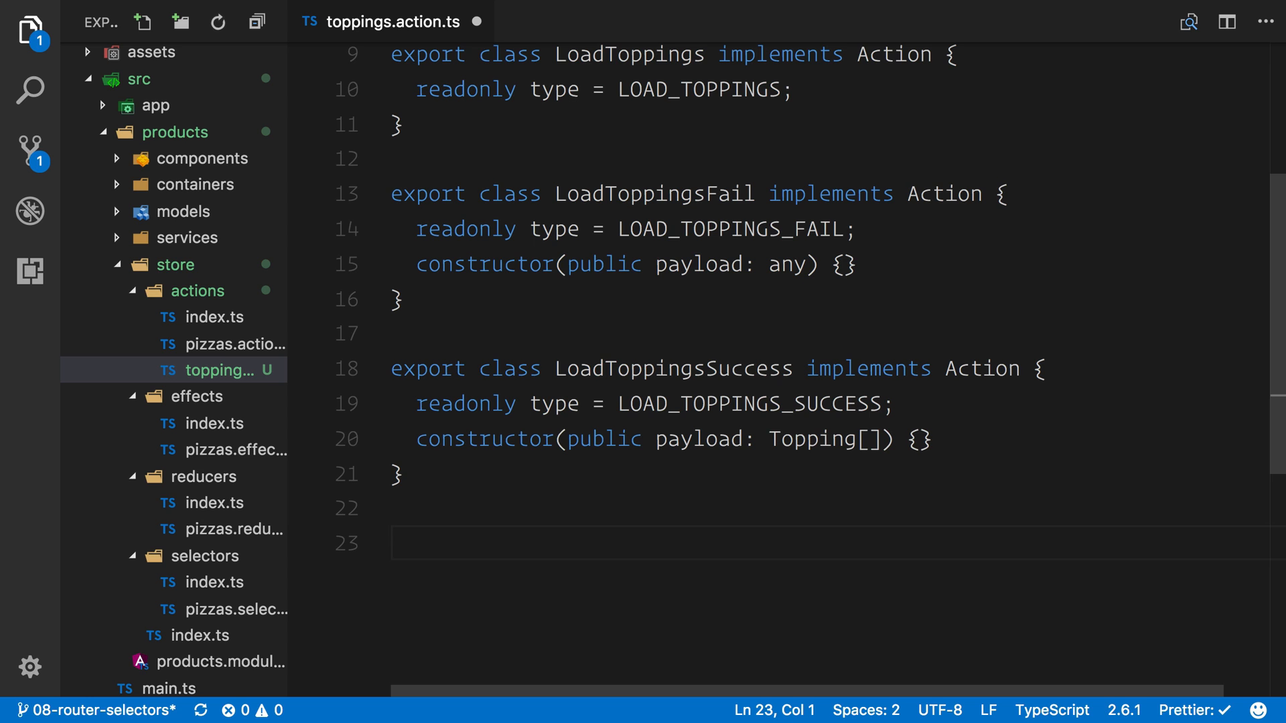
type("// action types")
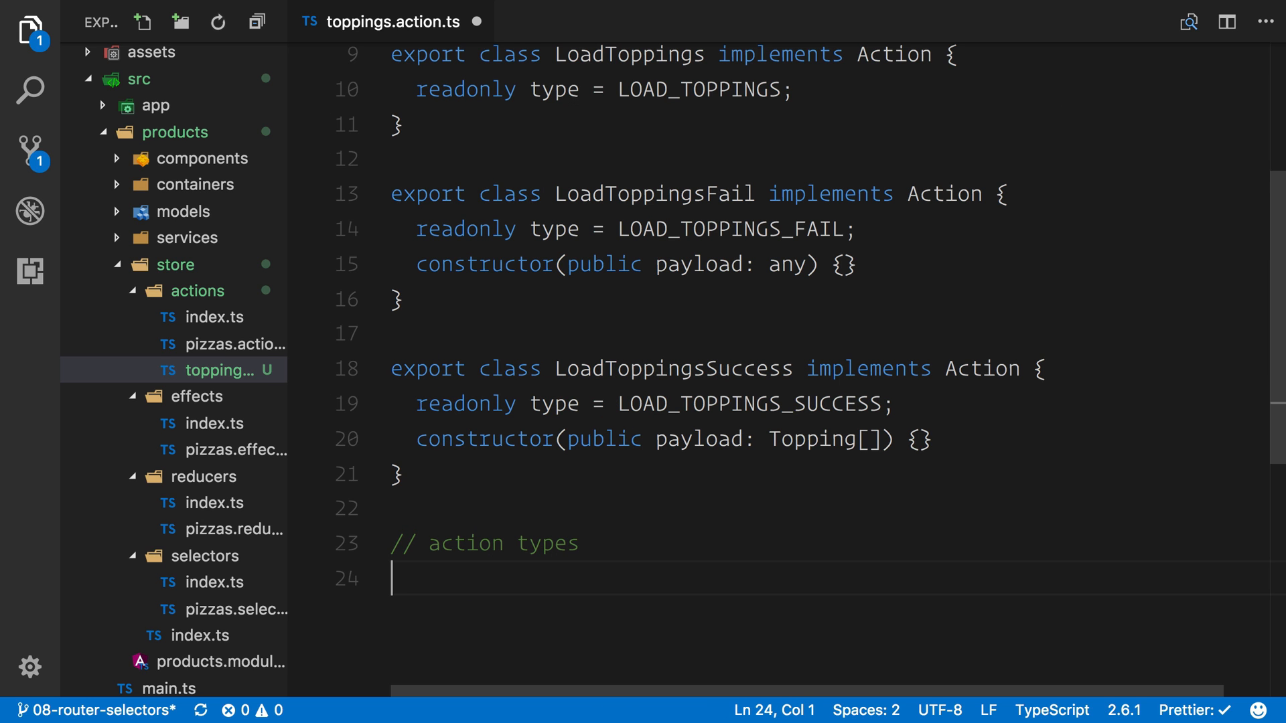
type("export type")
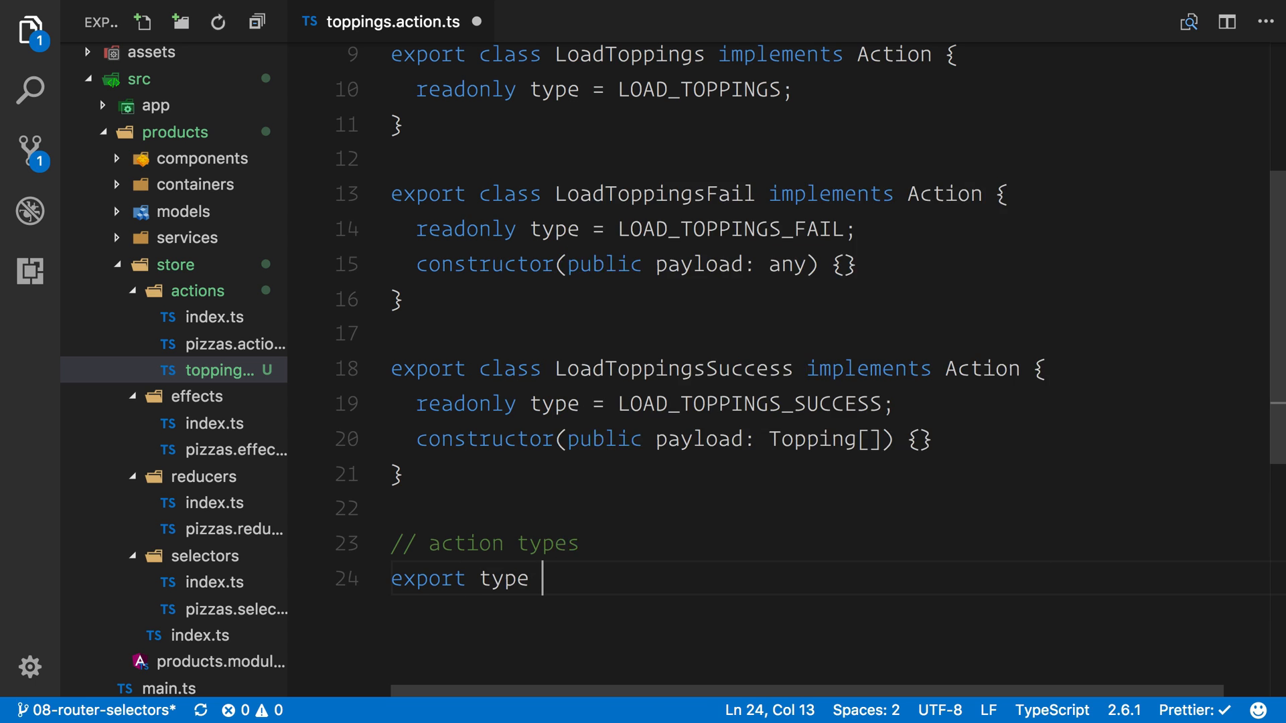
type("ToppingsAction =")
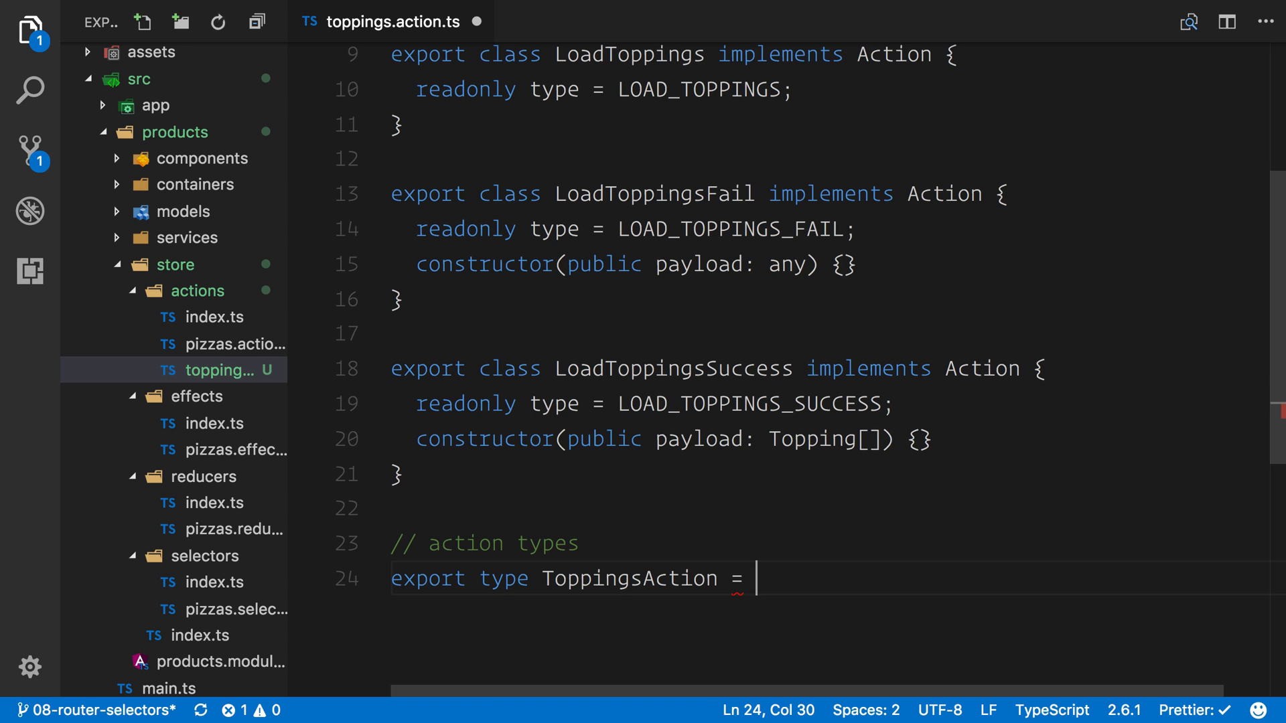
type("LoadToppings")
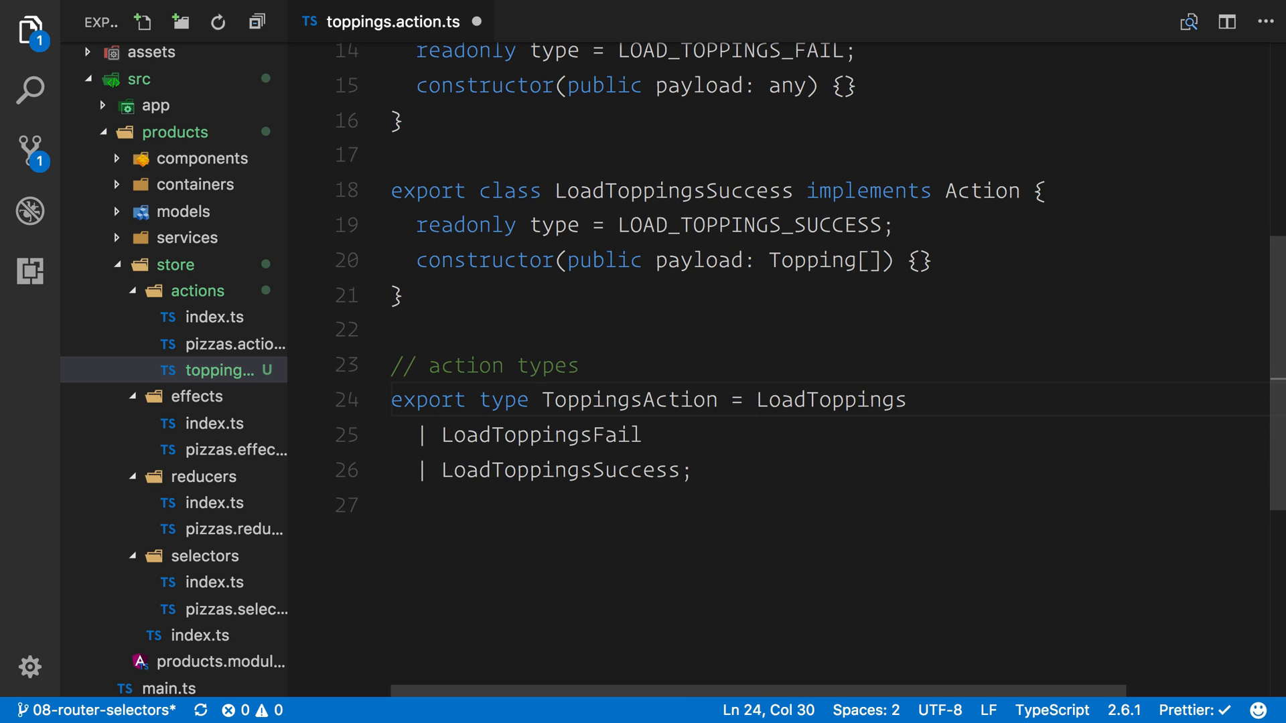
key("Enter")
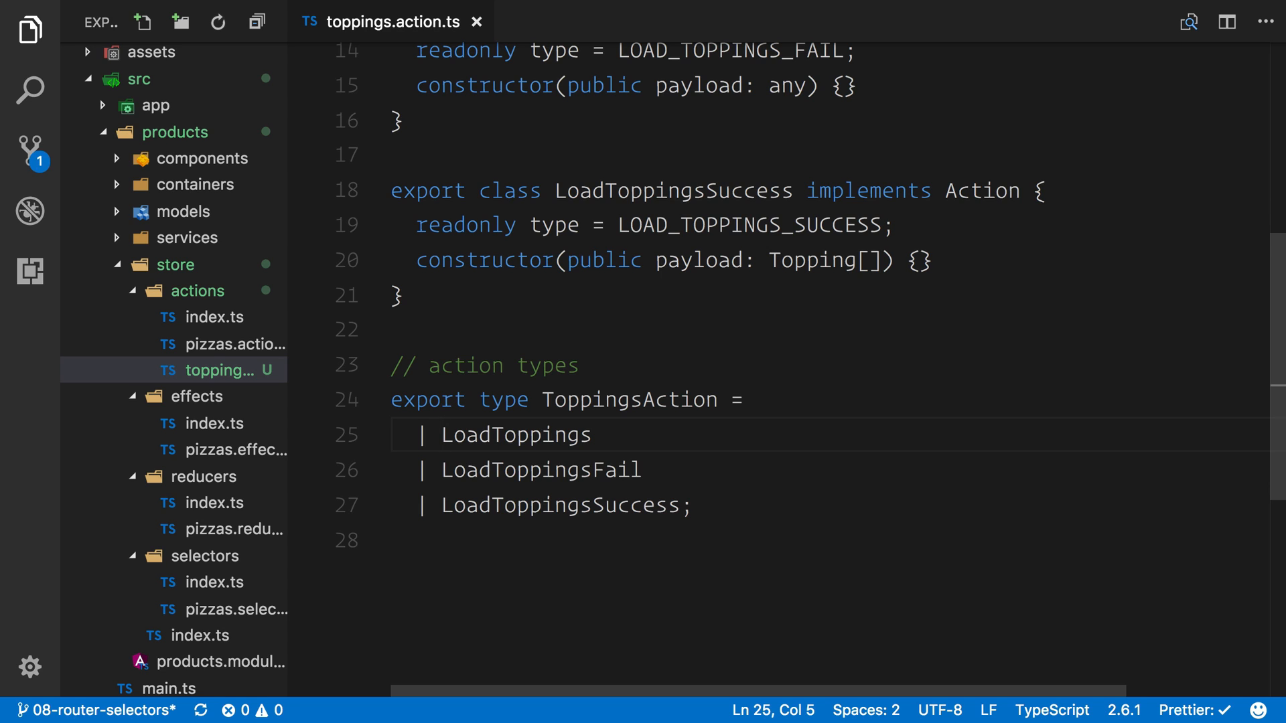
left_click(220, 318)
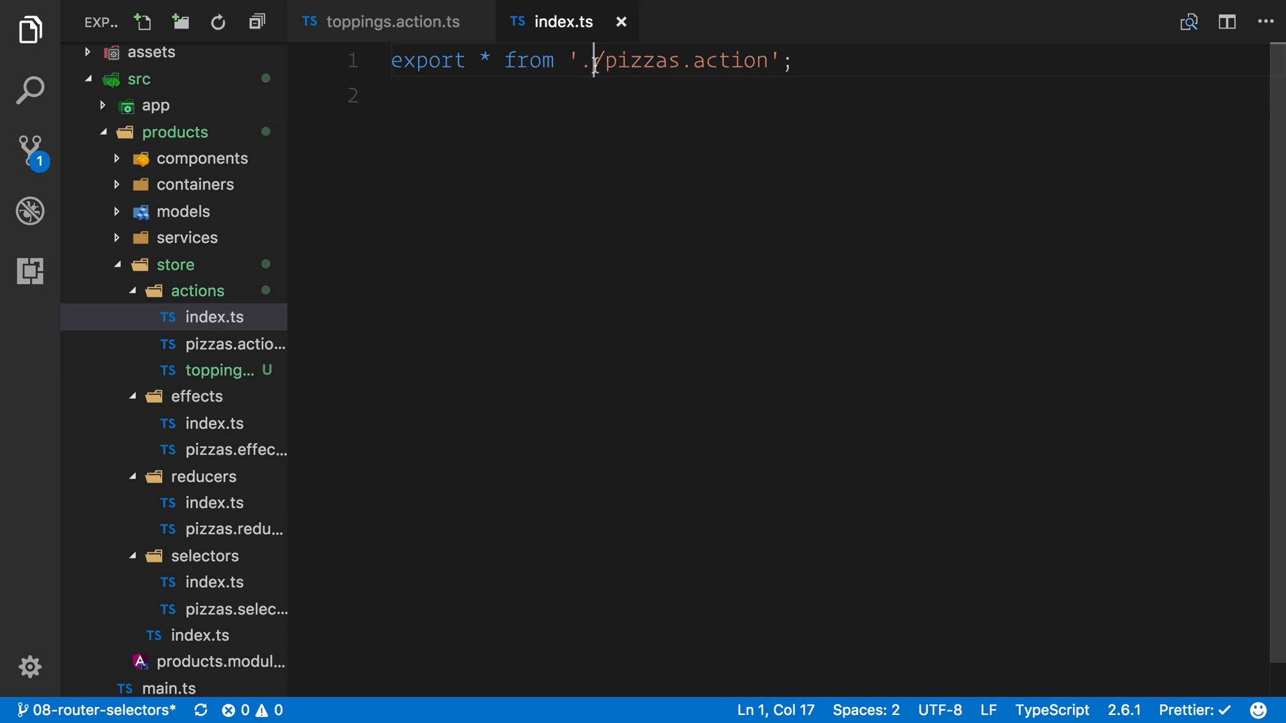
- Add export * from './toppings.action'; below the pizzas export in store/actions/index.ts
type("export * from './top.action';")
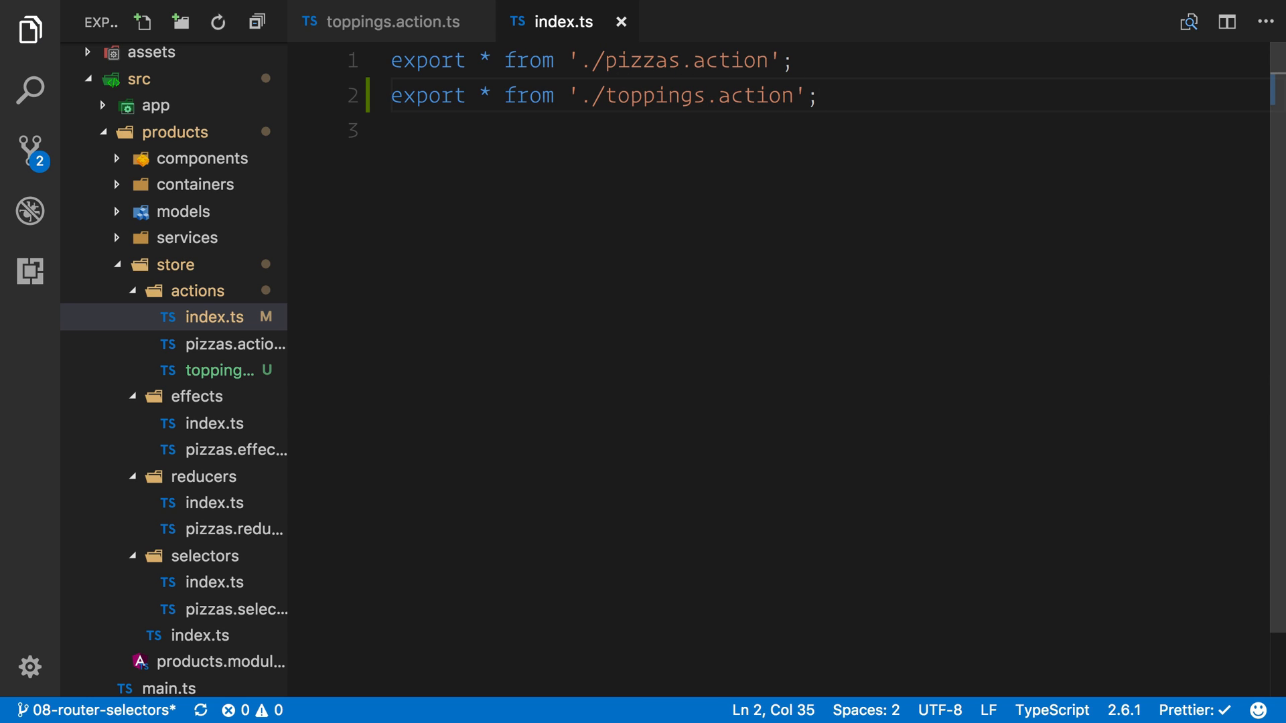
left_click(195, 183)
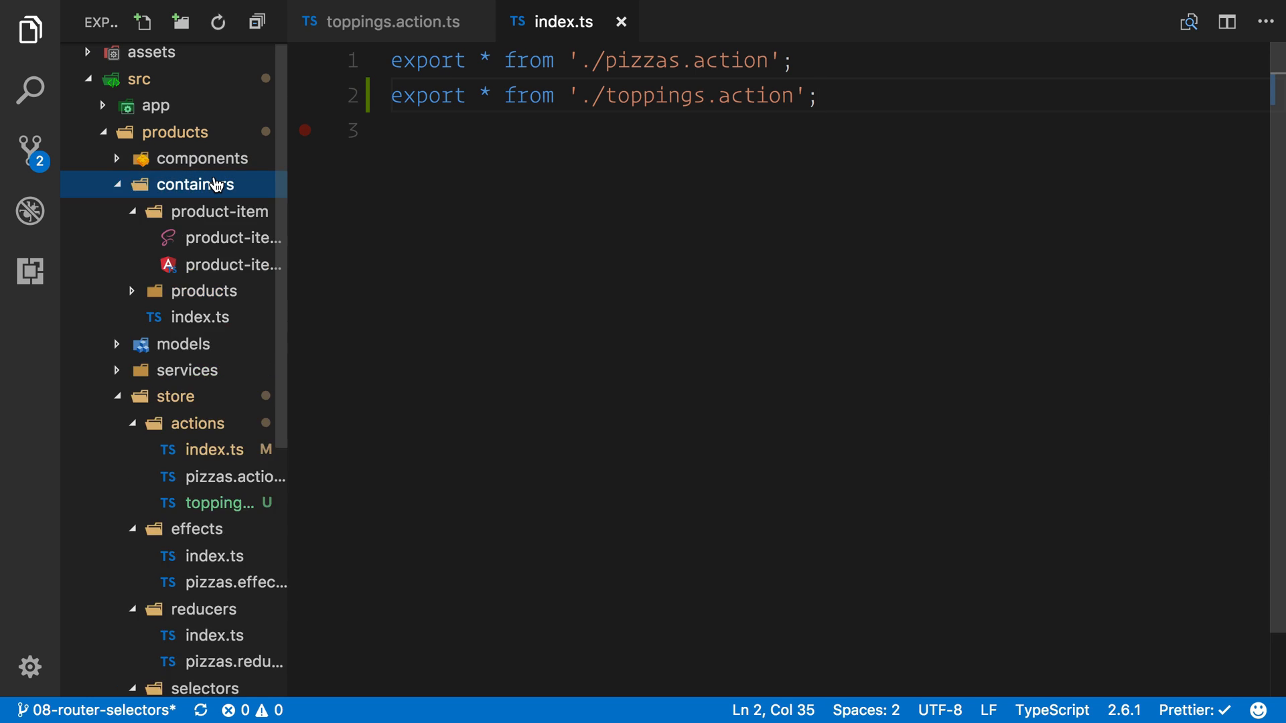
- Open product-item.component.ts and inspect its pizza$ observable, ngOnInit and toppings template binding
left_click(231, 264)
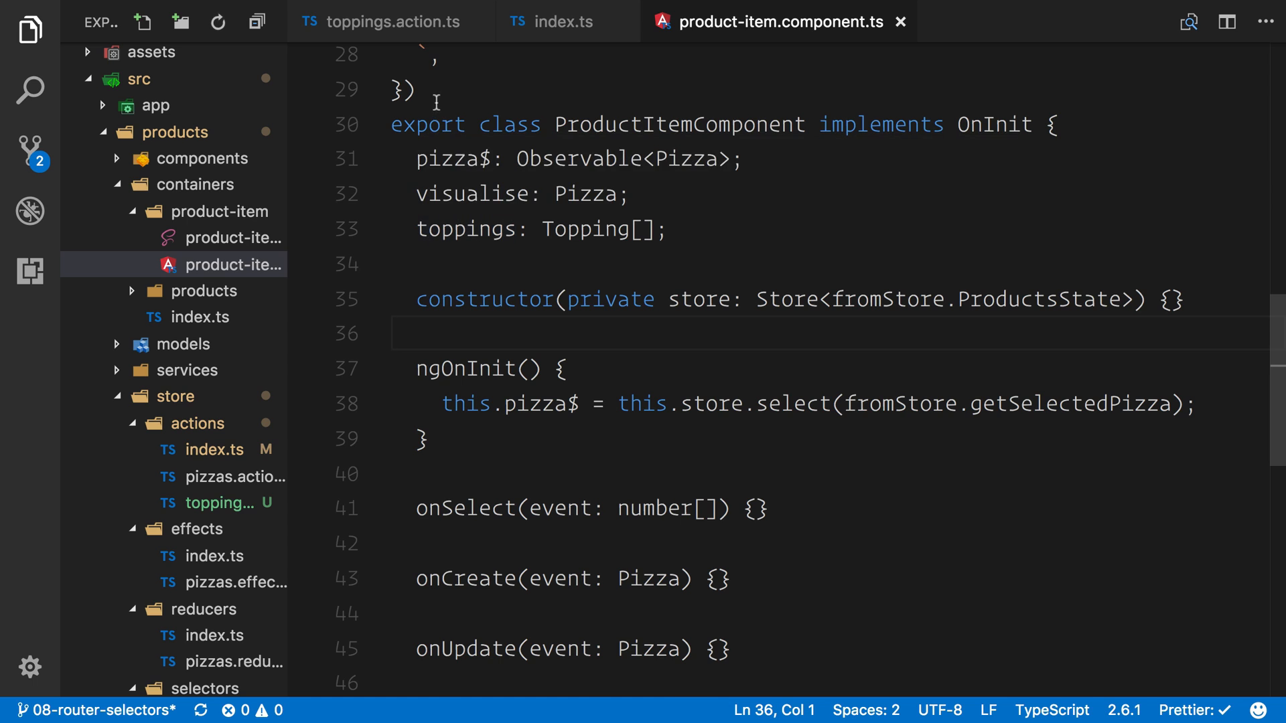
triple_click(574, 158)
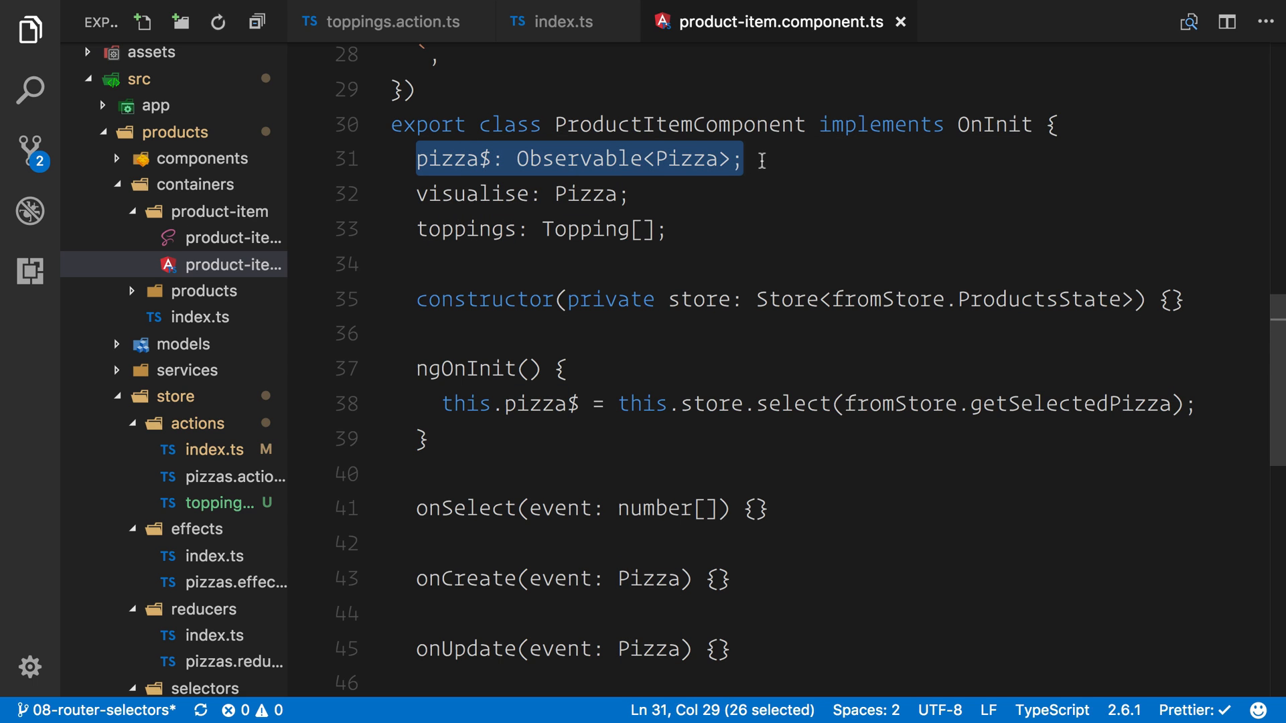
double_click(465, 227)
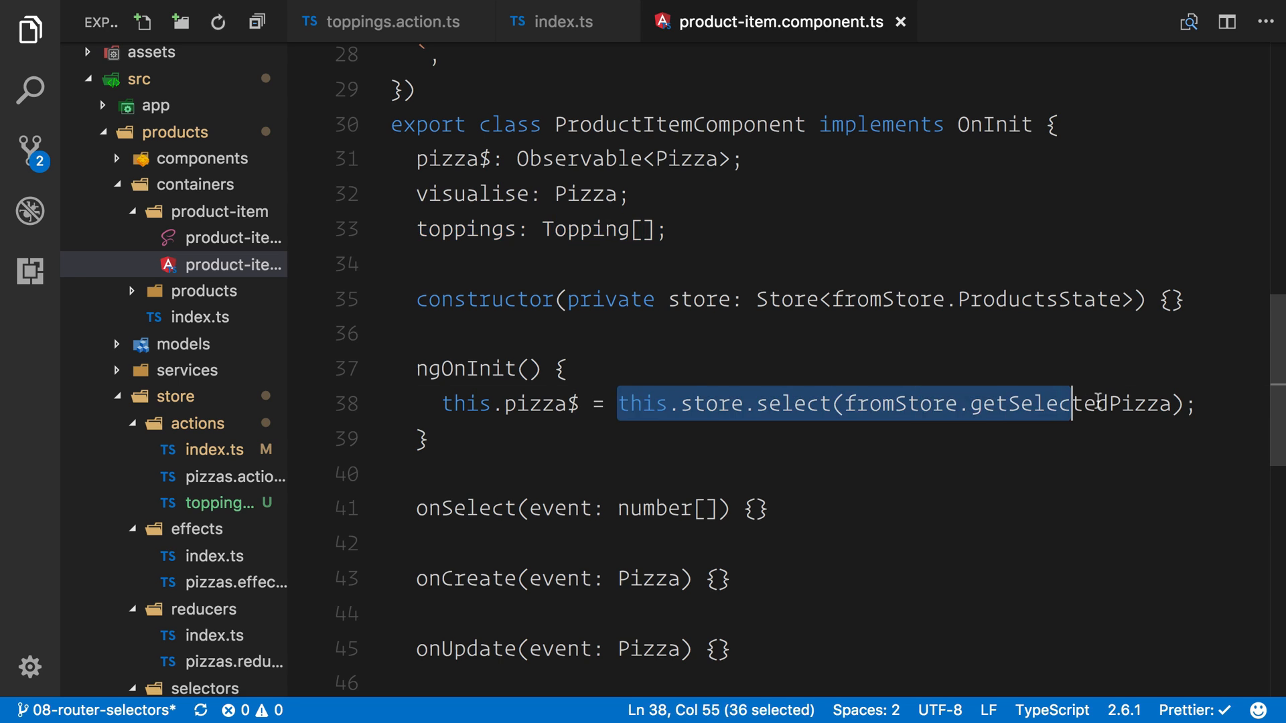
left_click(1201, 403)
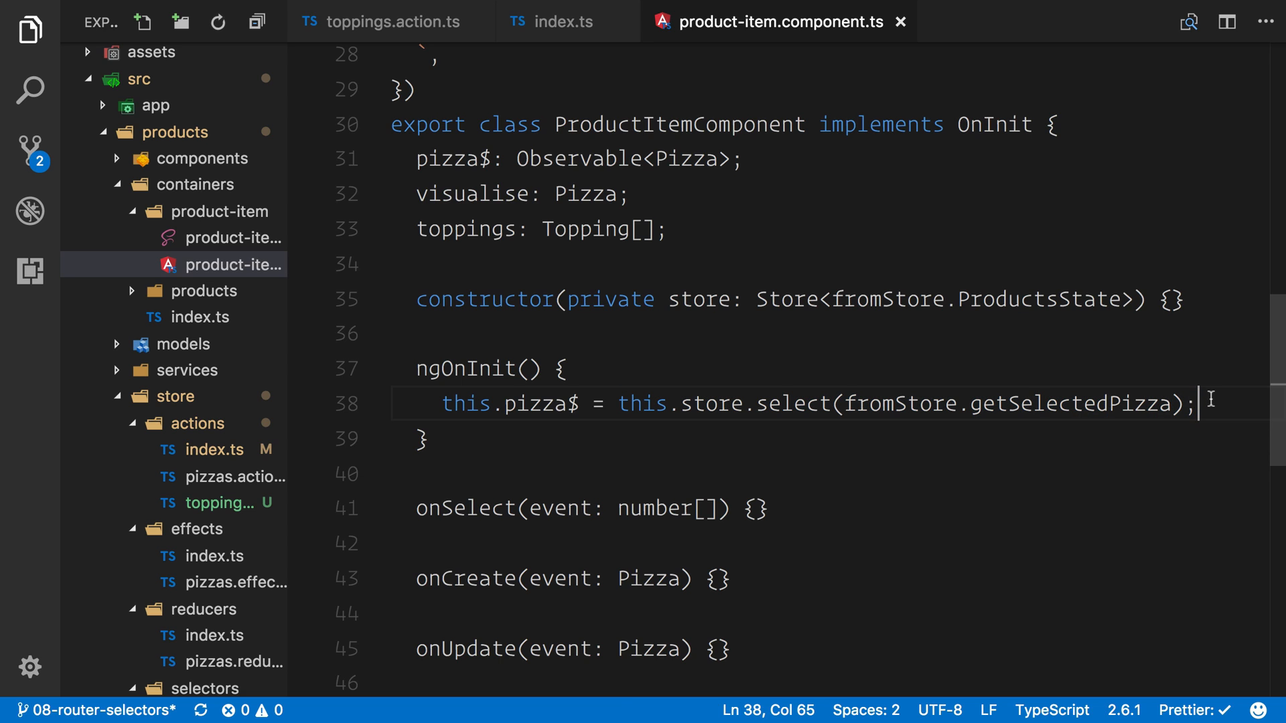
double_click(1068, 402)
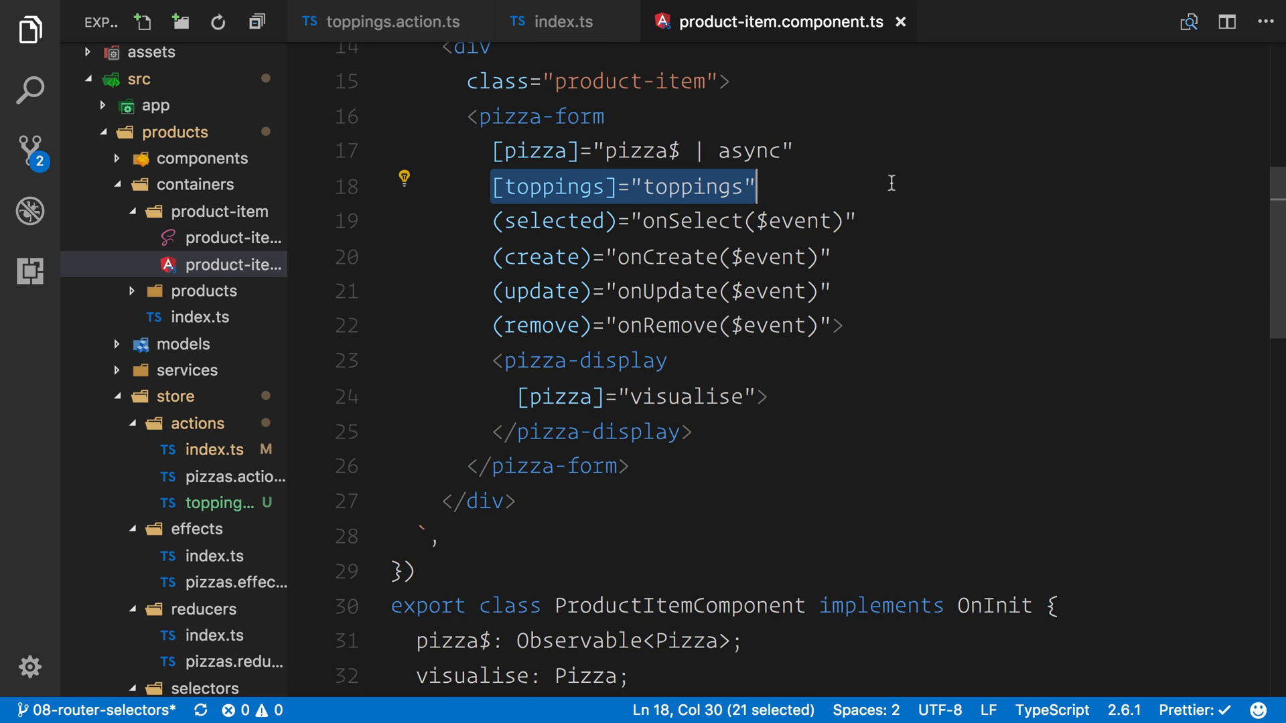
left_click(755, 186)
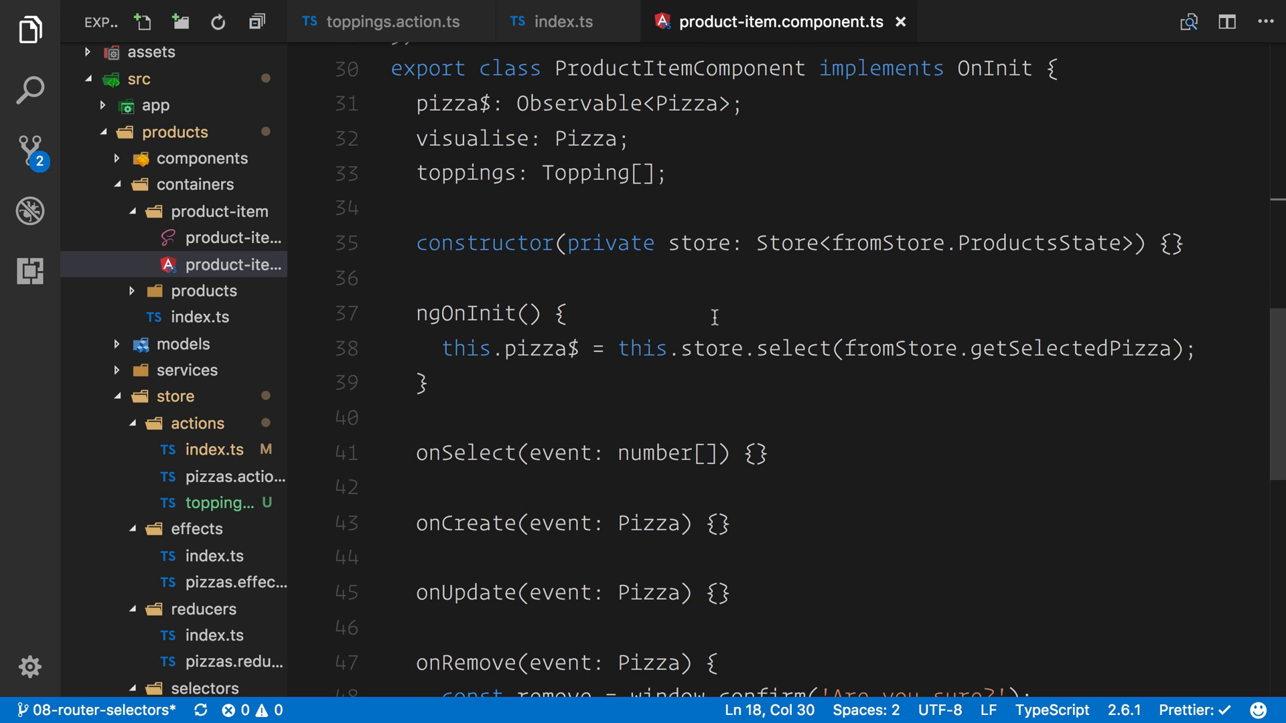
- Insert this.store.dispatch(new fromStore.LoadToppings()); at the start of ngOnInit
type("this.")
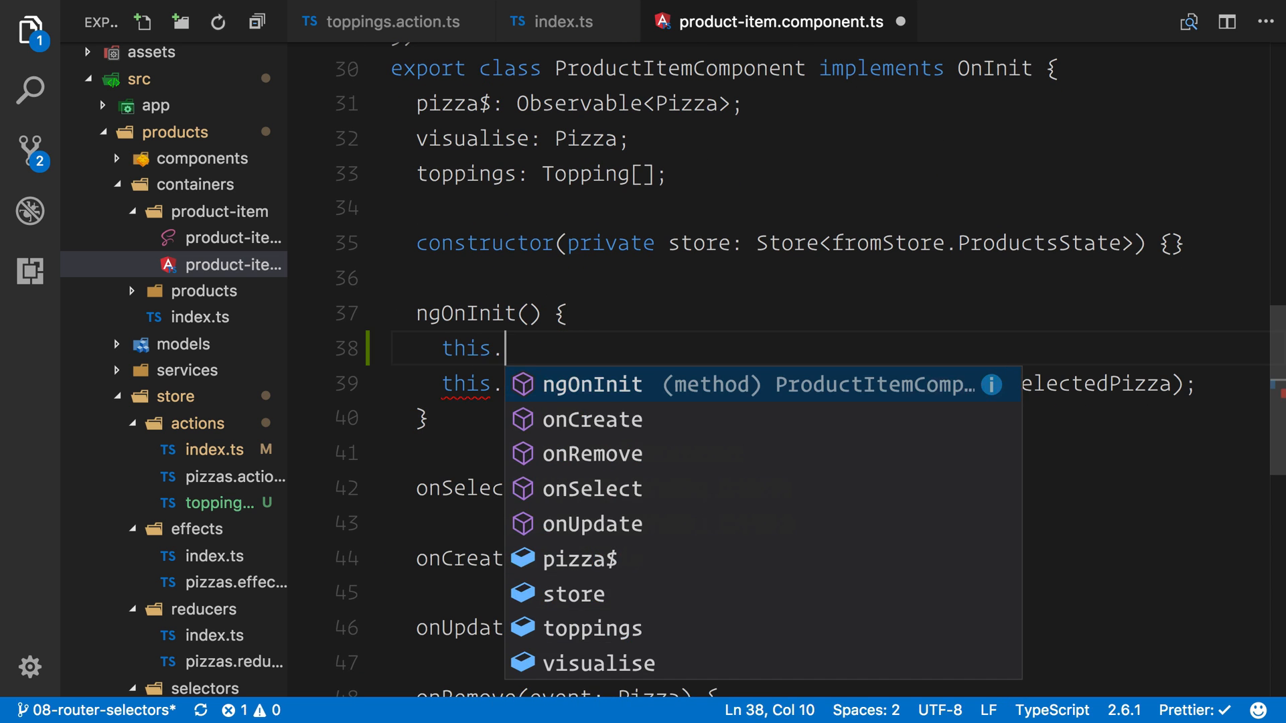
type("store.")
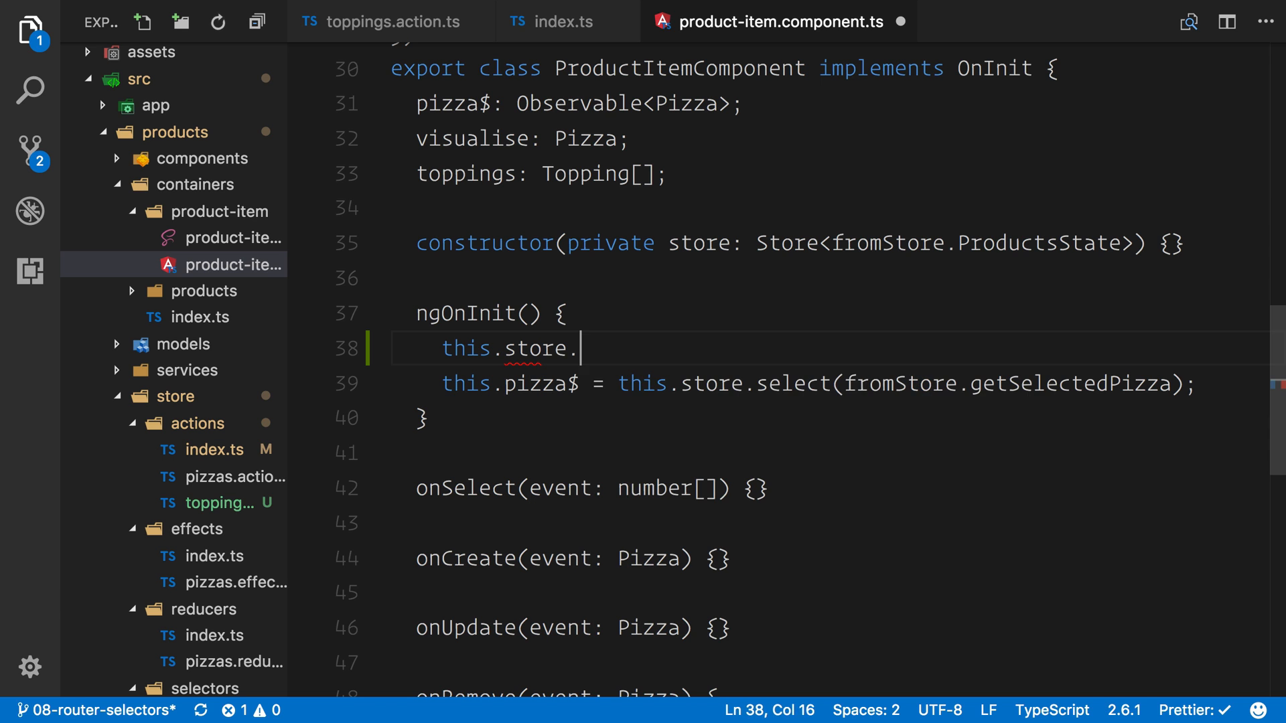
type("dispatch()")
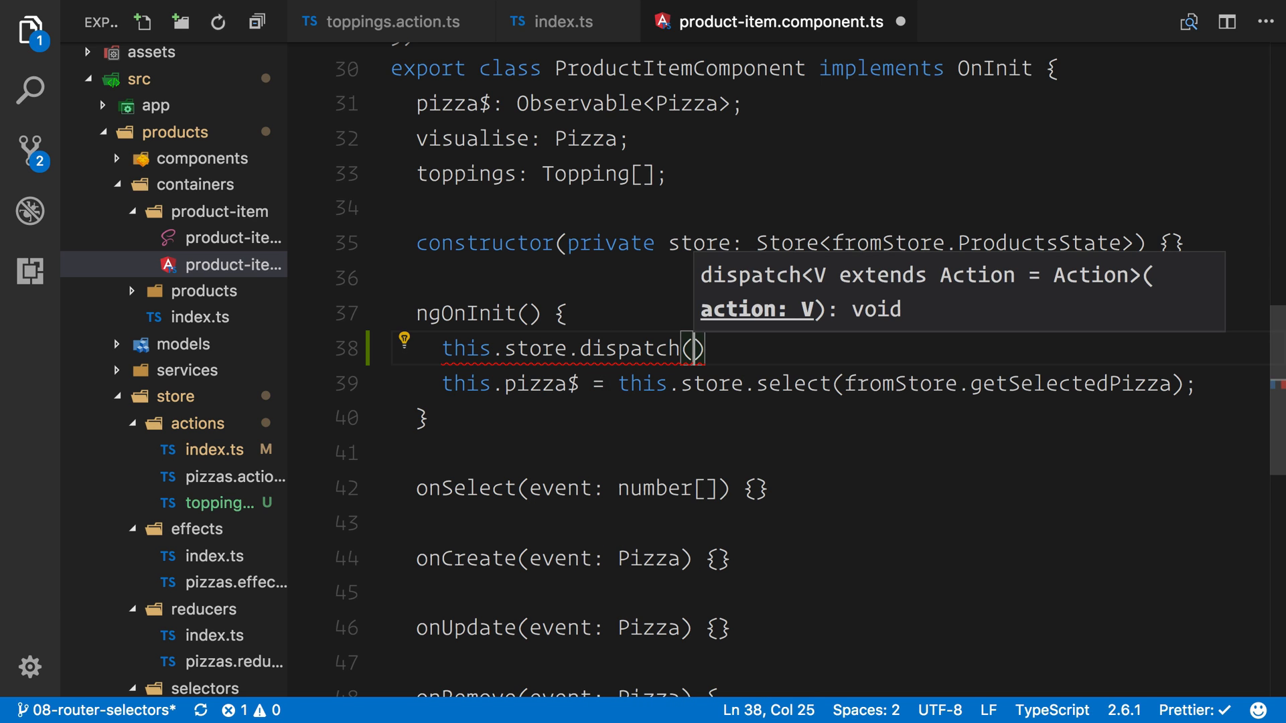
type("new fromStore")
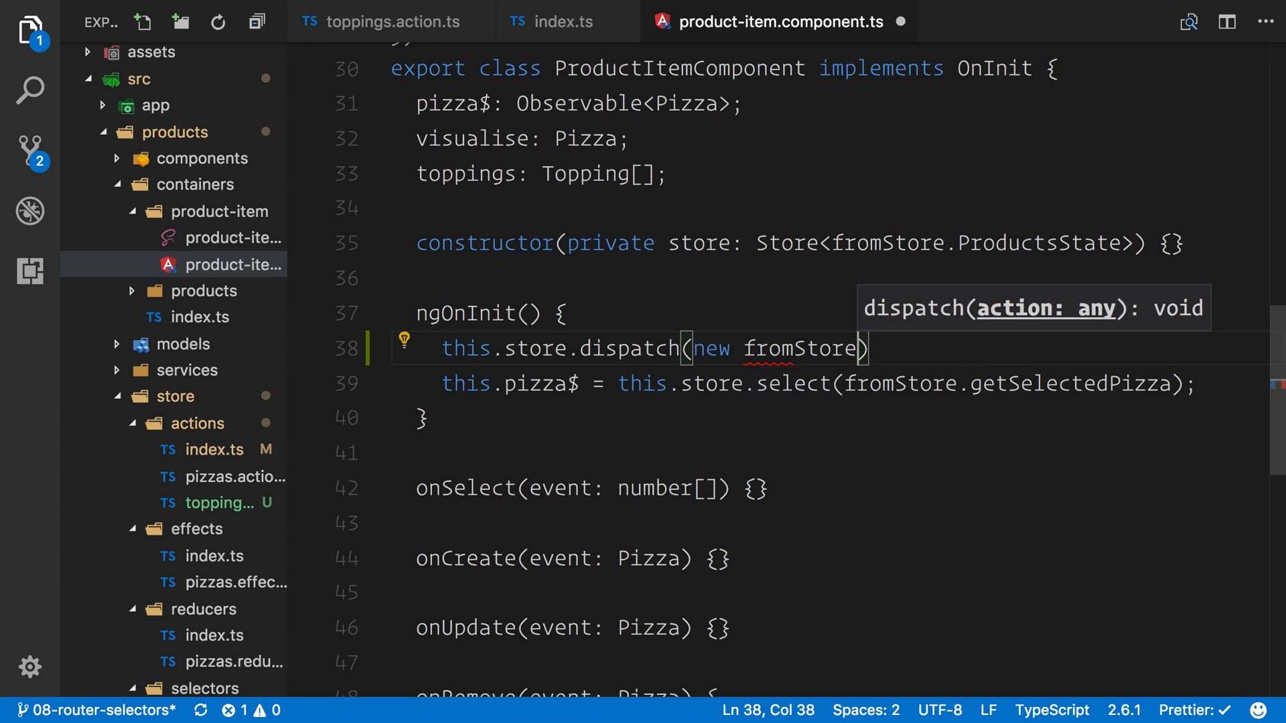
type(".LoadToppings(")
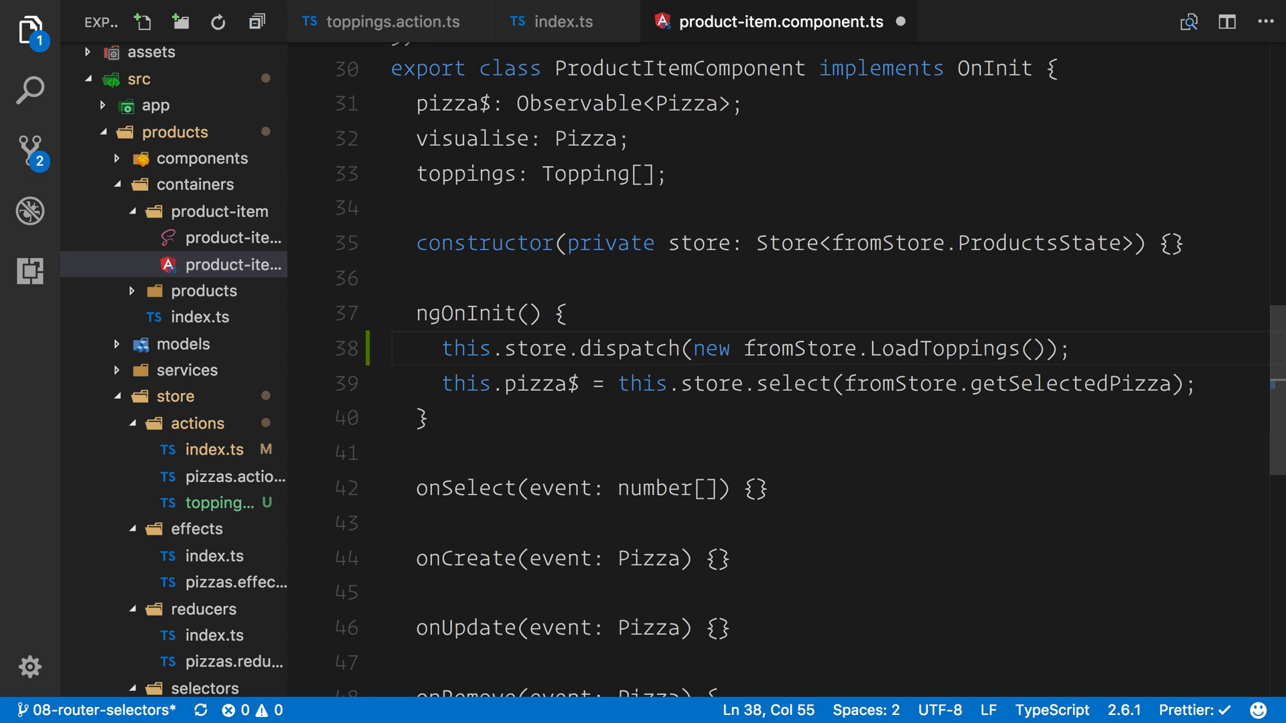
left_click(204, 290)
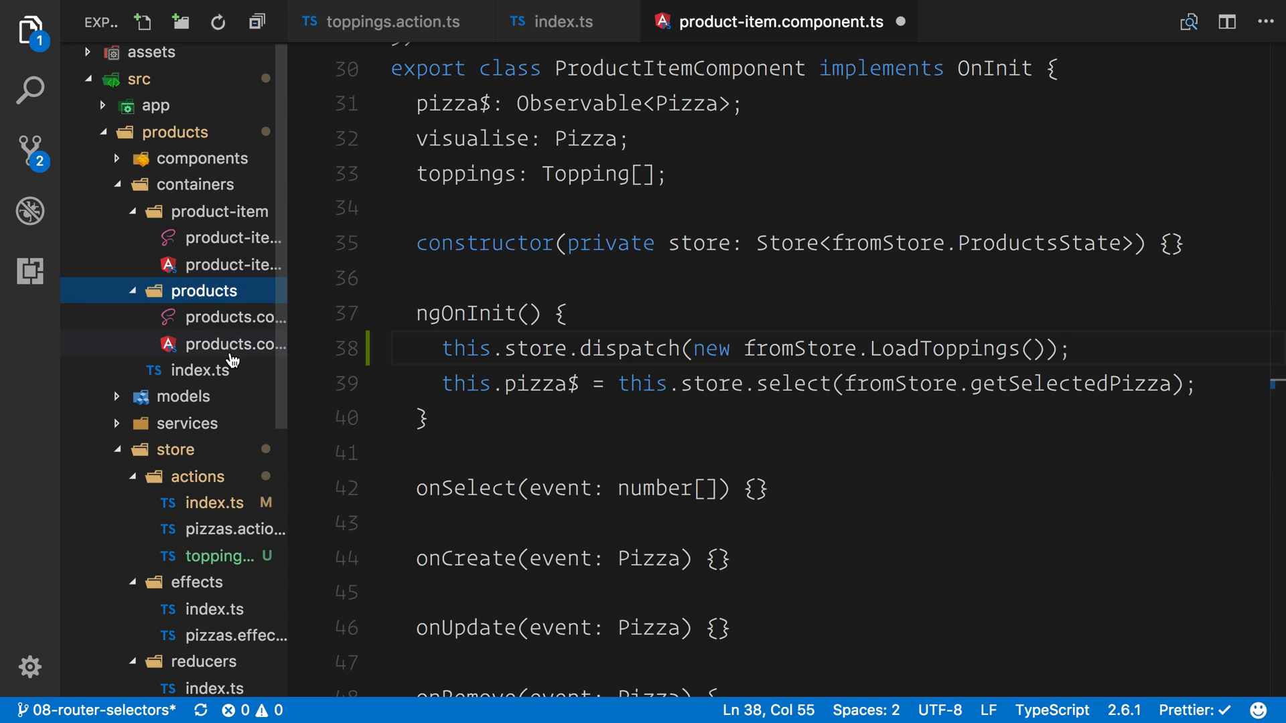
- Check the LoadPizzas dispatch in products.component.ts, then return to product-item.component.ts
left_click(236, 344)
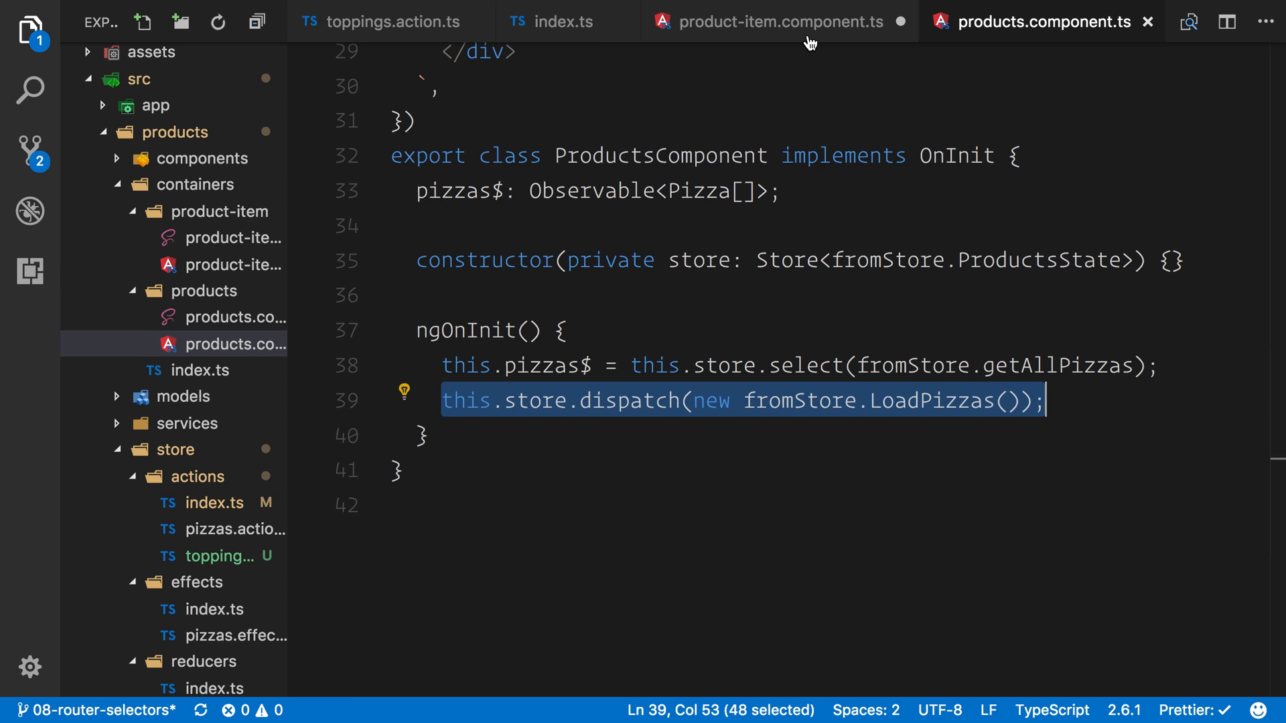
left_click(777, 22)
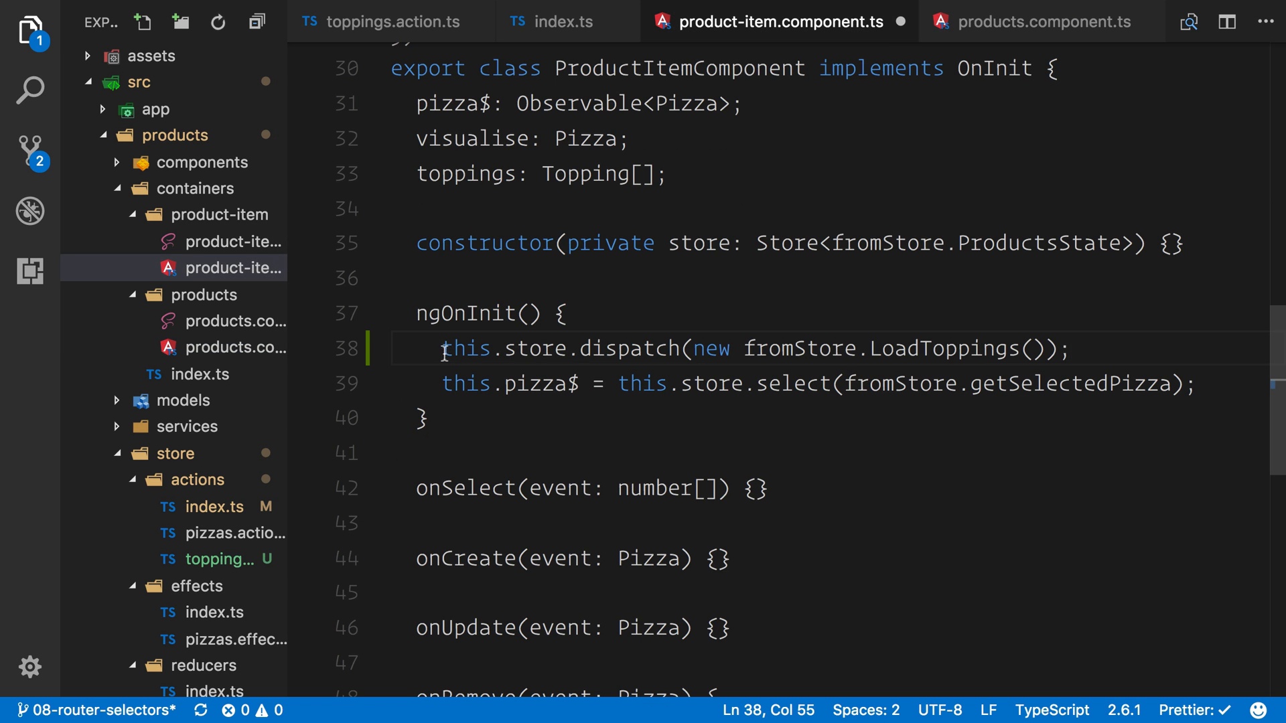